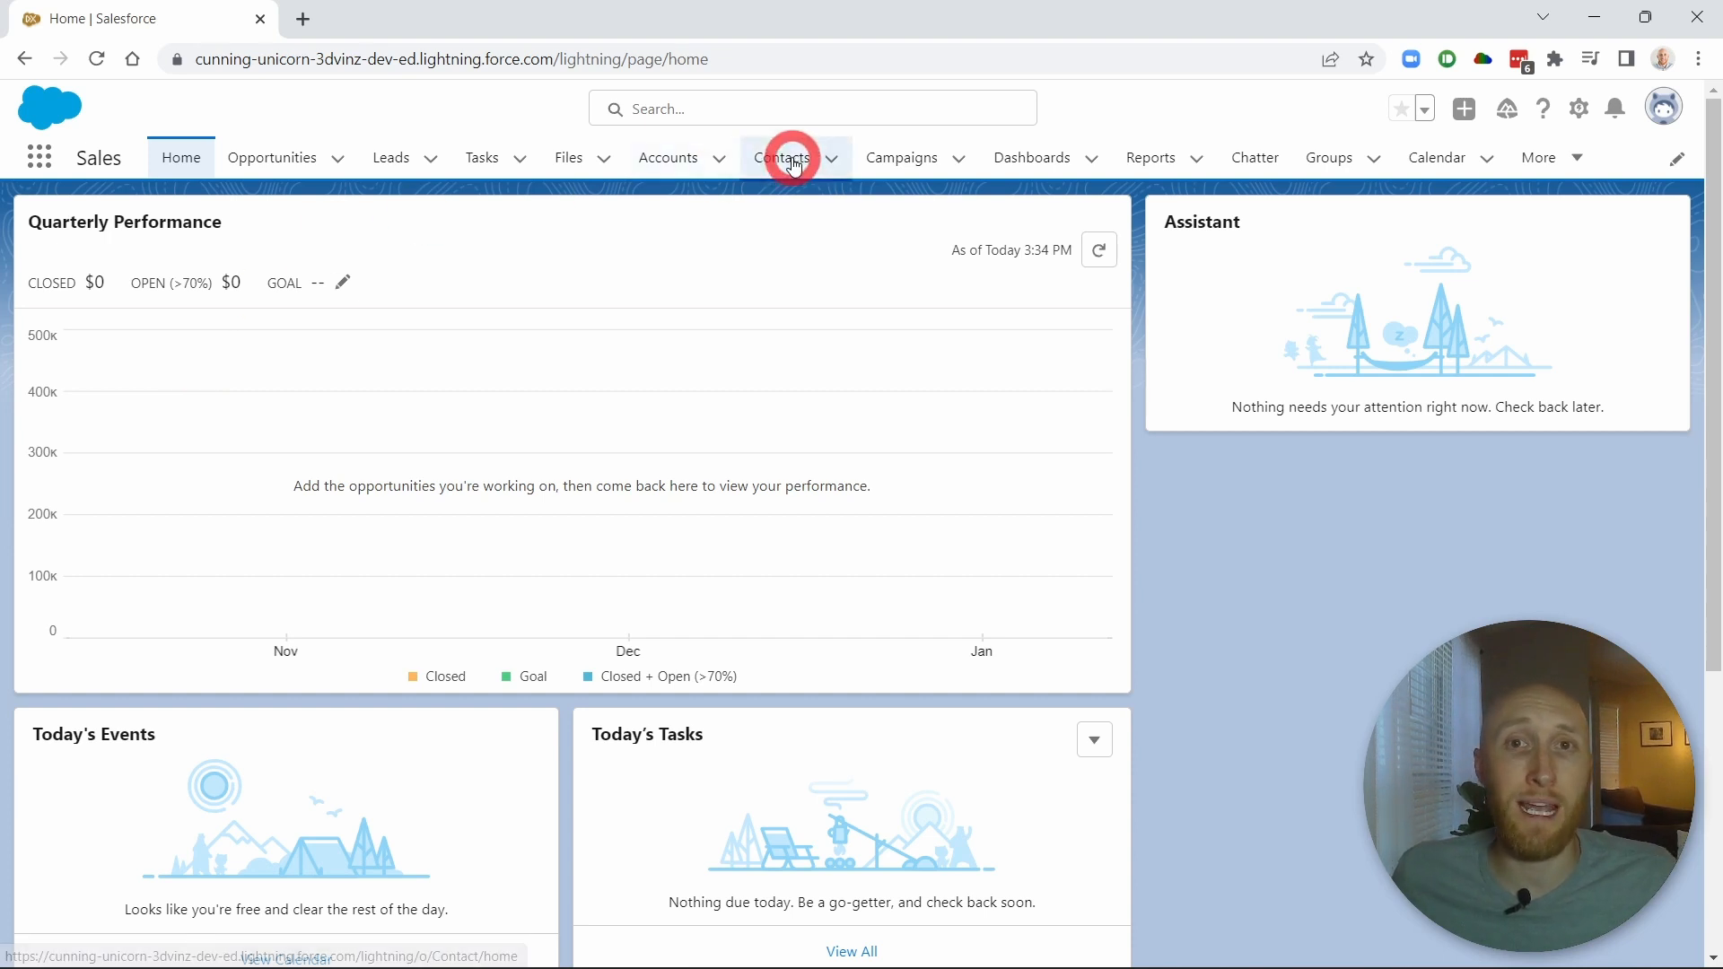
Create a new report from the Opportunities category's Opportunities report type
click(1149, 157)
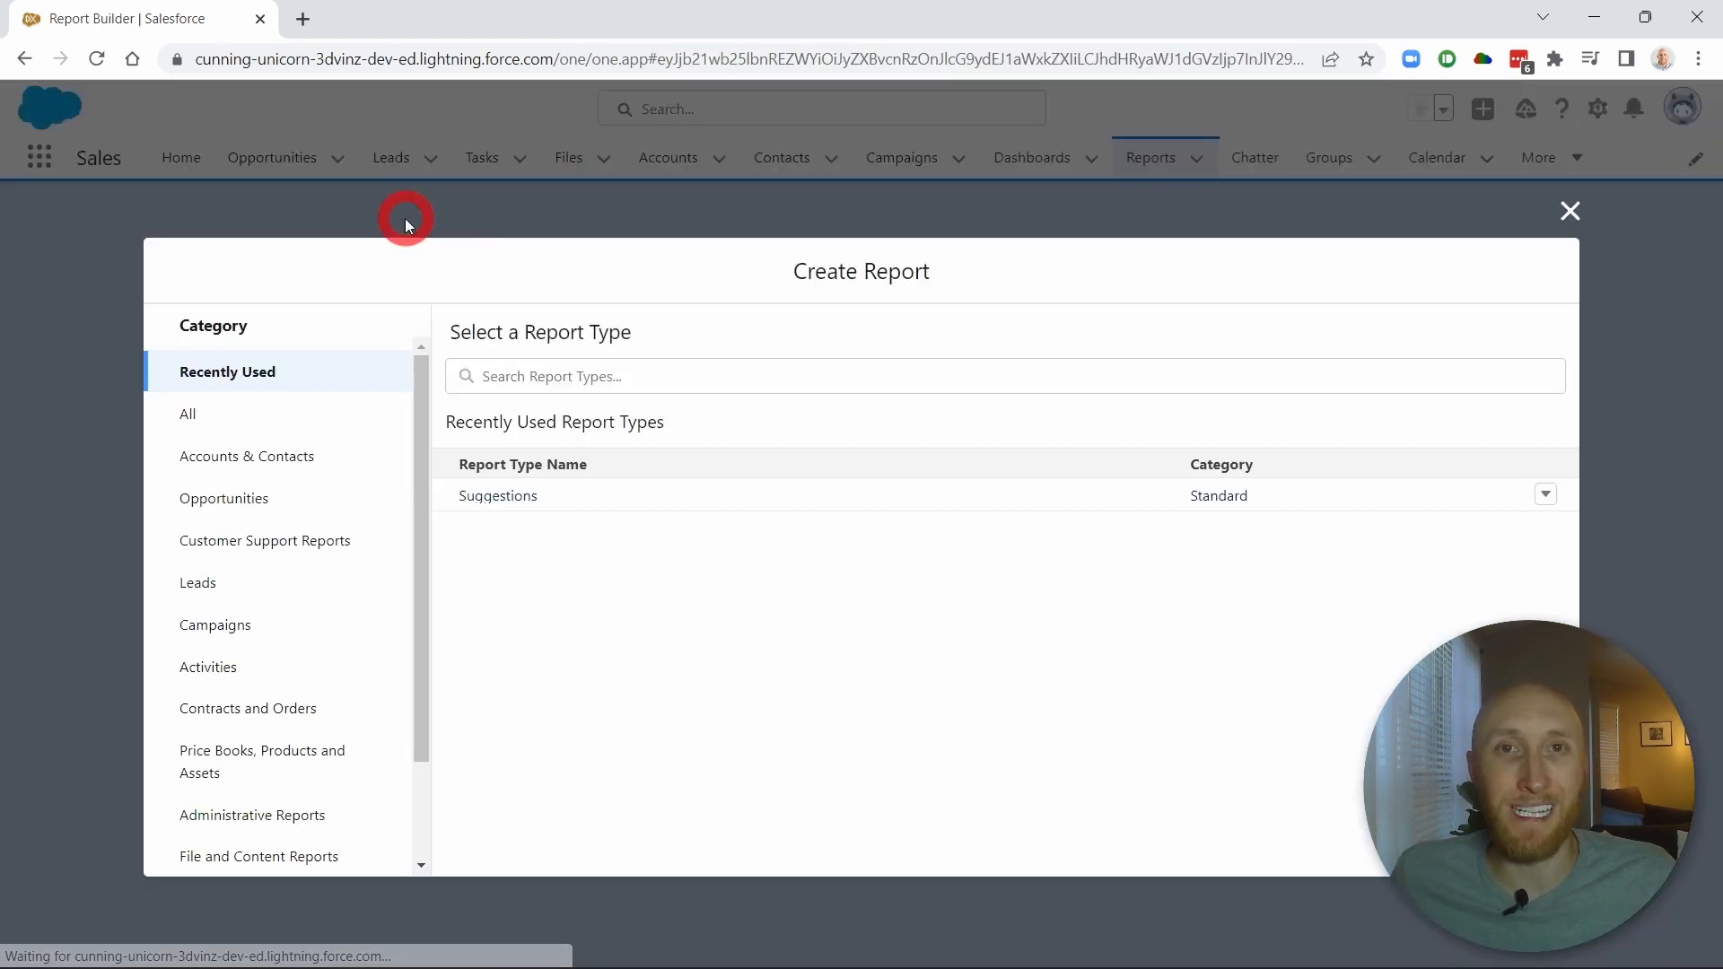
click(223, 498)
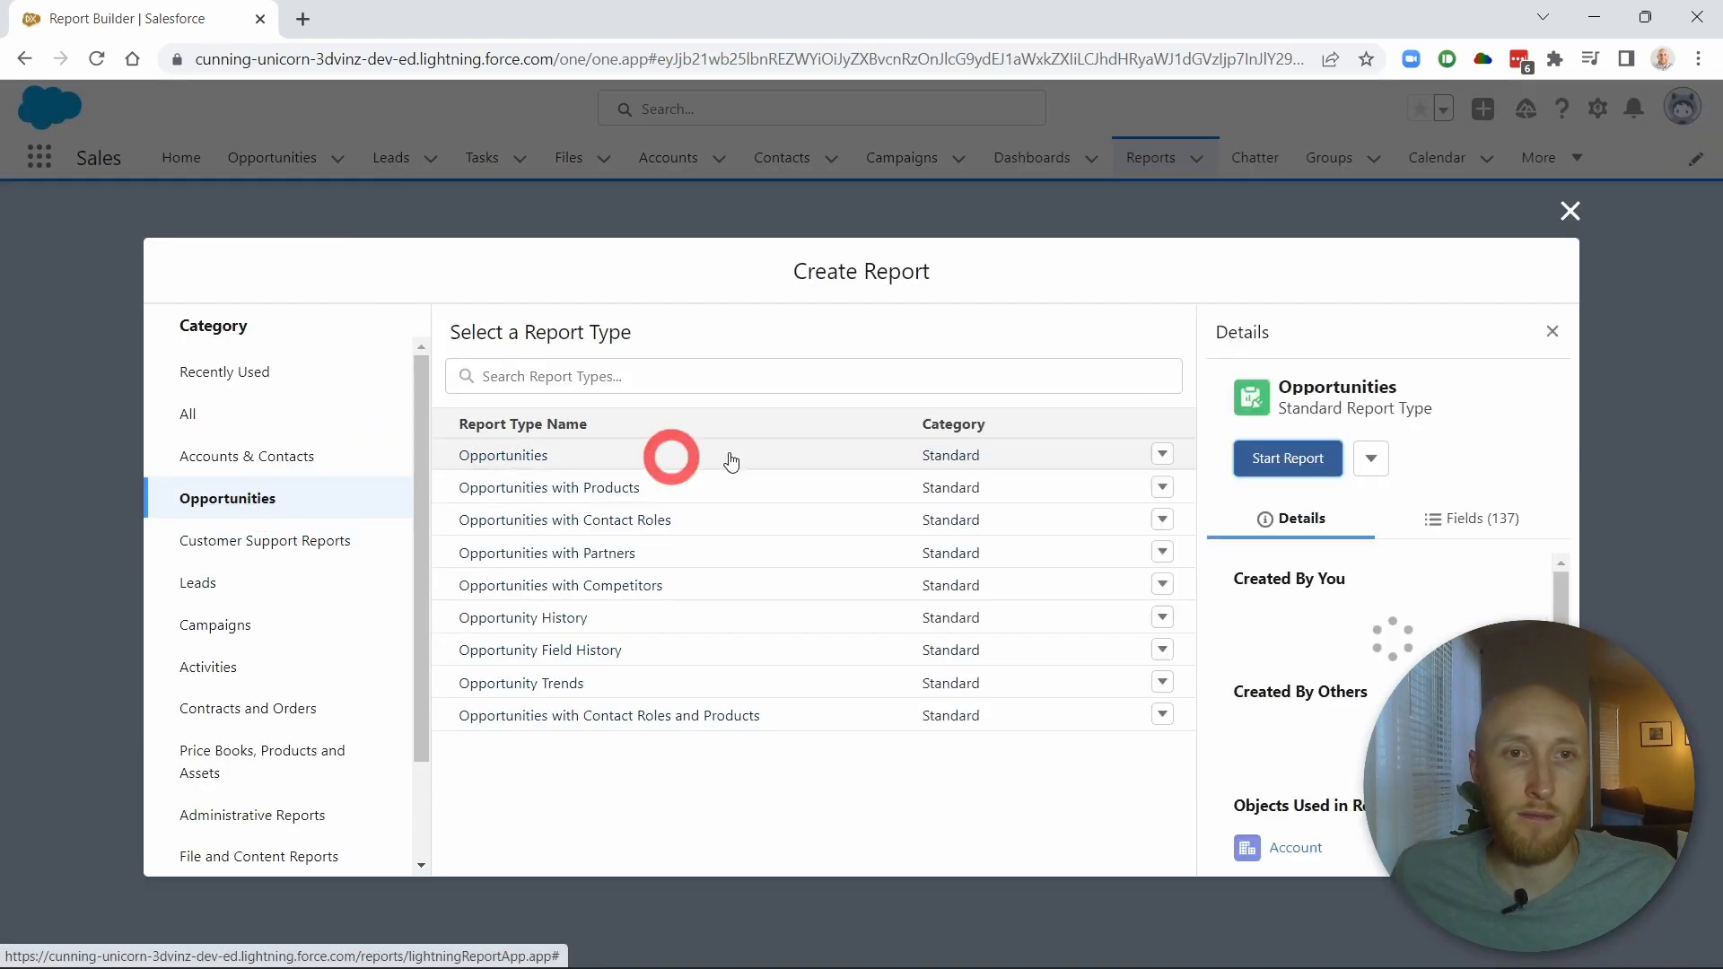
click(1287, 459)
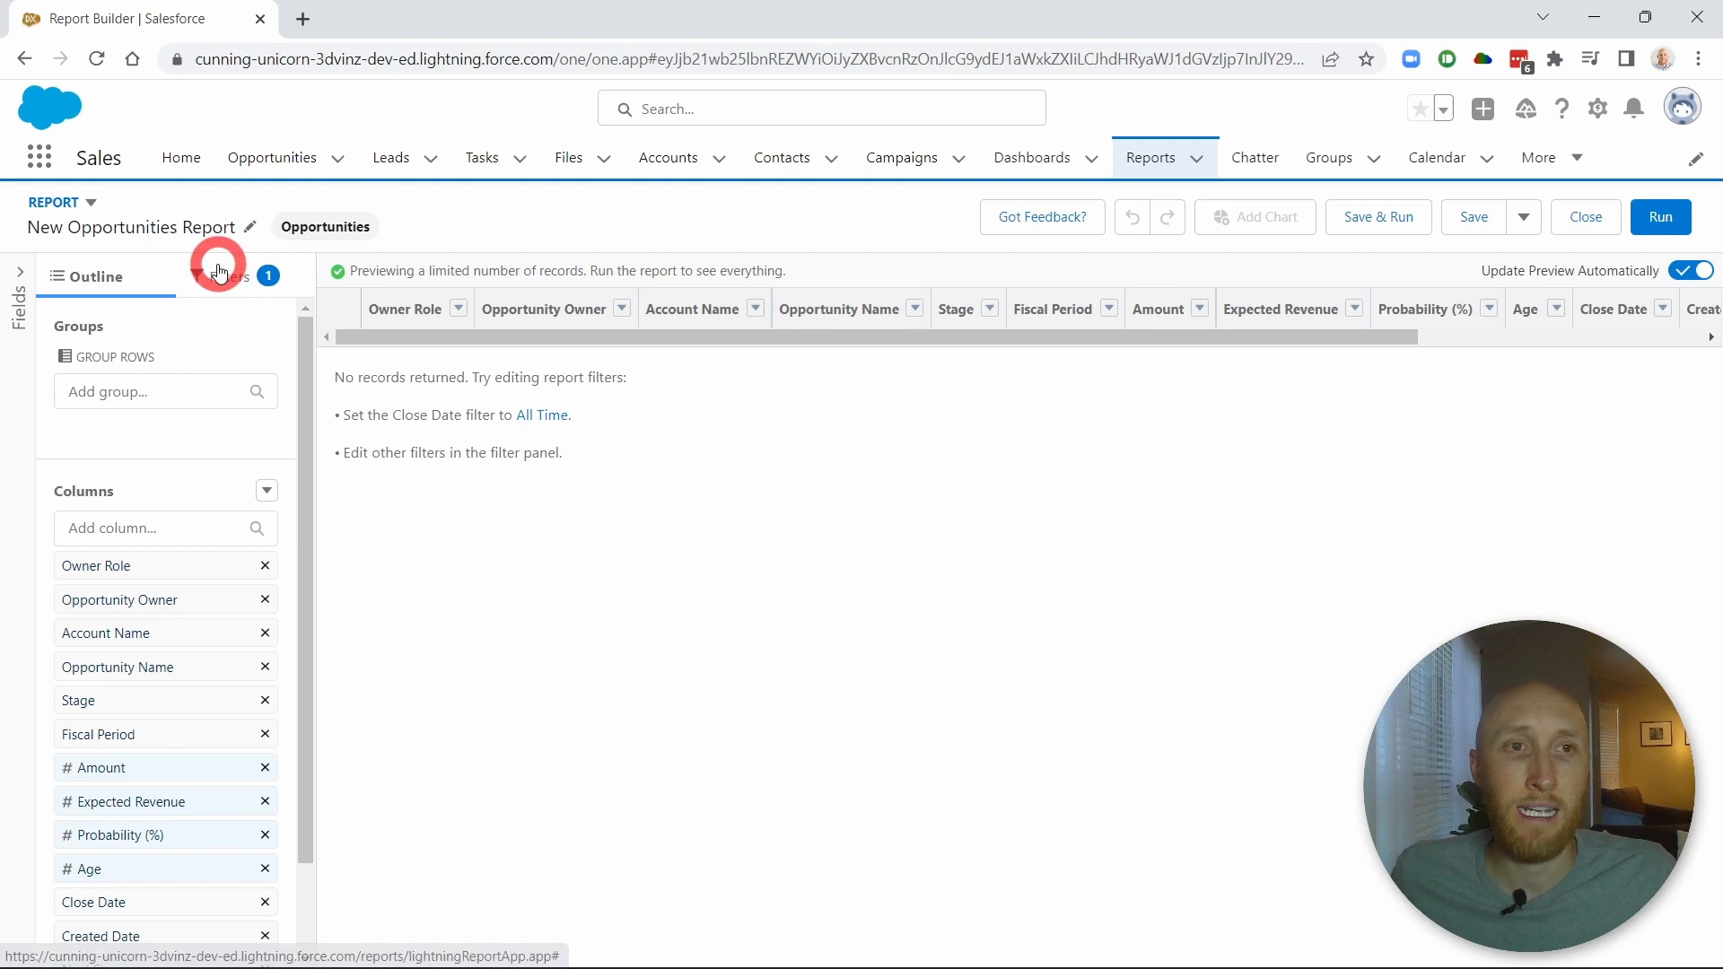
Set Close Date to All Time, remove the Owner Role column, and open Amount's column menu
click(225, 275)
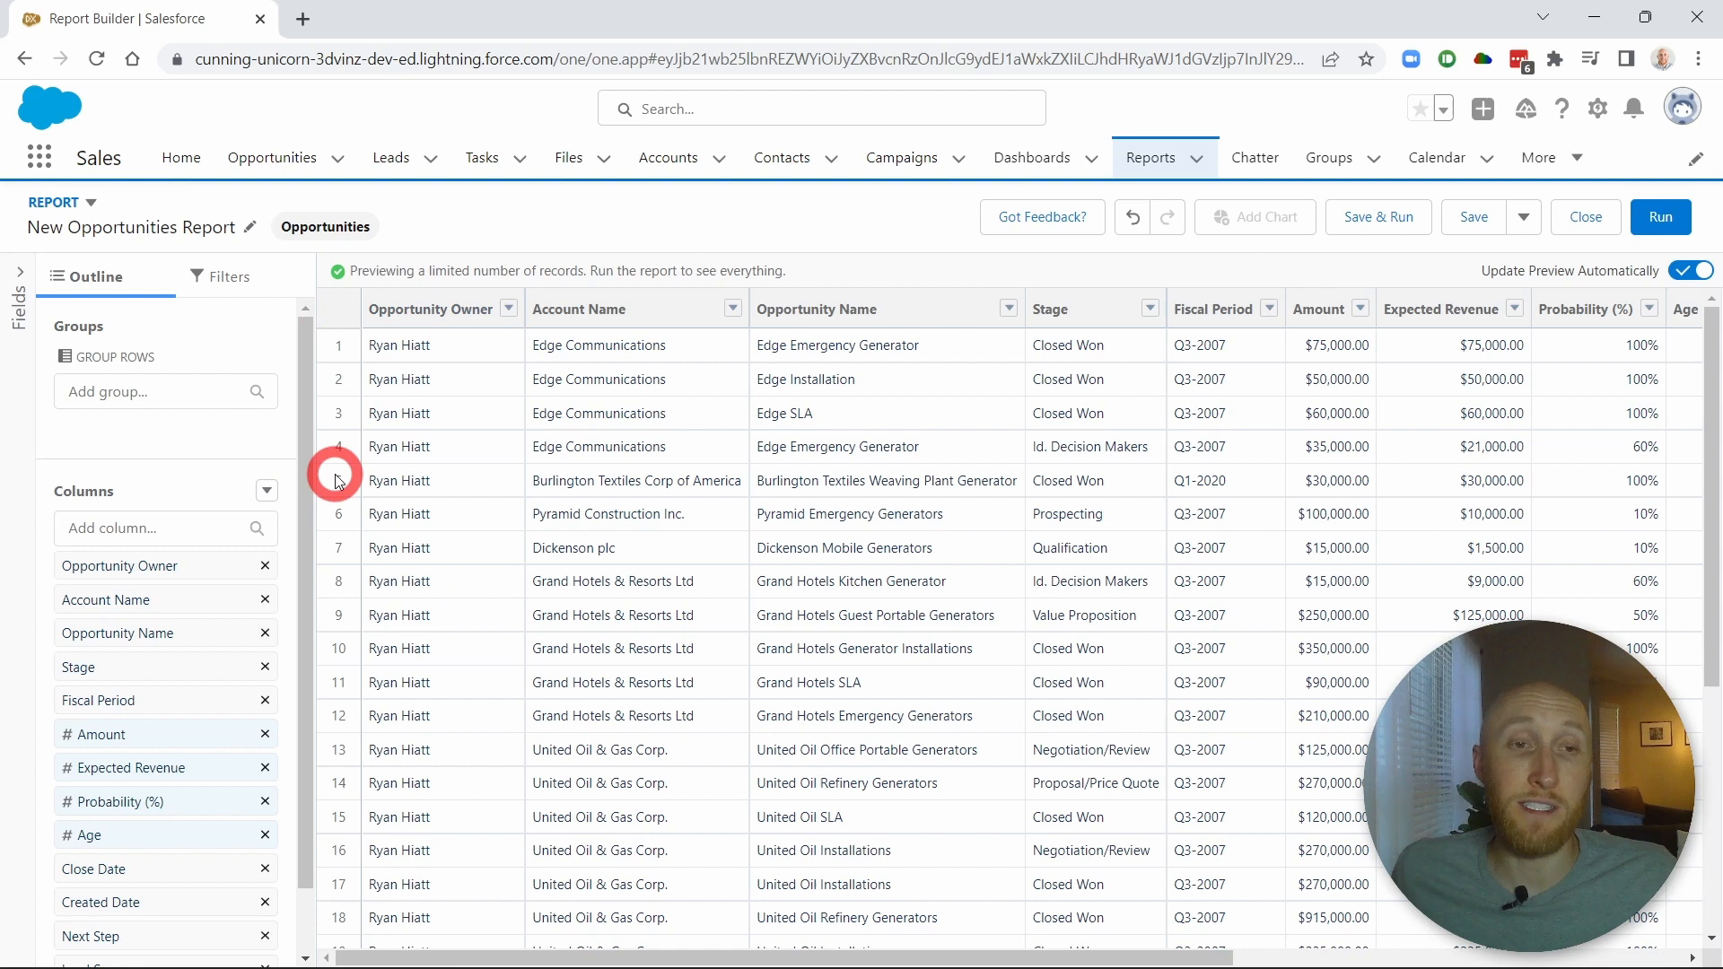
click(266, 491)
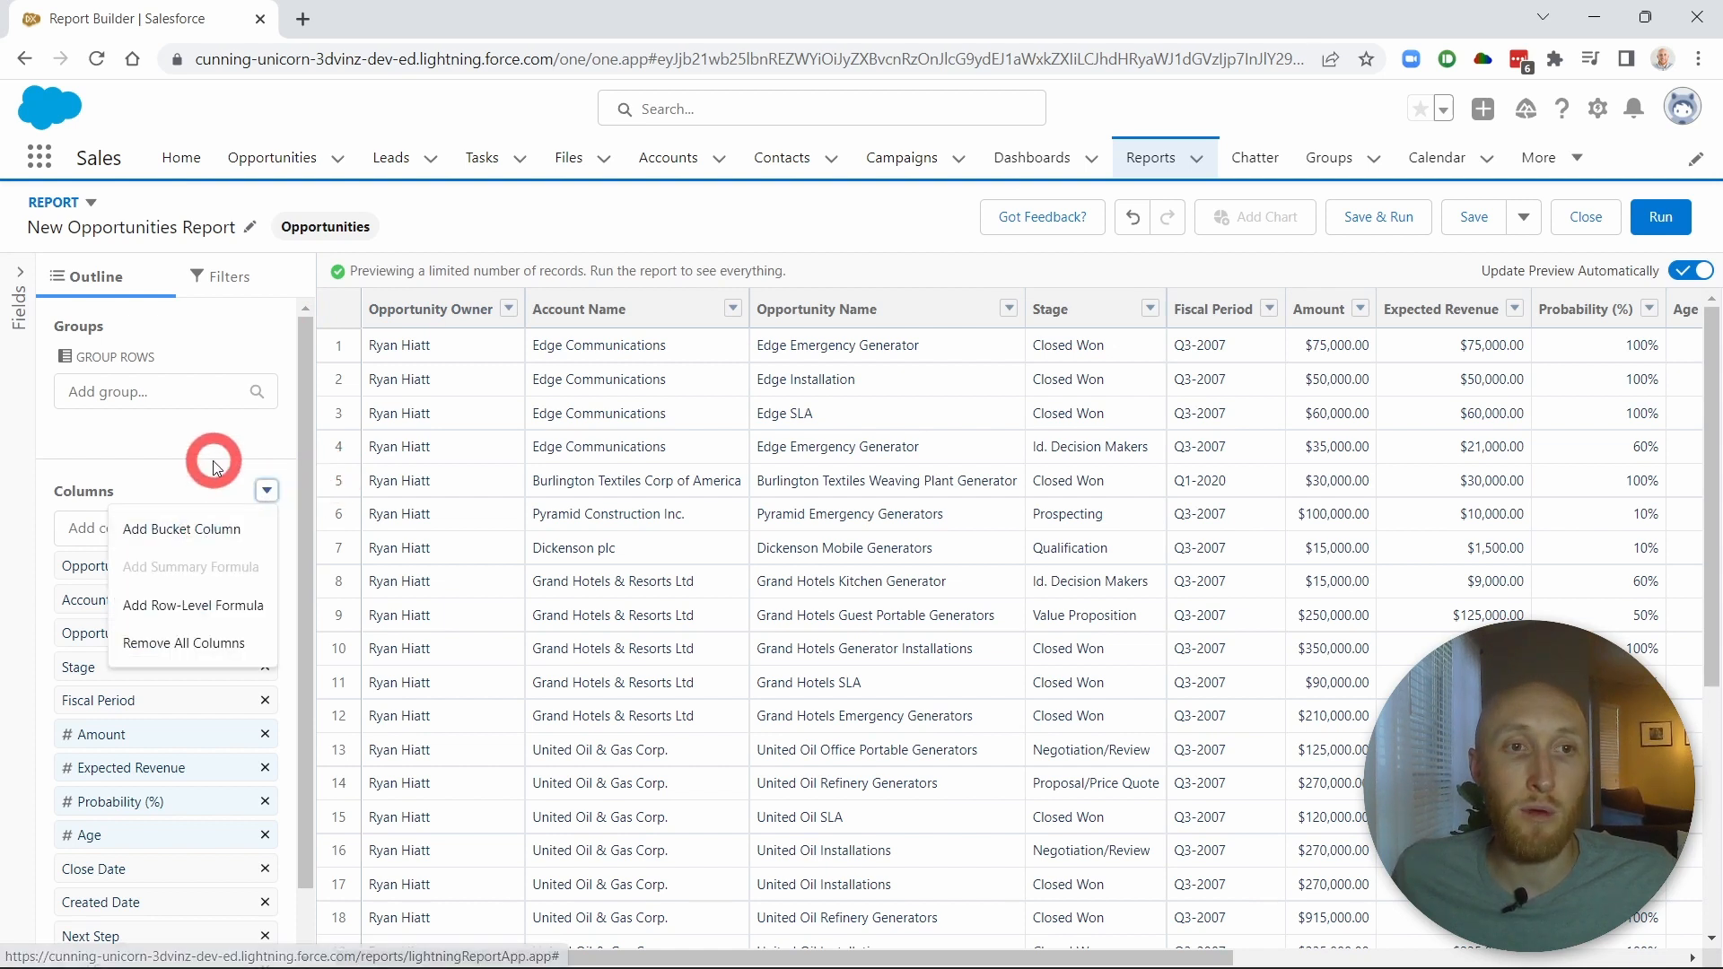
click(1288, 349)
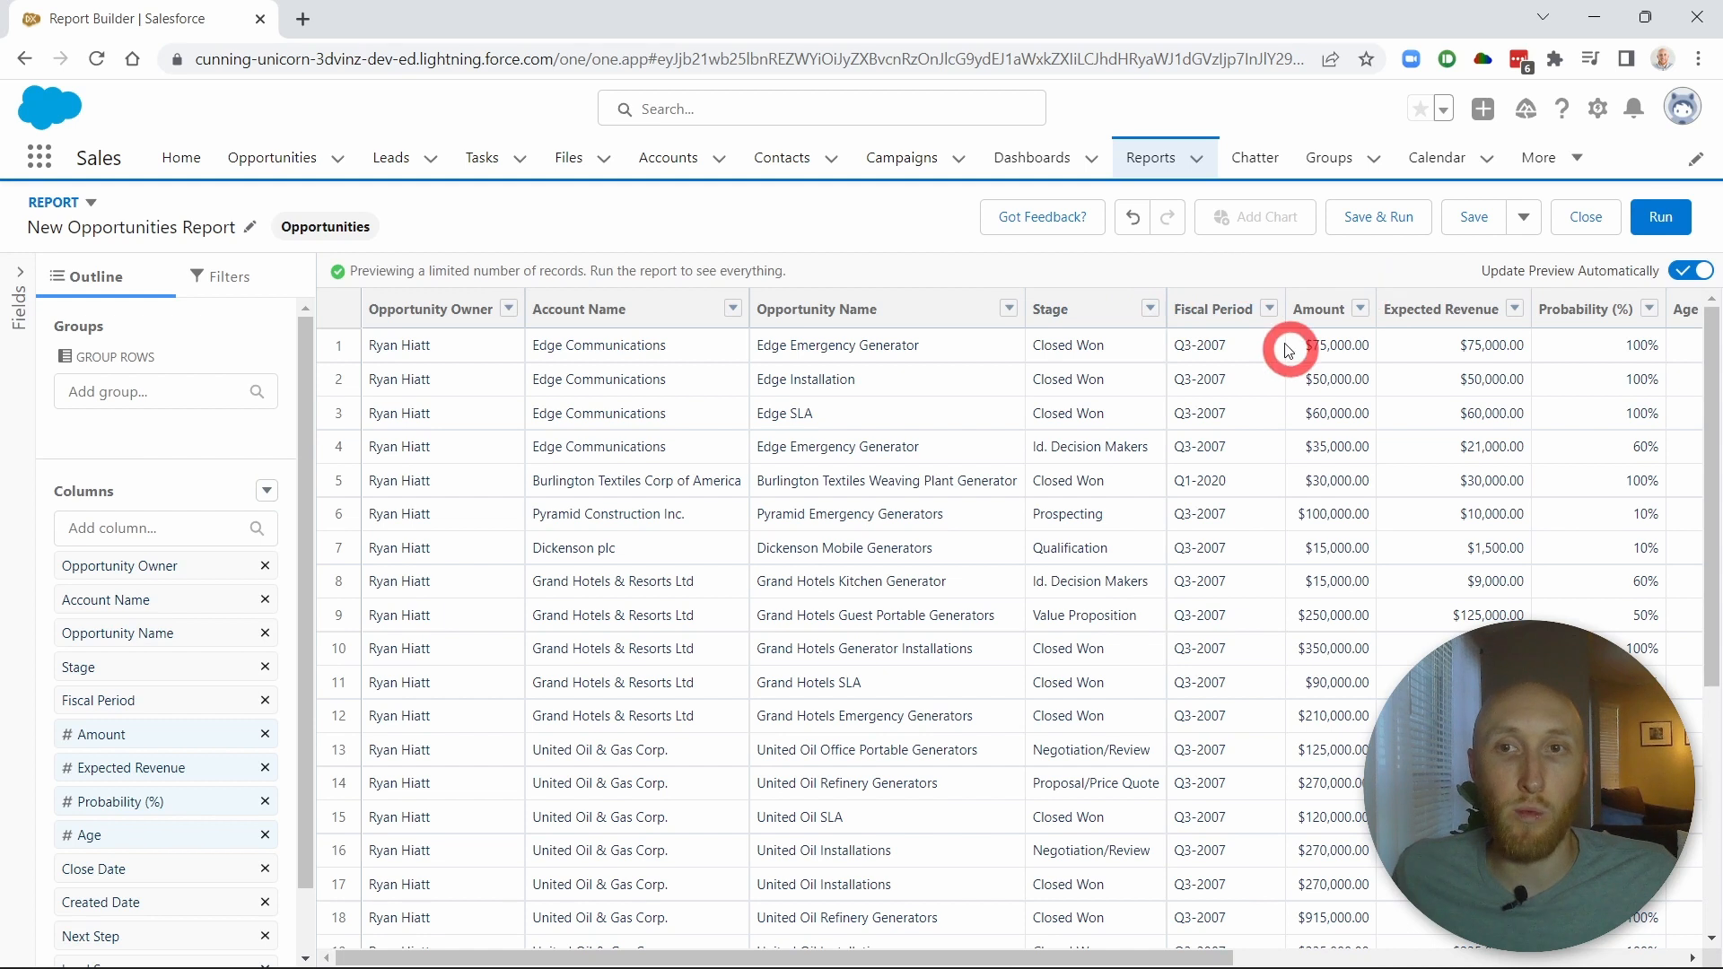
click(1365, 309)
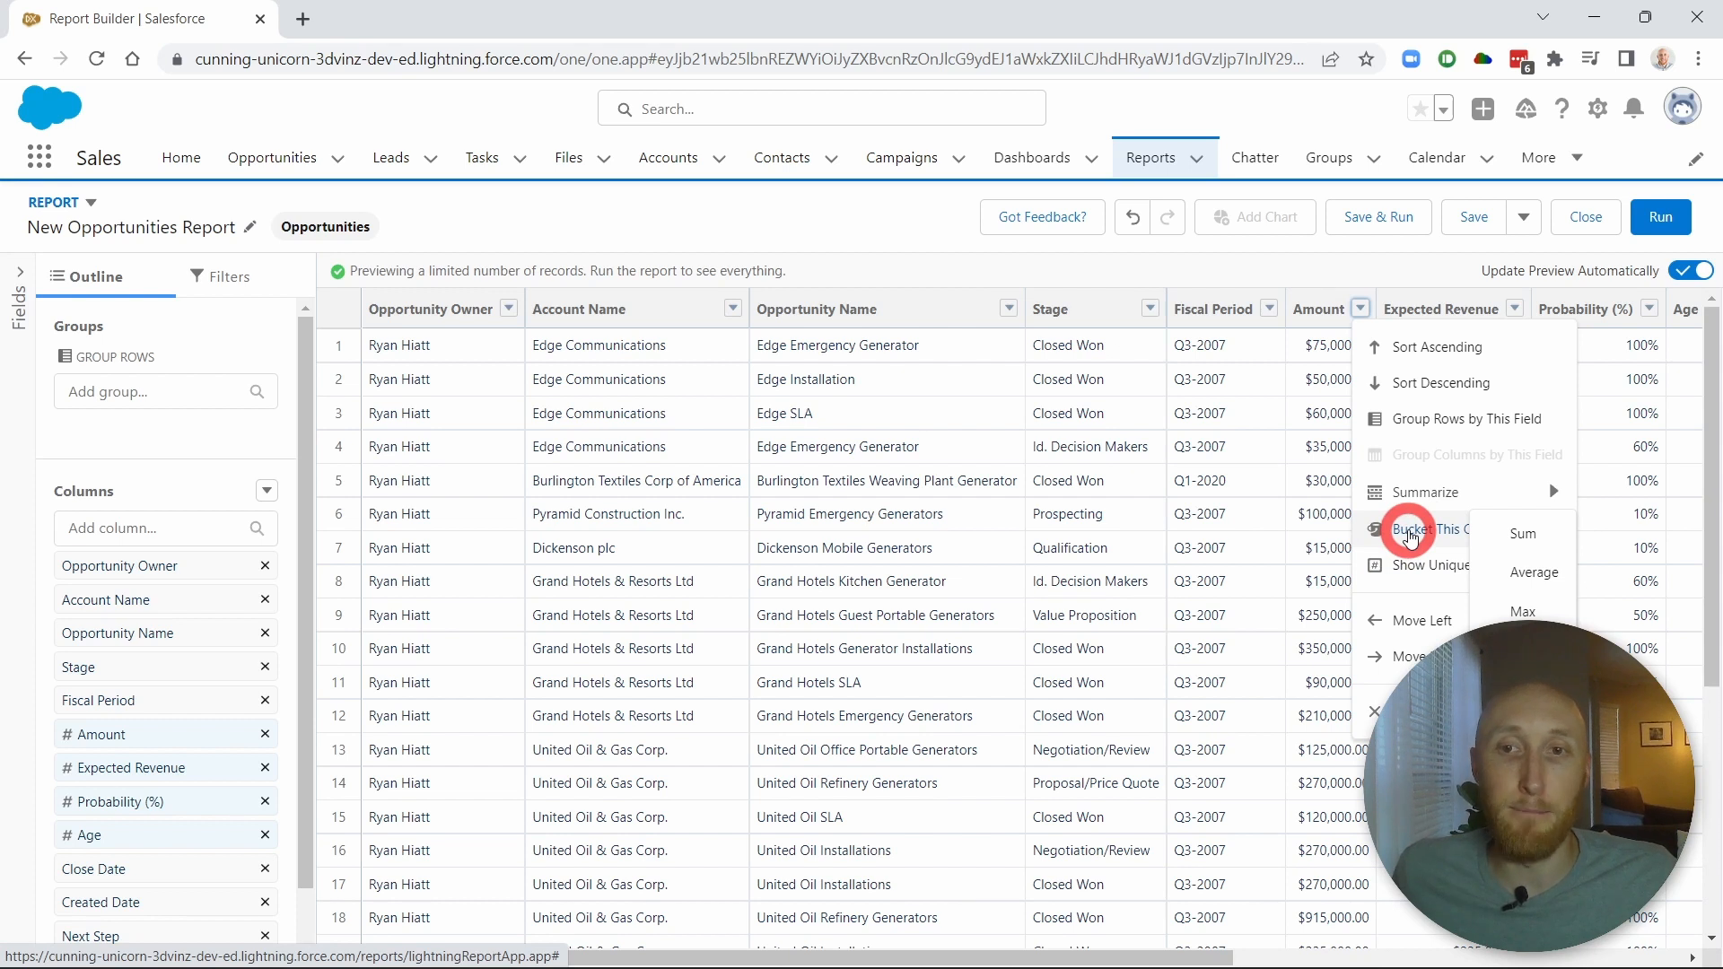
Bucket the Amount column and name the bucket 'Revenue Bands'
click(1431, 528)
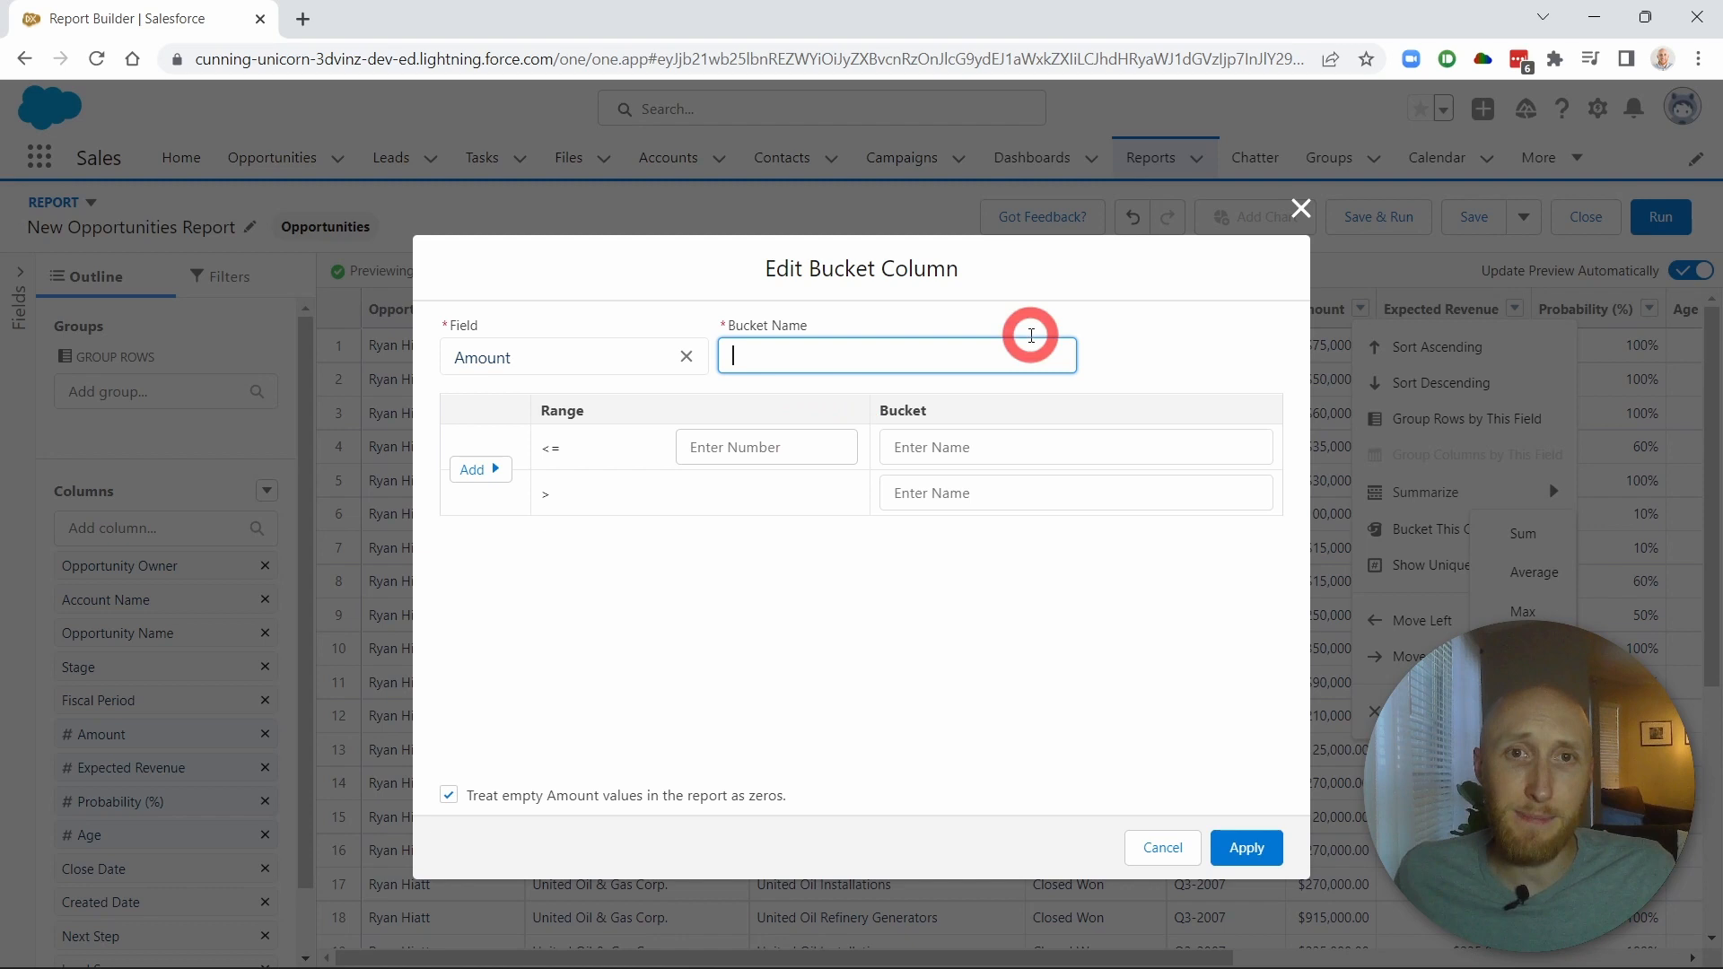
mouse_move(1115, 290)
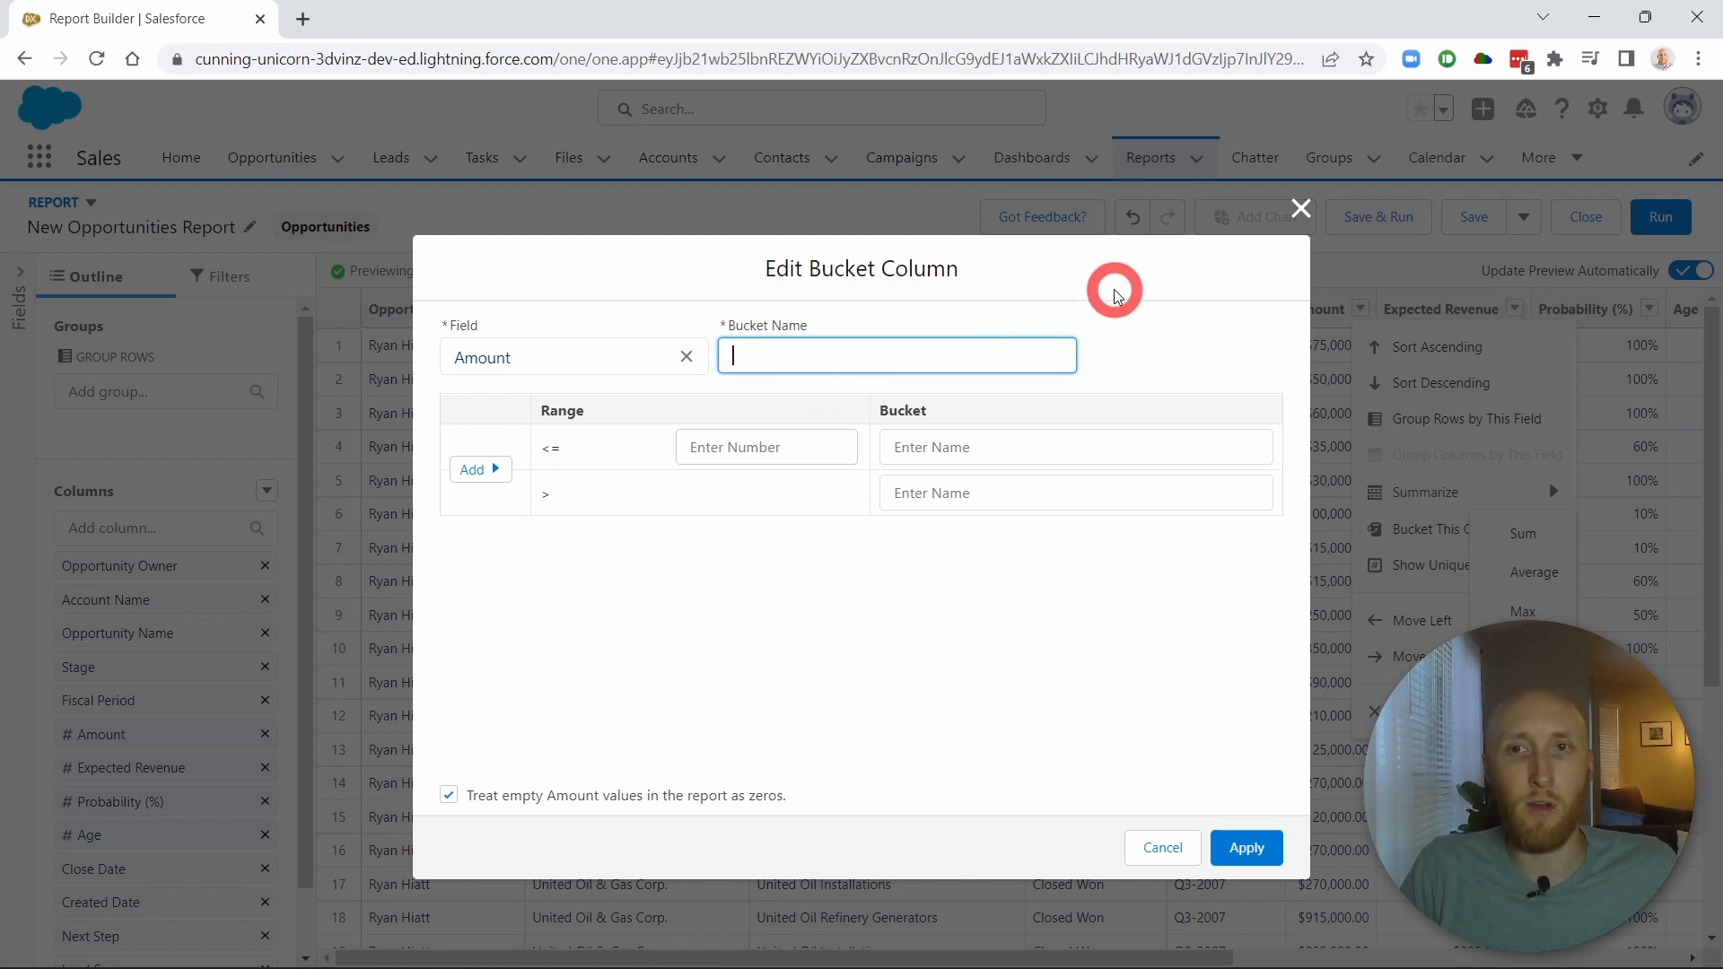
text(Revnue Ba)
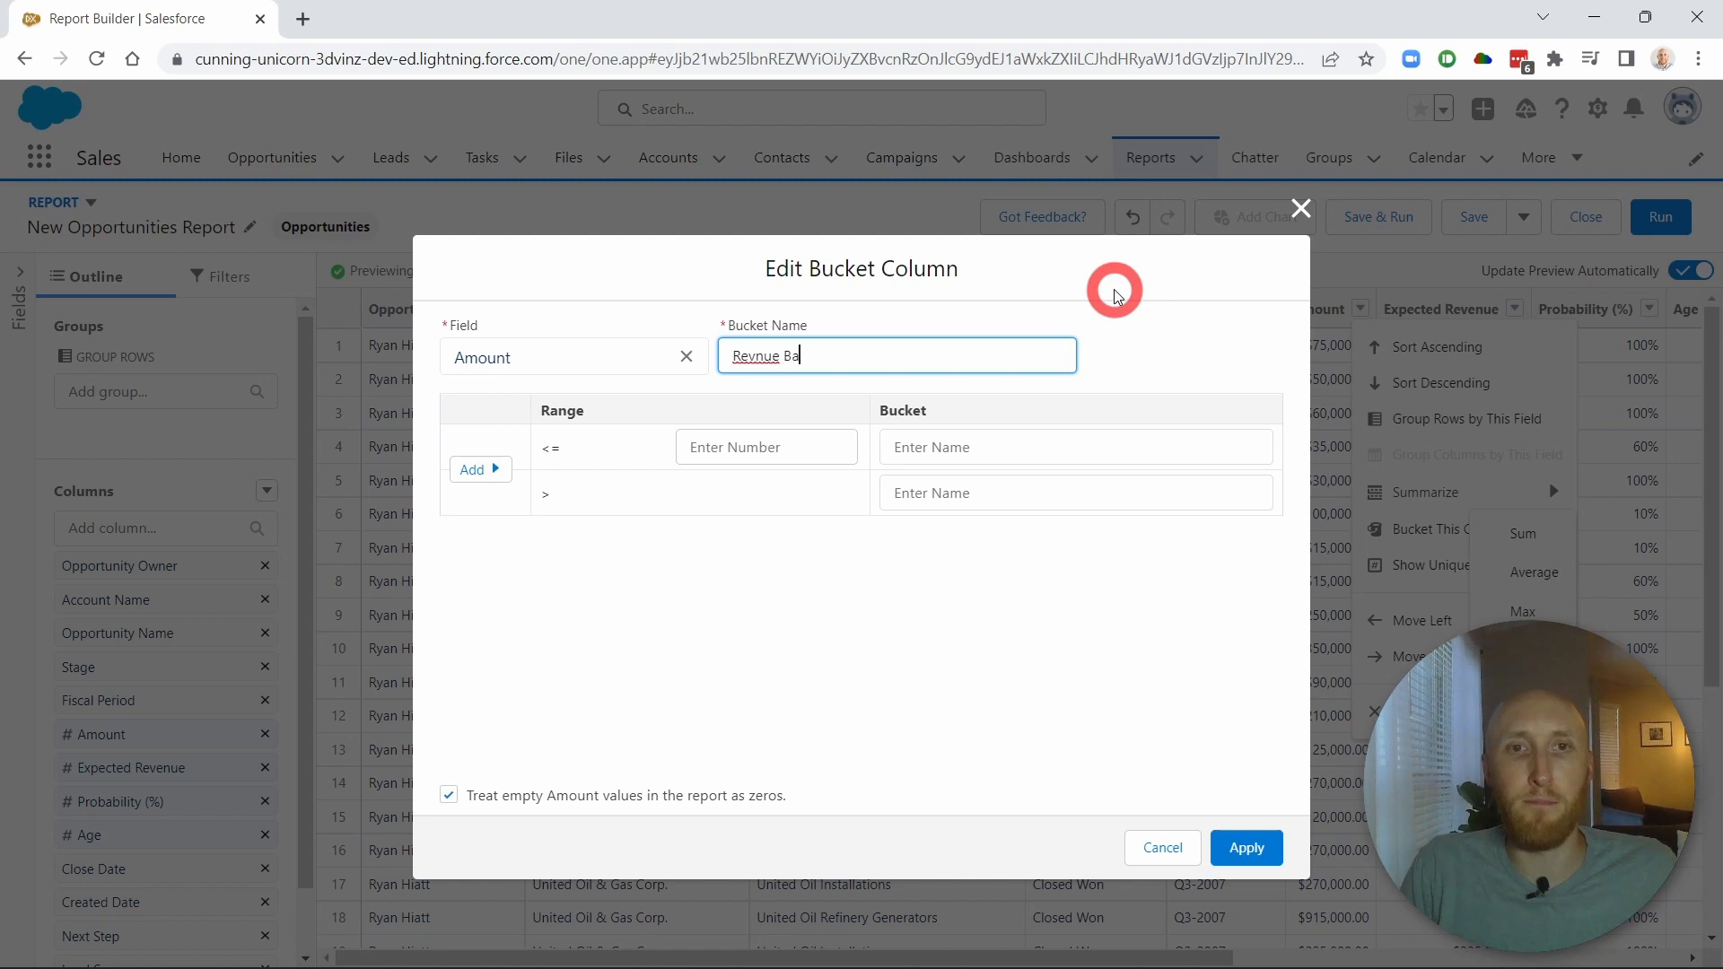
text(Revenue B)
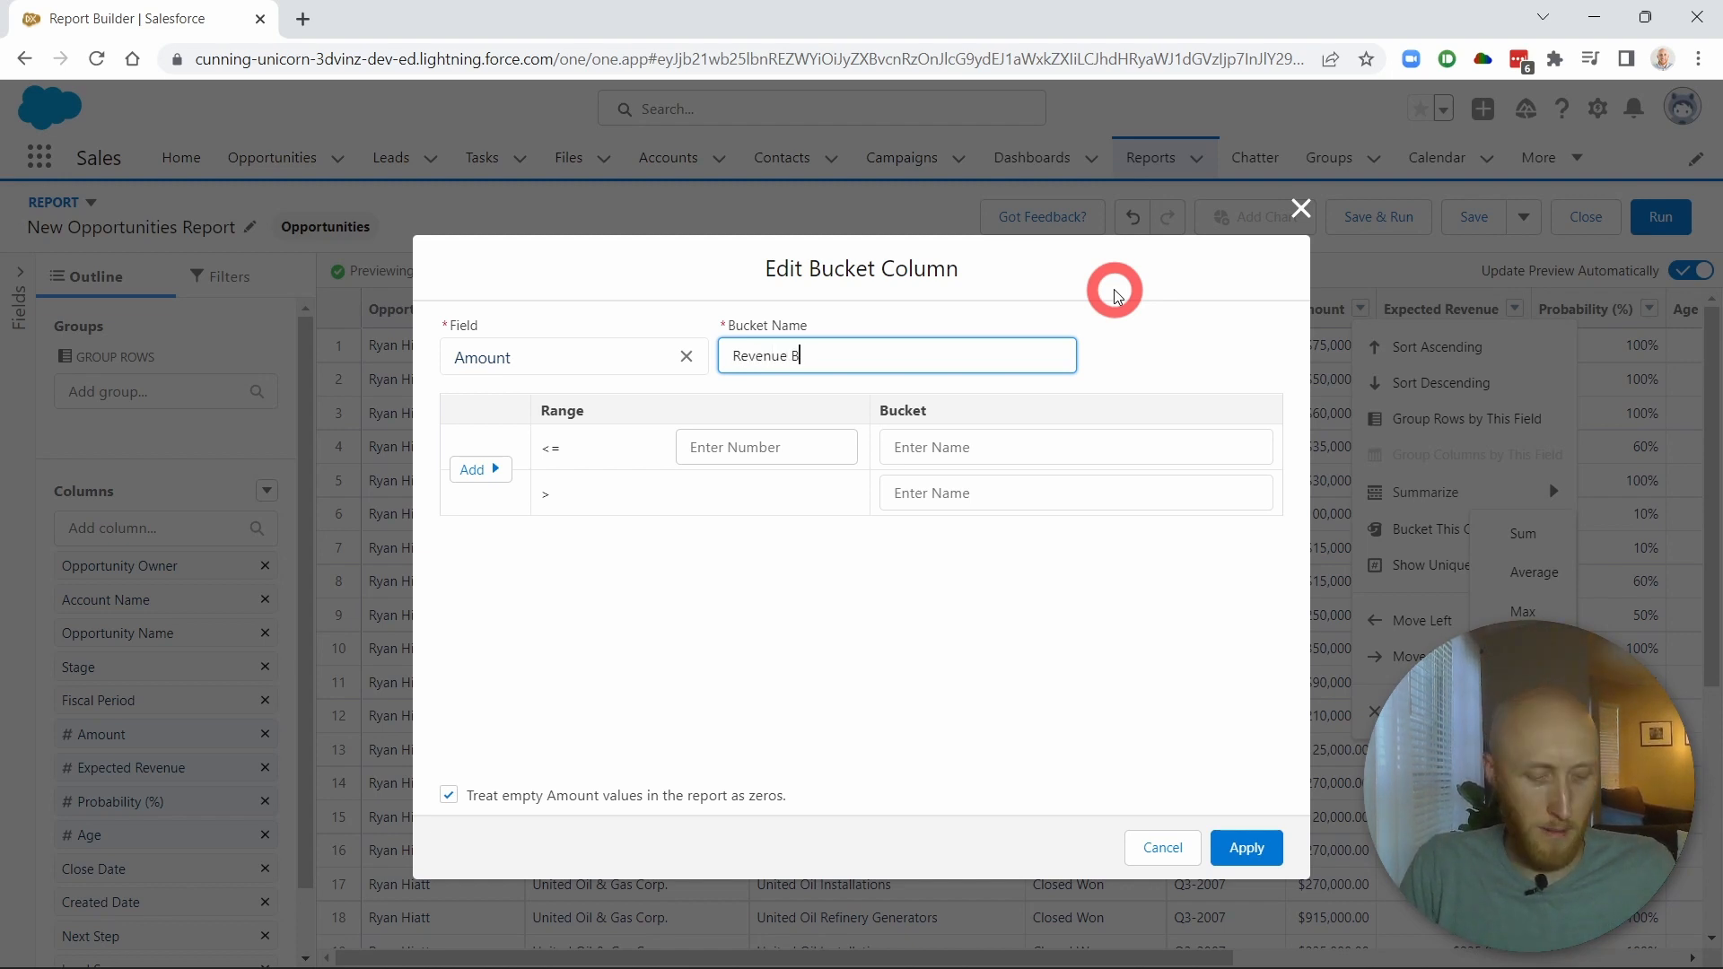
click(759, 447)
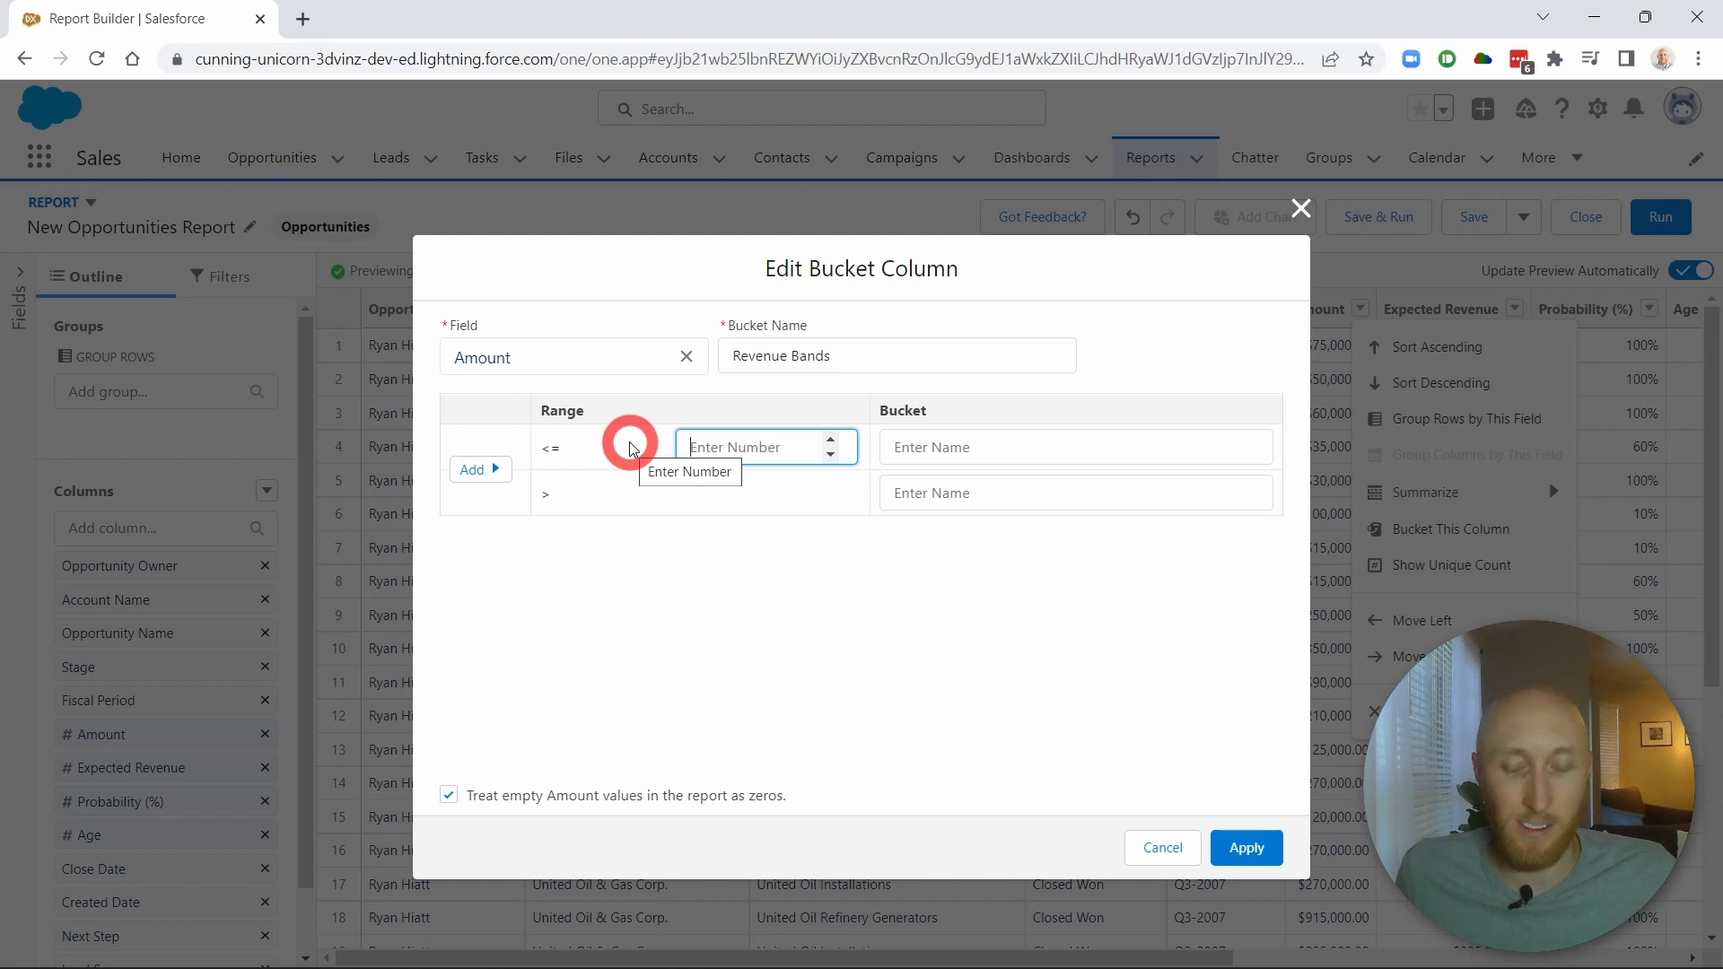
Set the first range limit to 100000 and name that bucket 'Low Band'
text(100000)
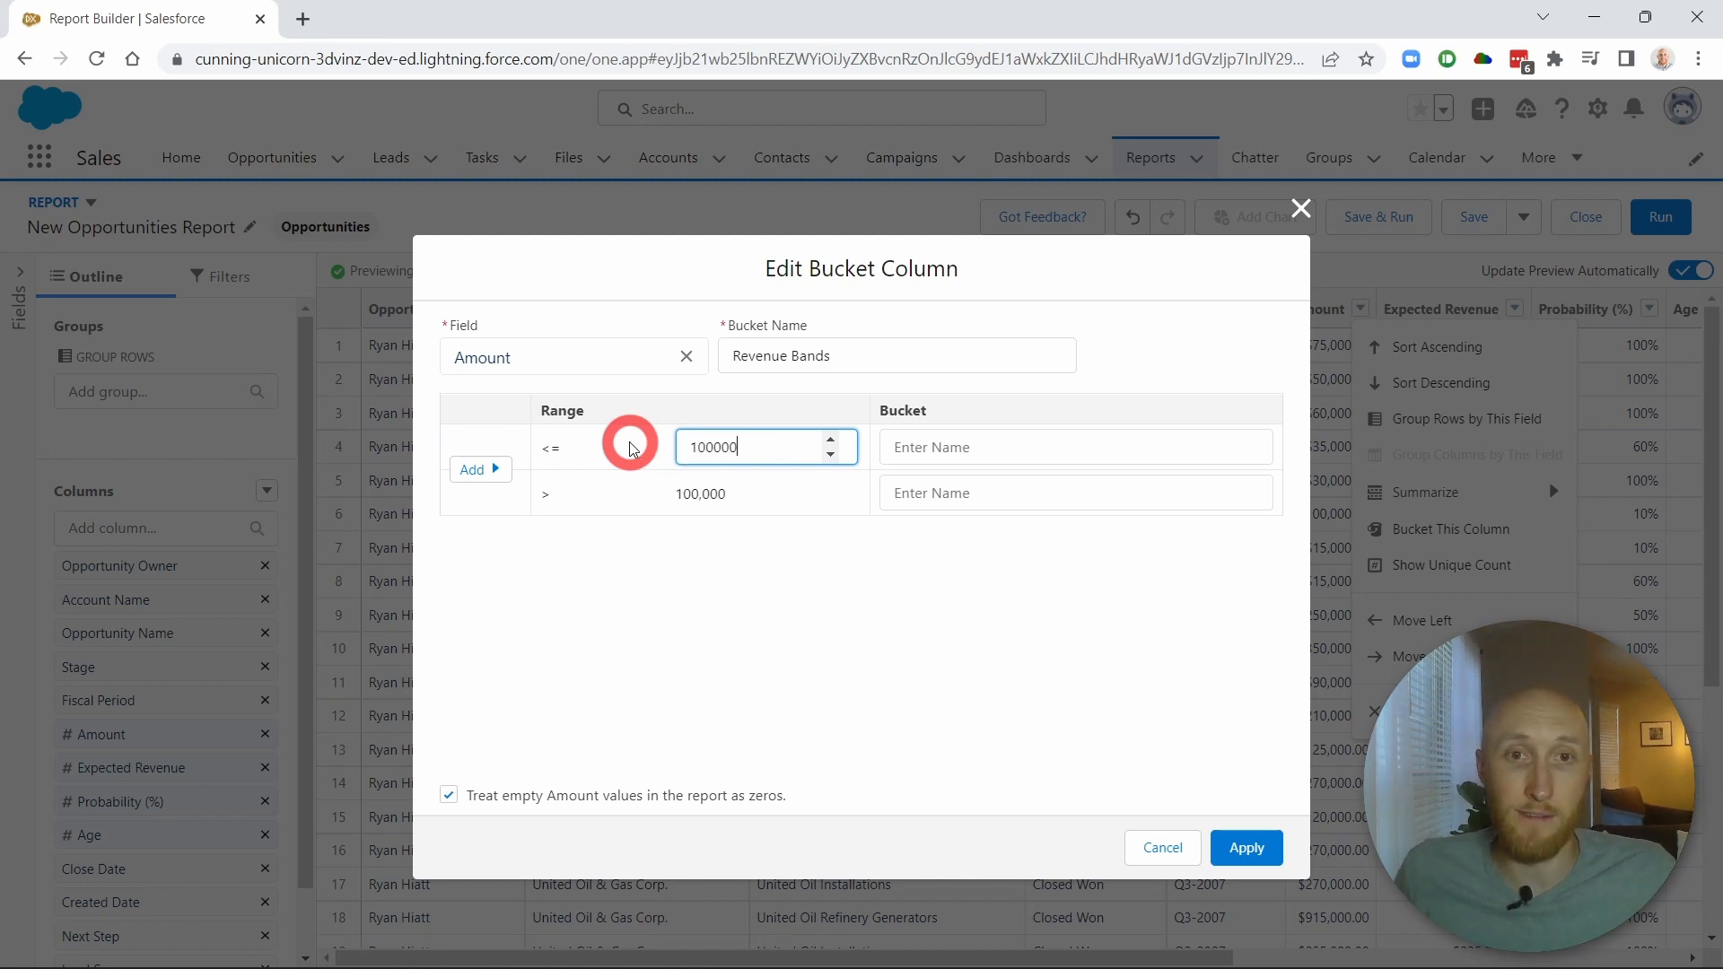
click(1075, 446)
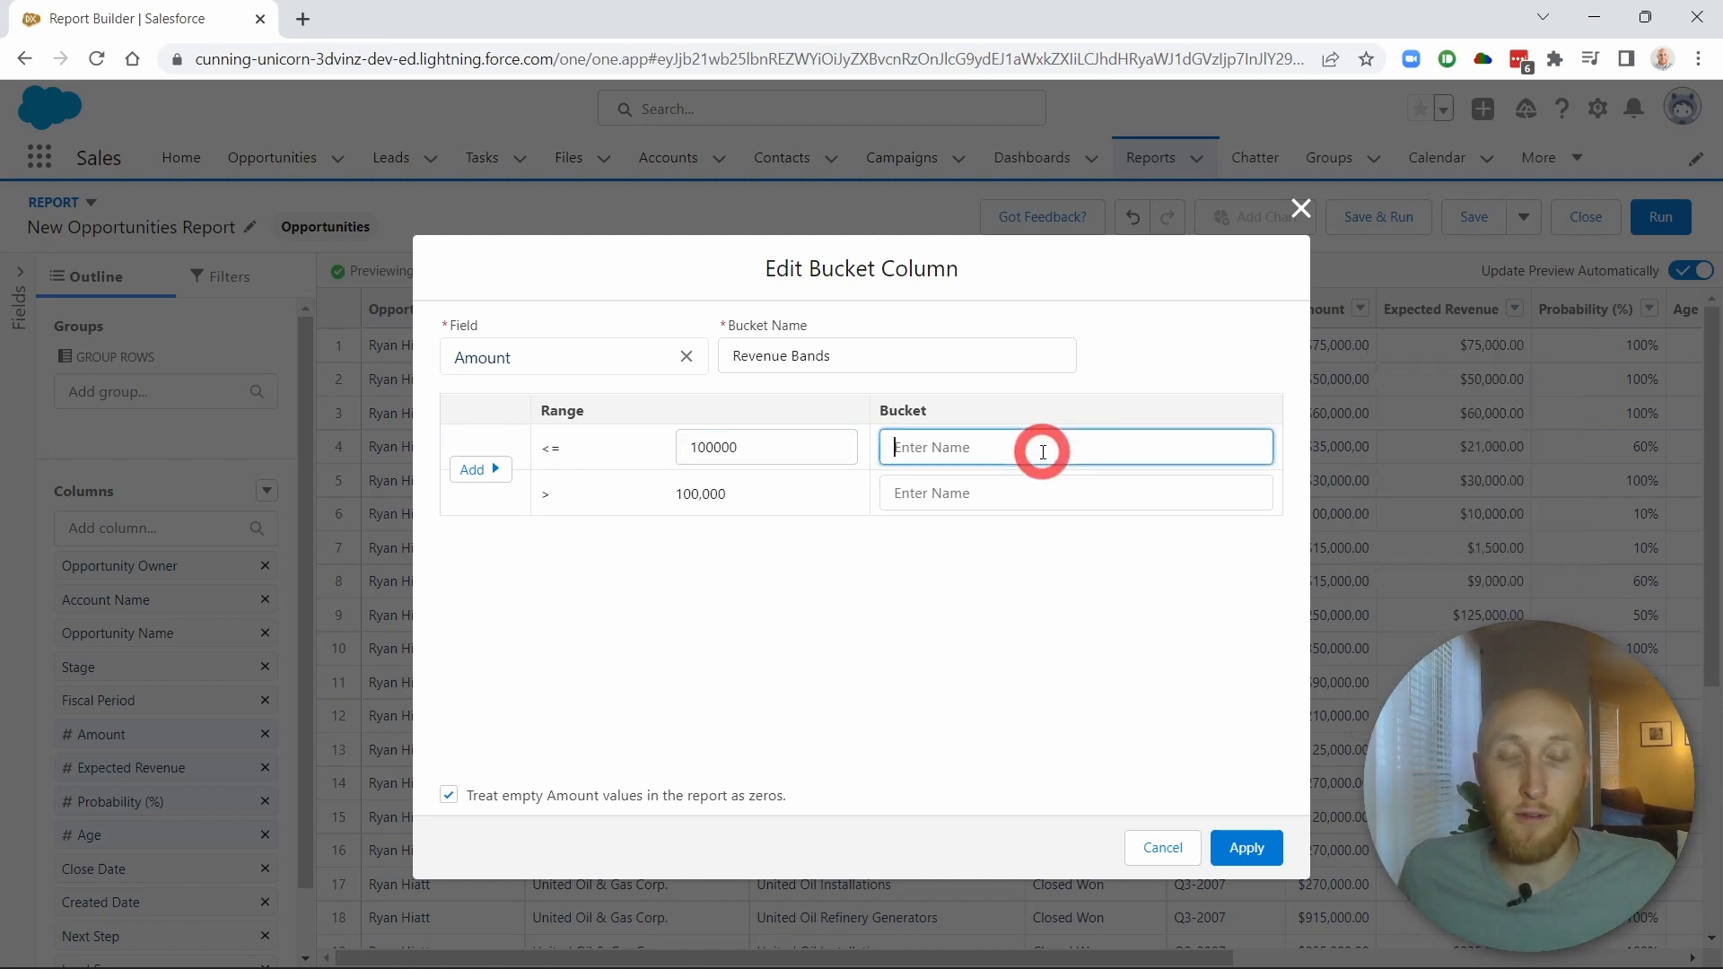
text(Low Ban)
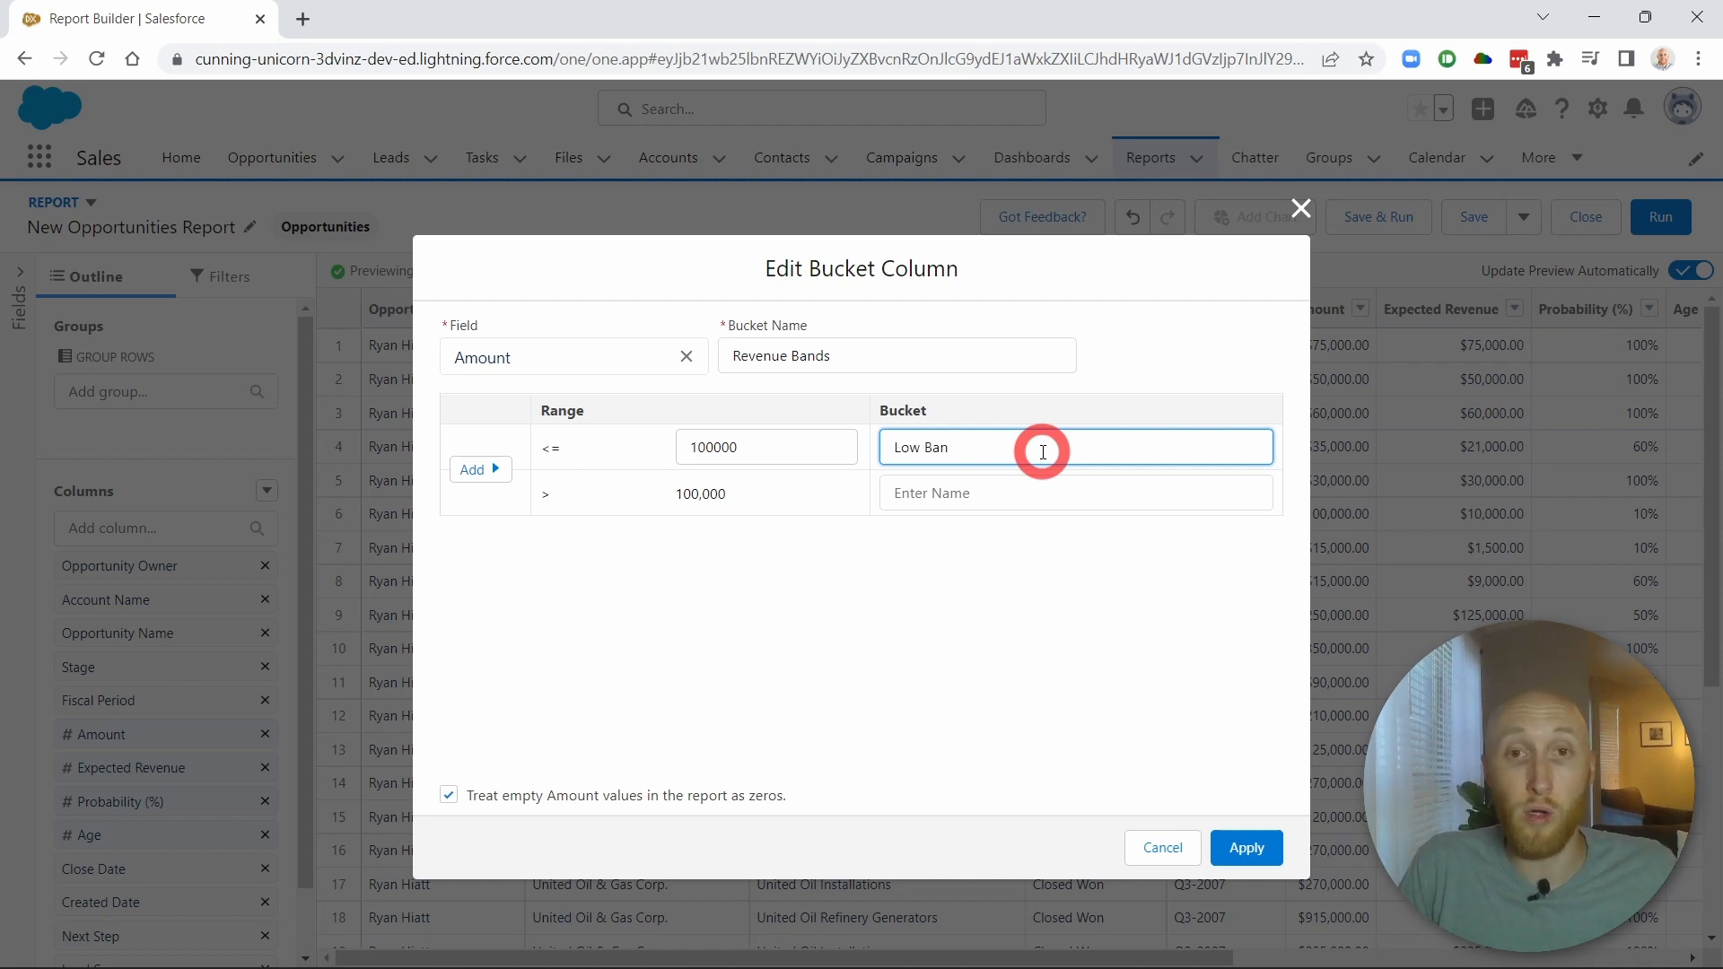
text(0-)
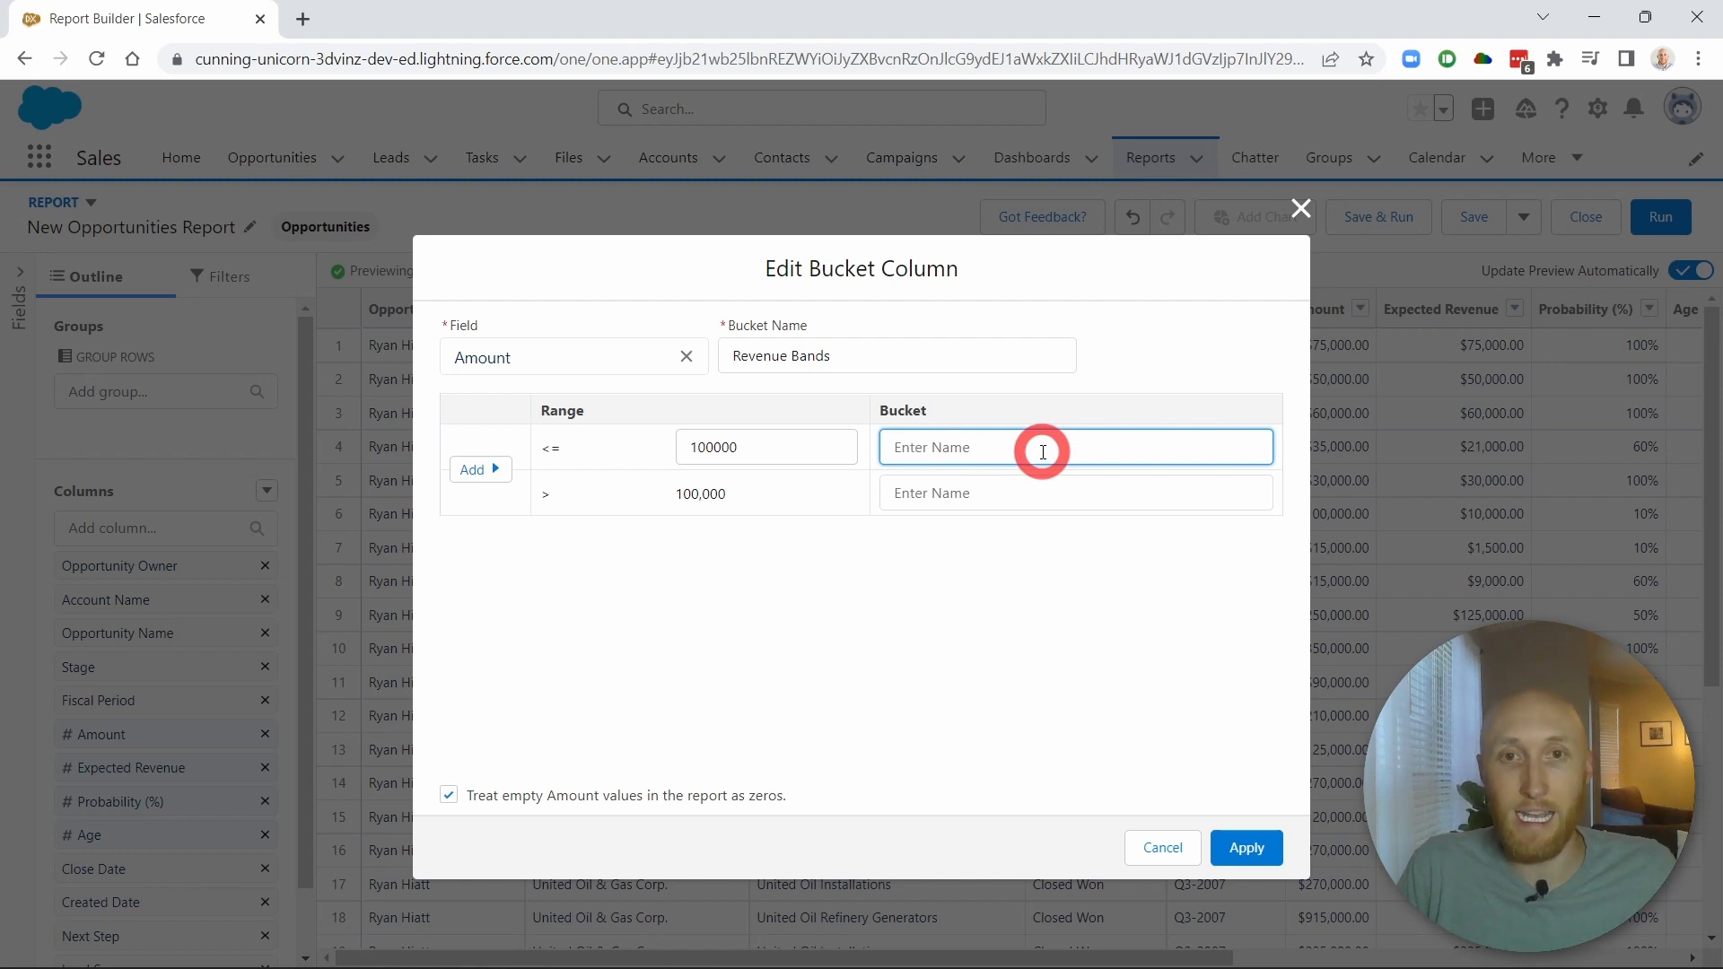
text(Low Band)
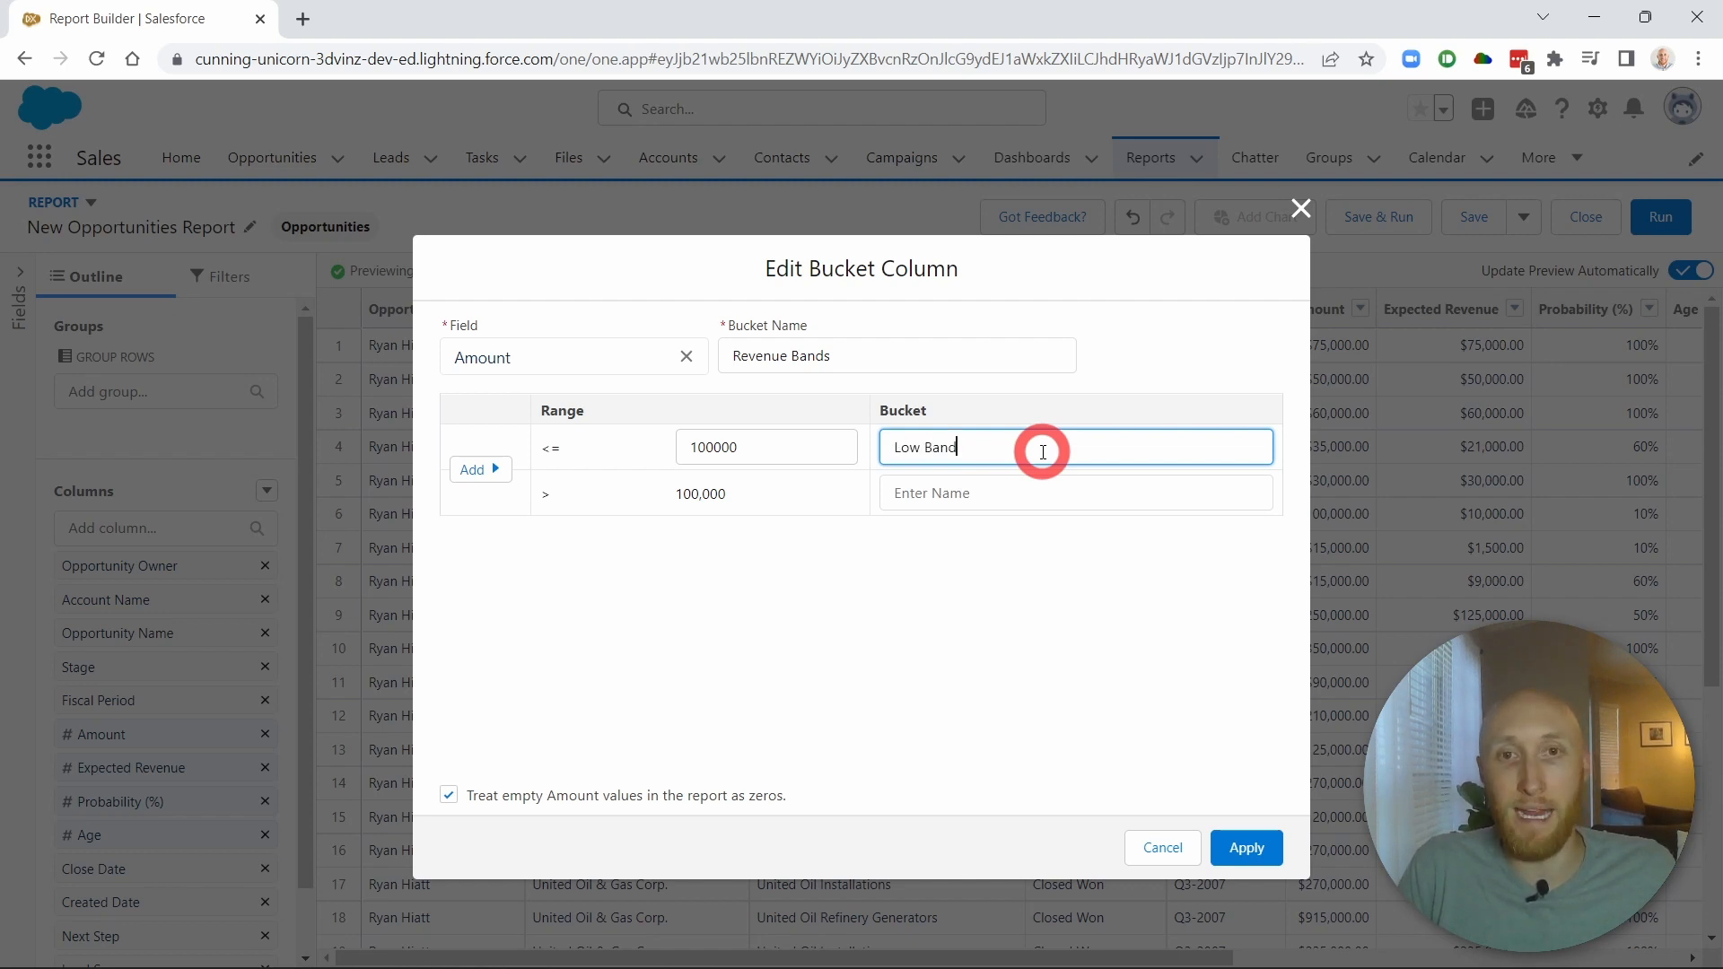
Add a Medium Band range up to 500,000 and a High Band above it
click(473, 469)
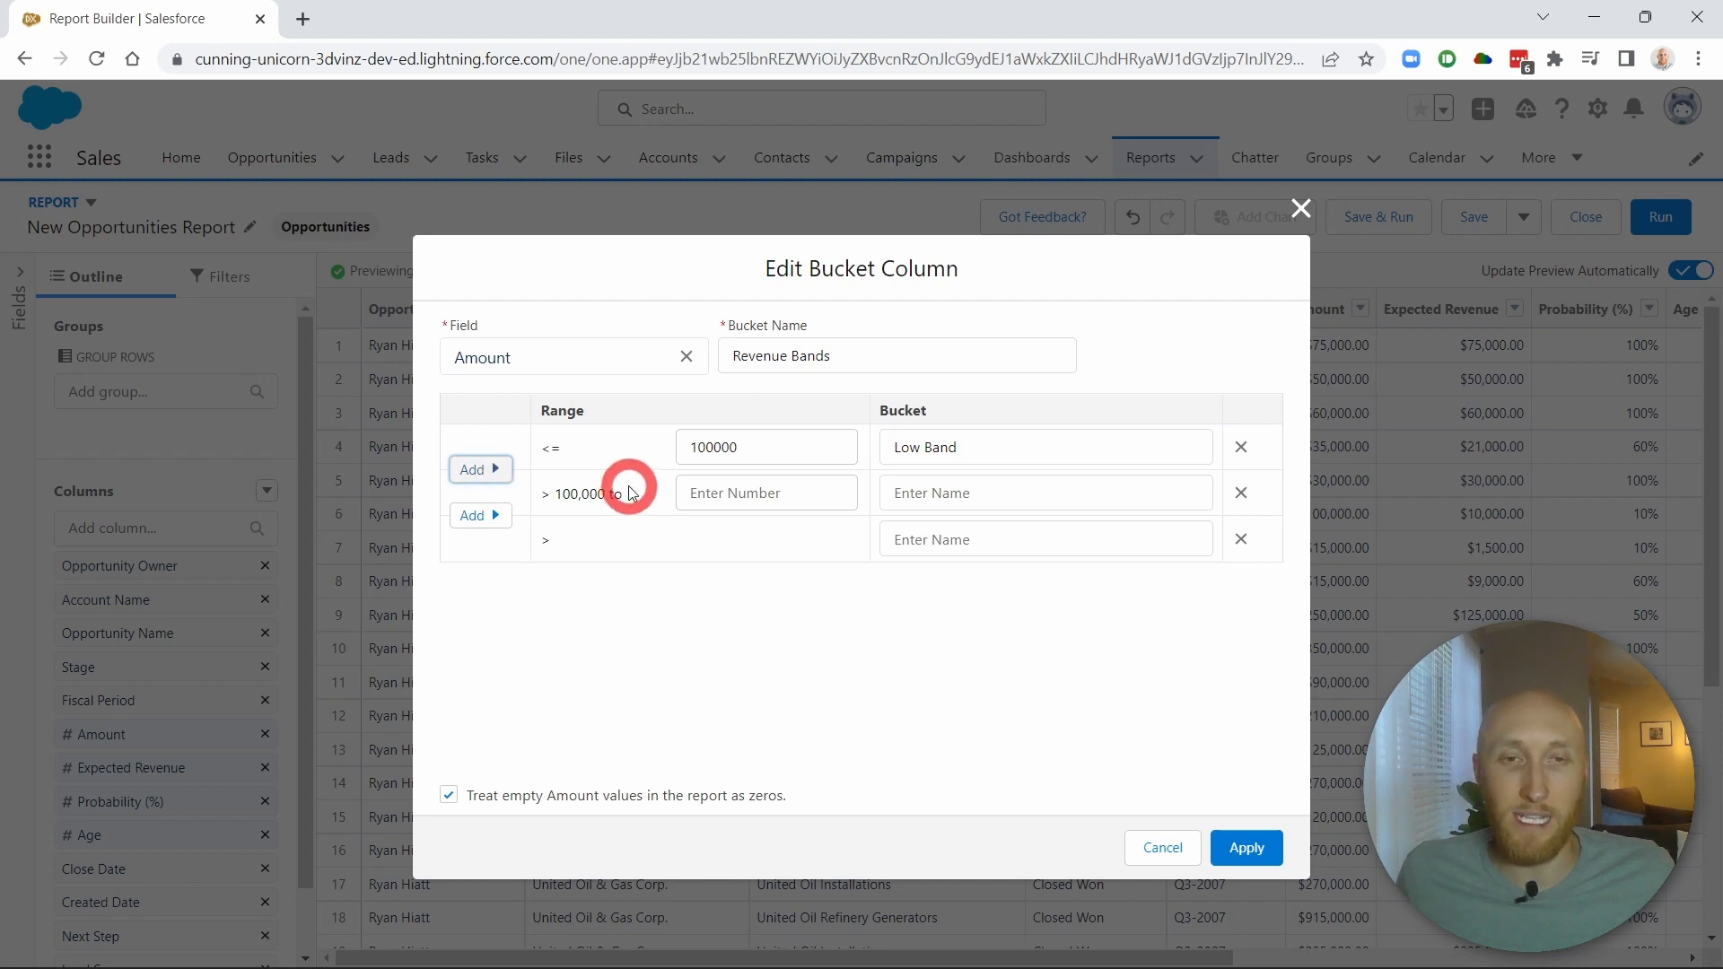
mouse_move(570, 509)
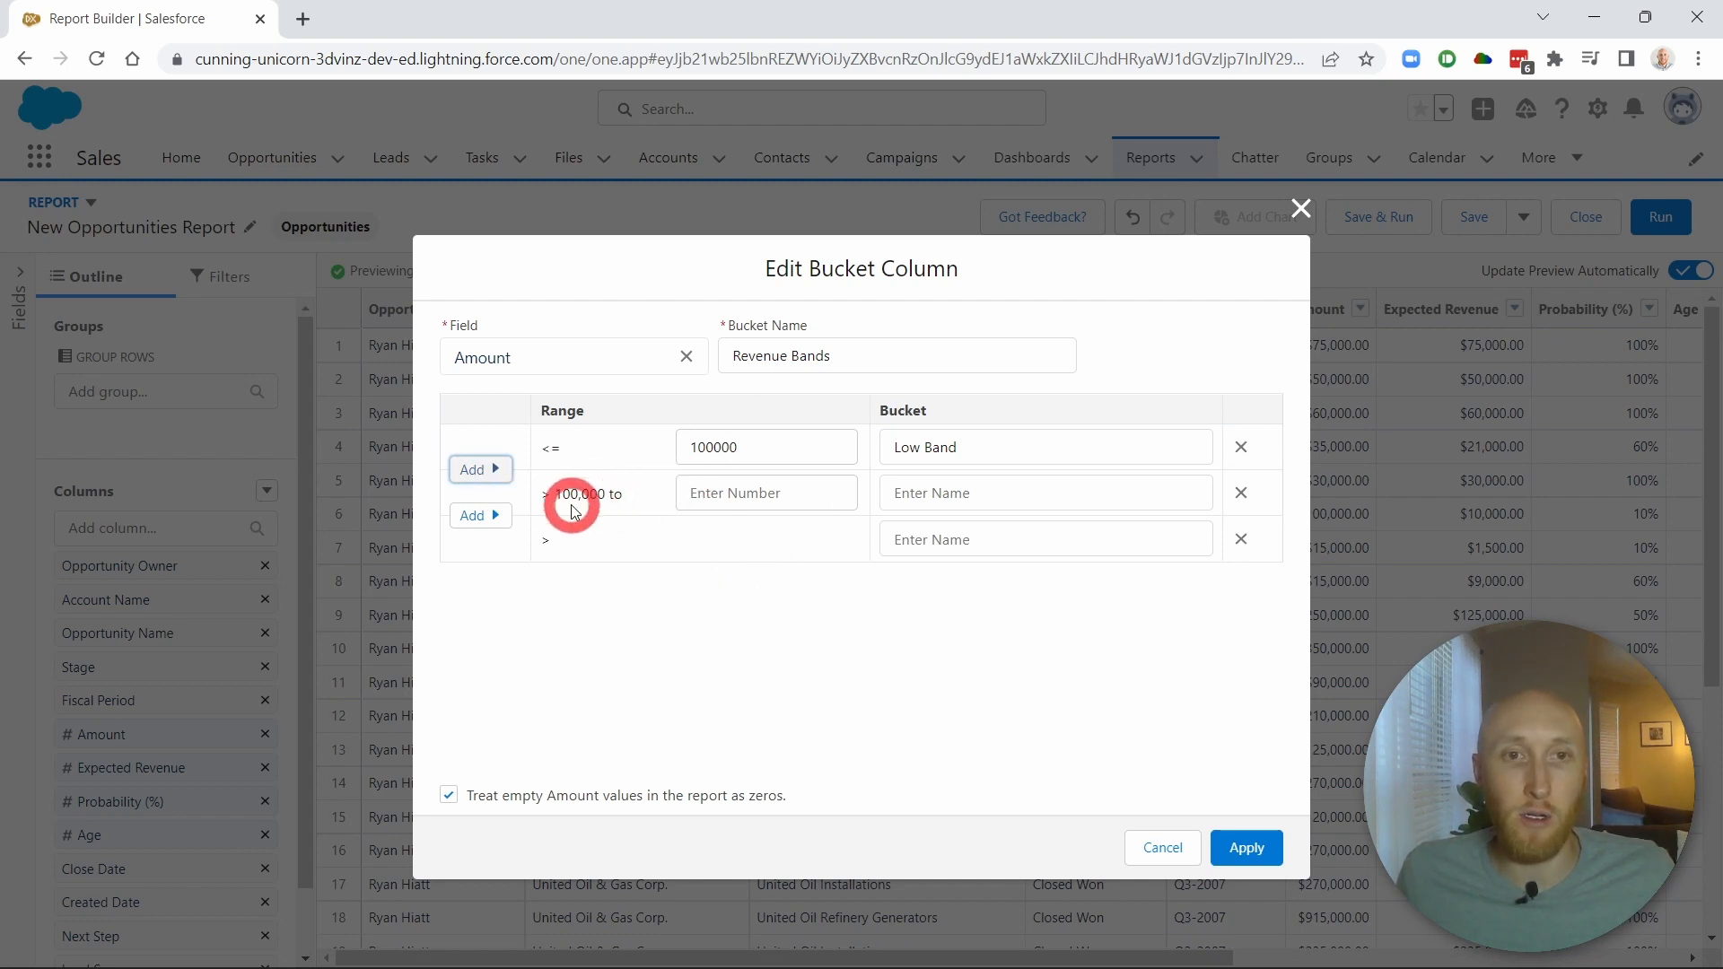
click(766, 493)
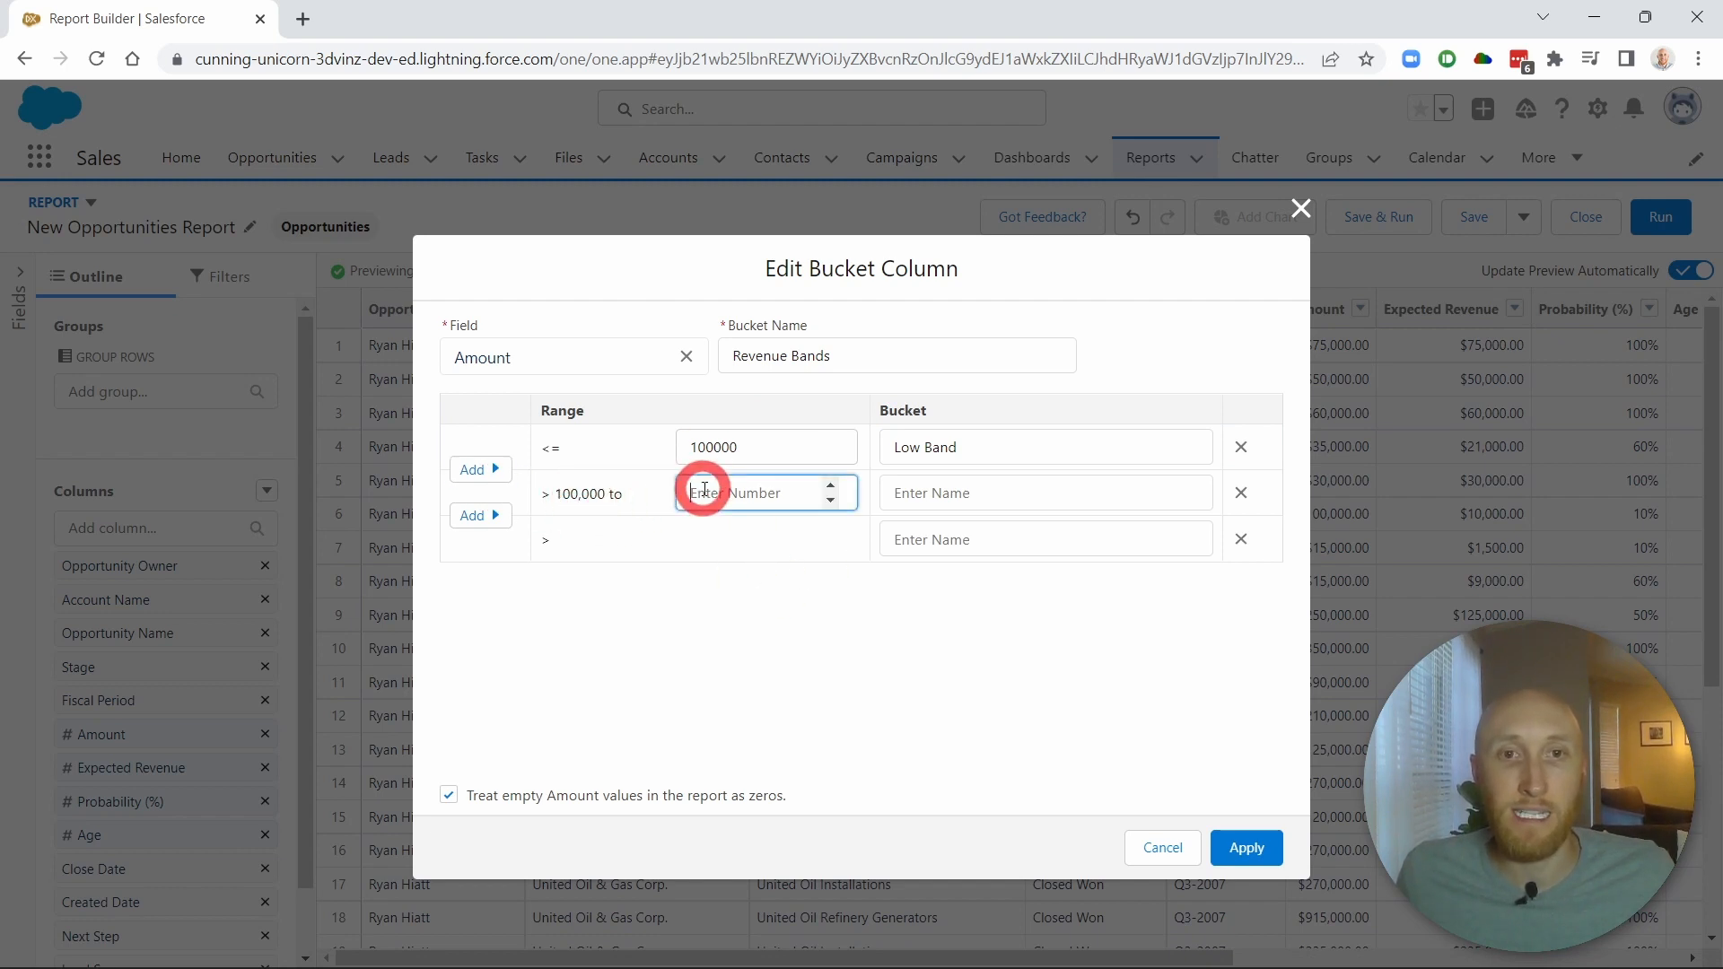
text(500)
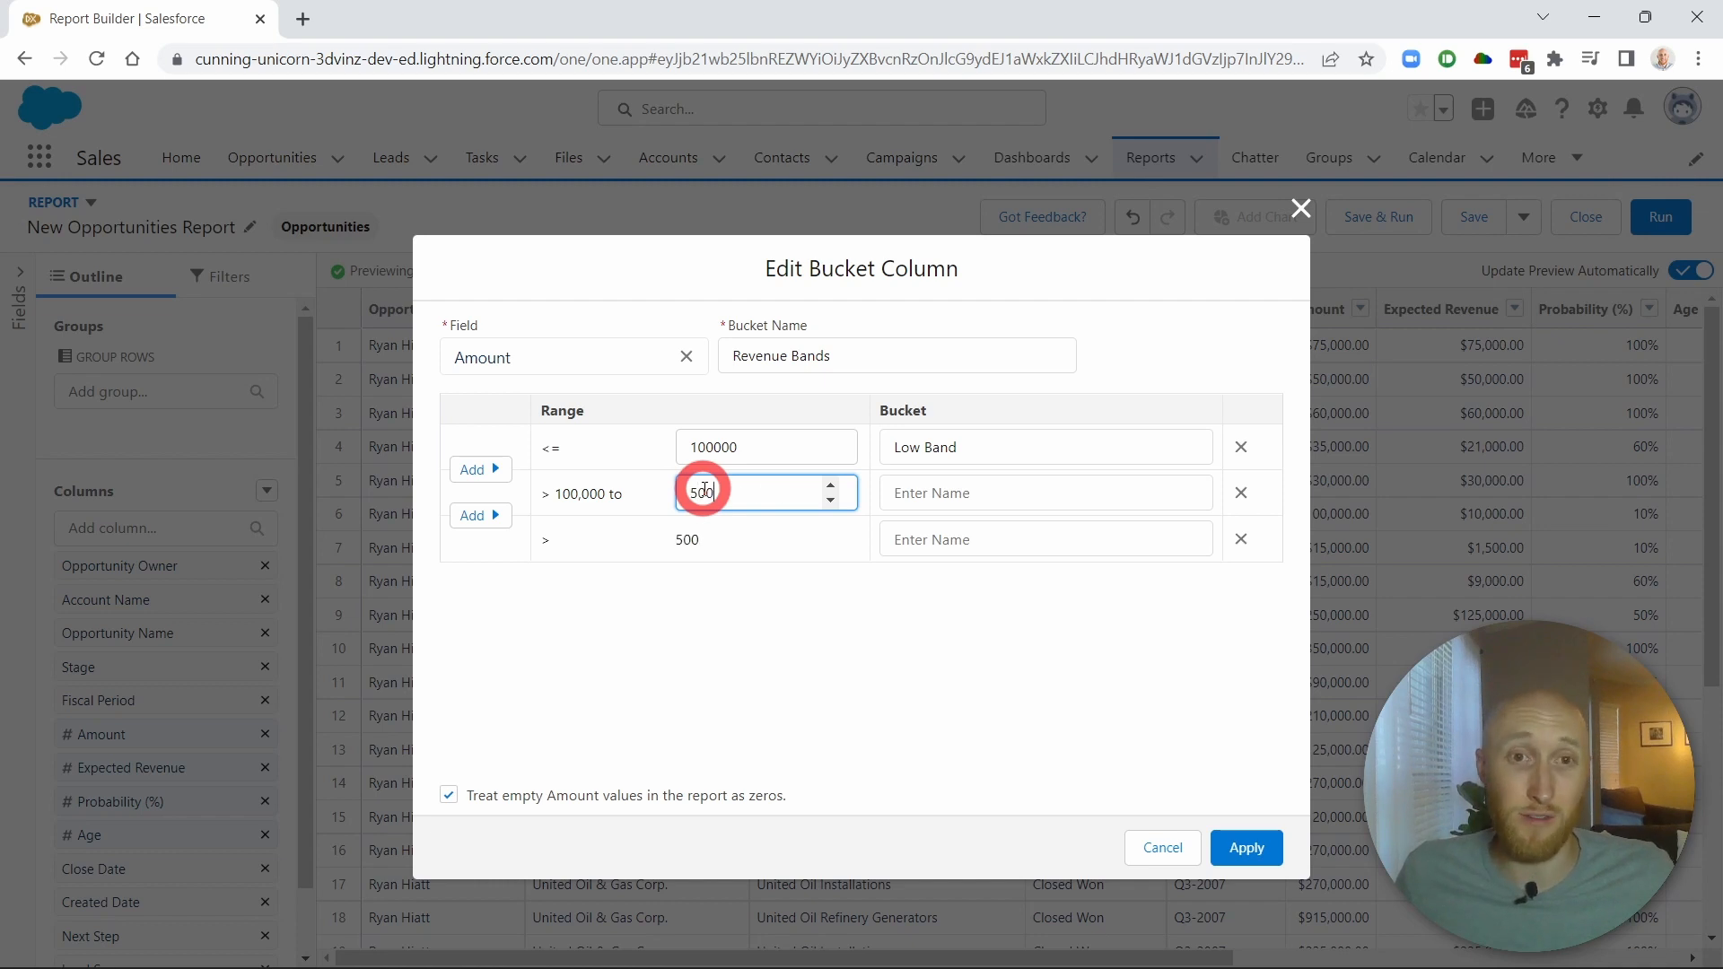
text(Medium Band)
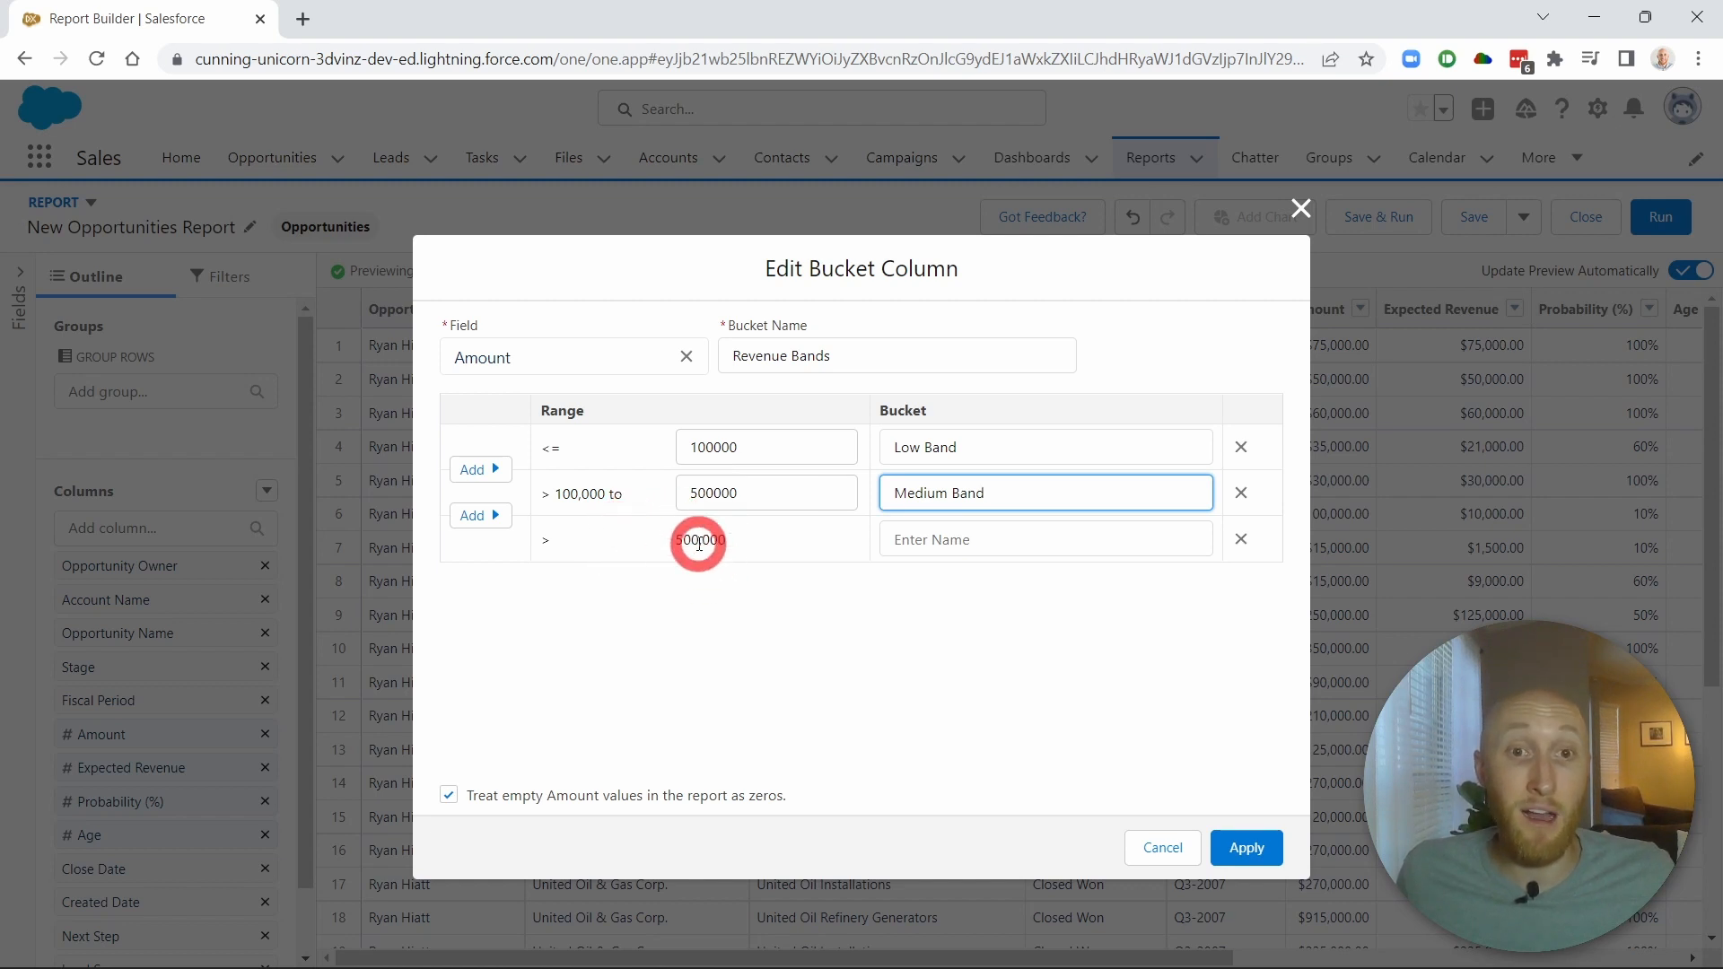
click(1044, 538)
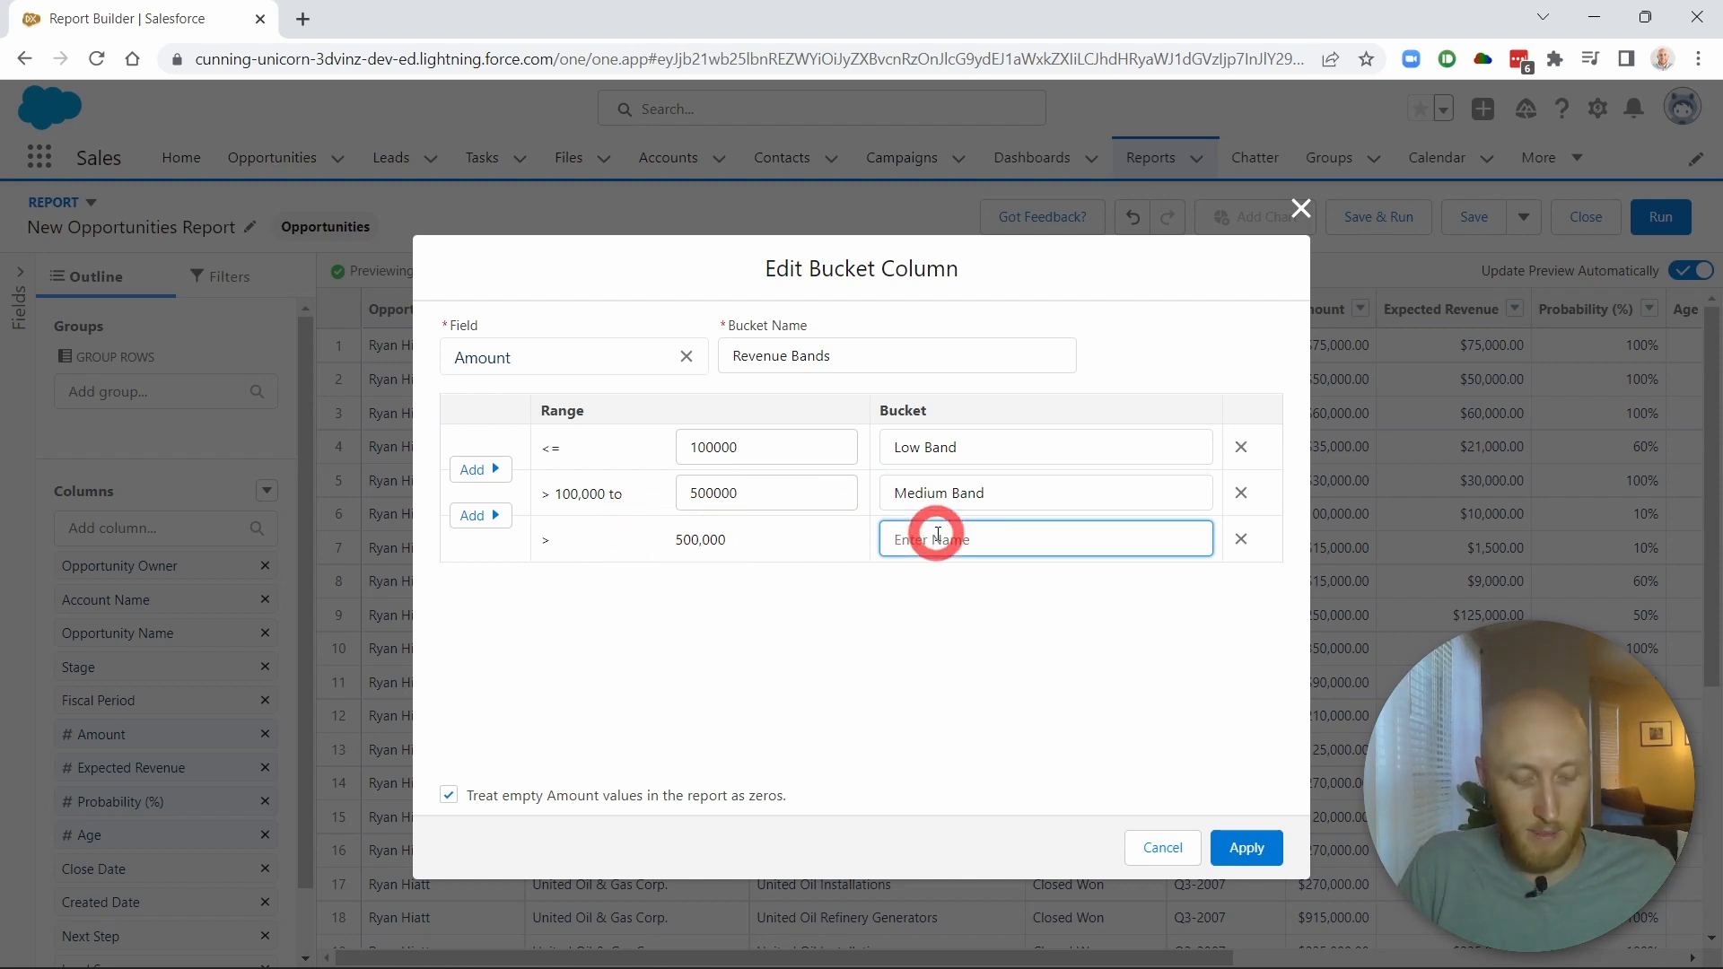
text(High Band)
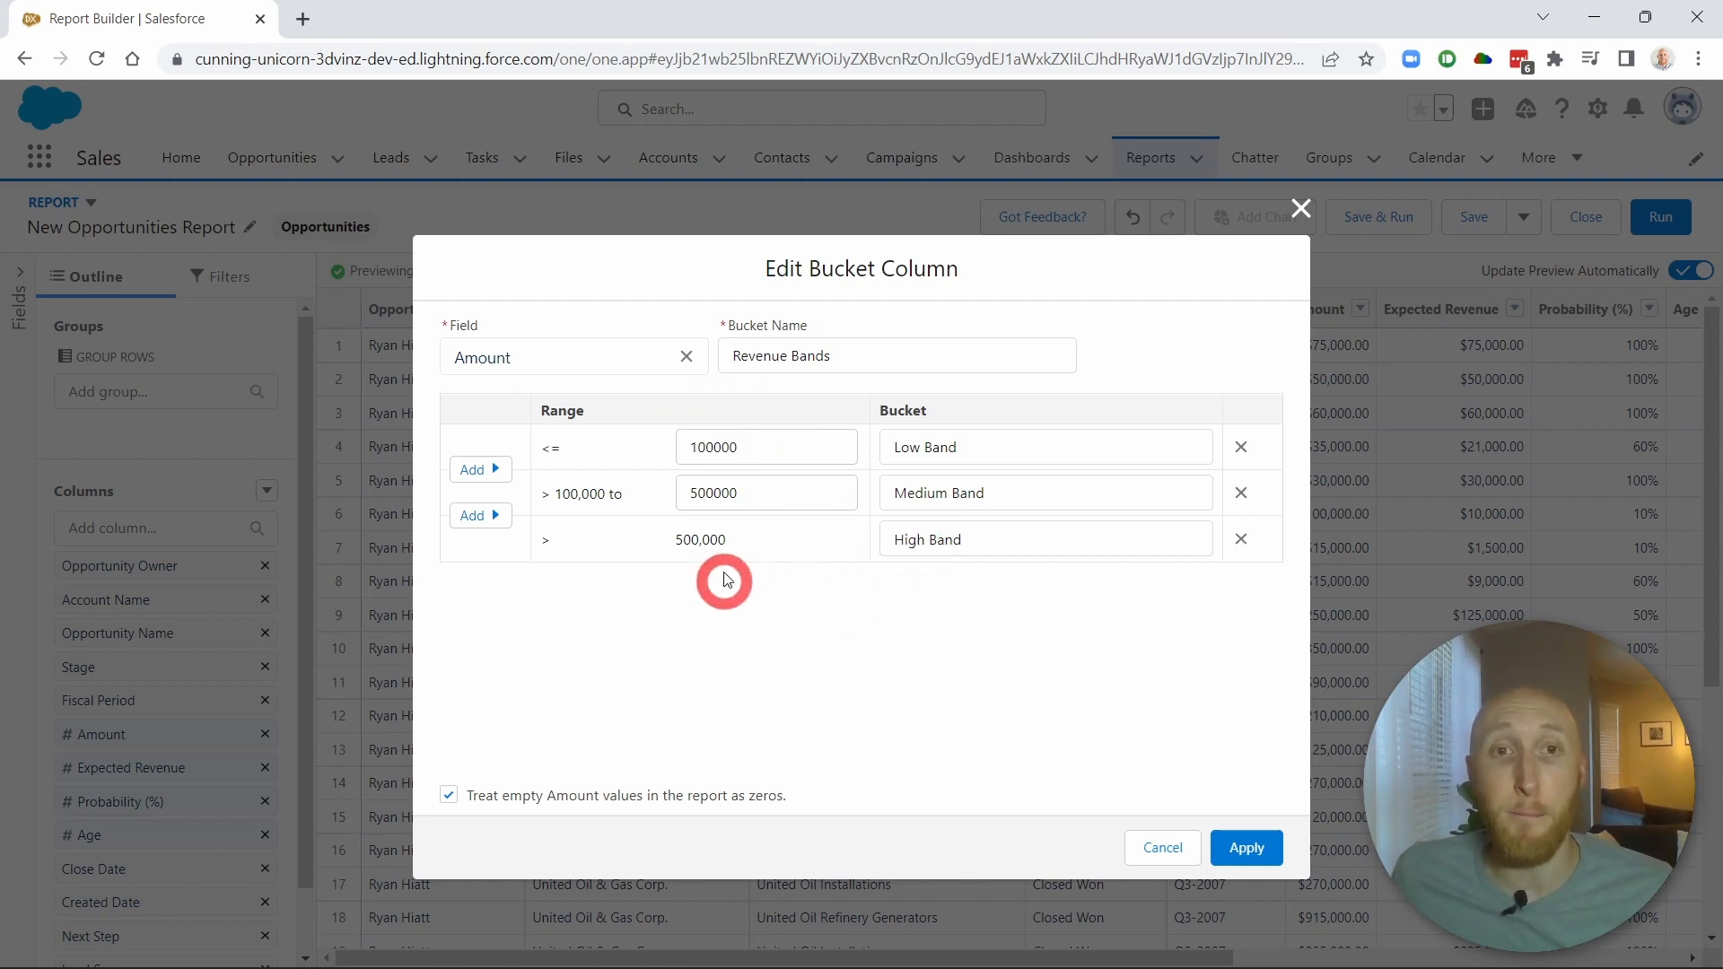
mouse_move(630, 460)
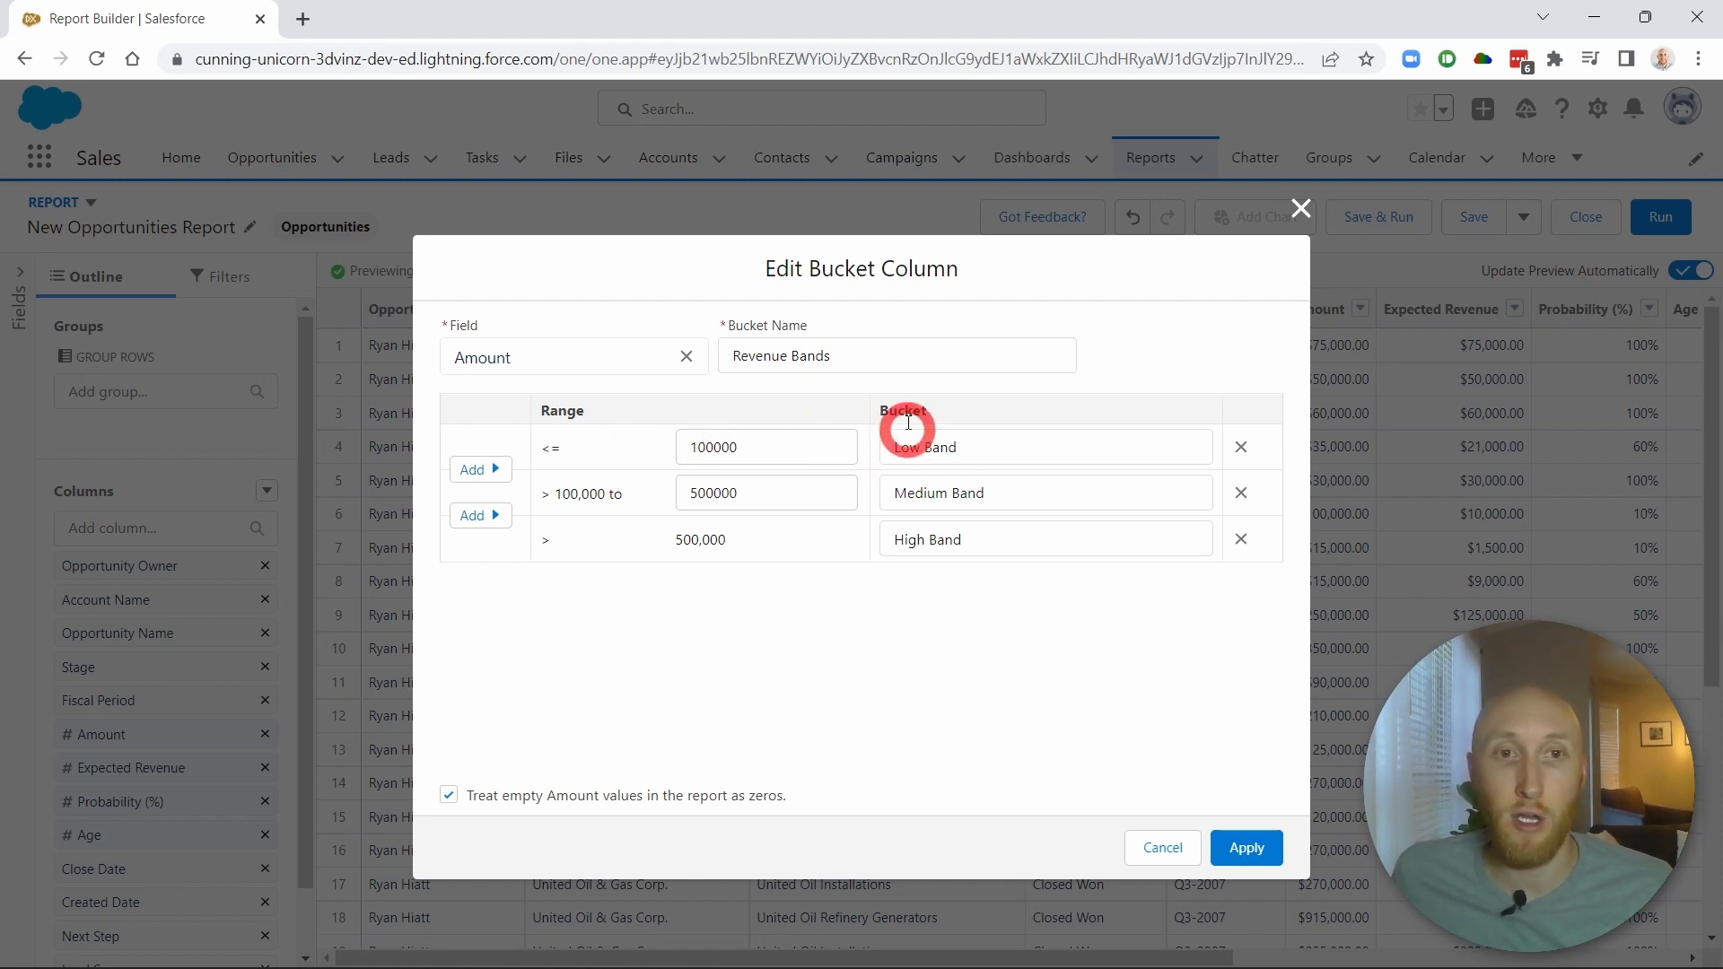
mouse_move(921, 493)
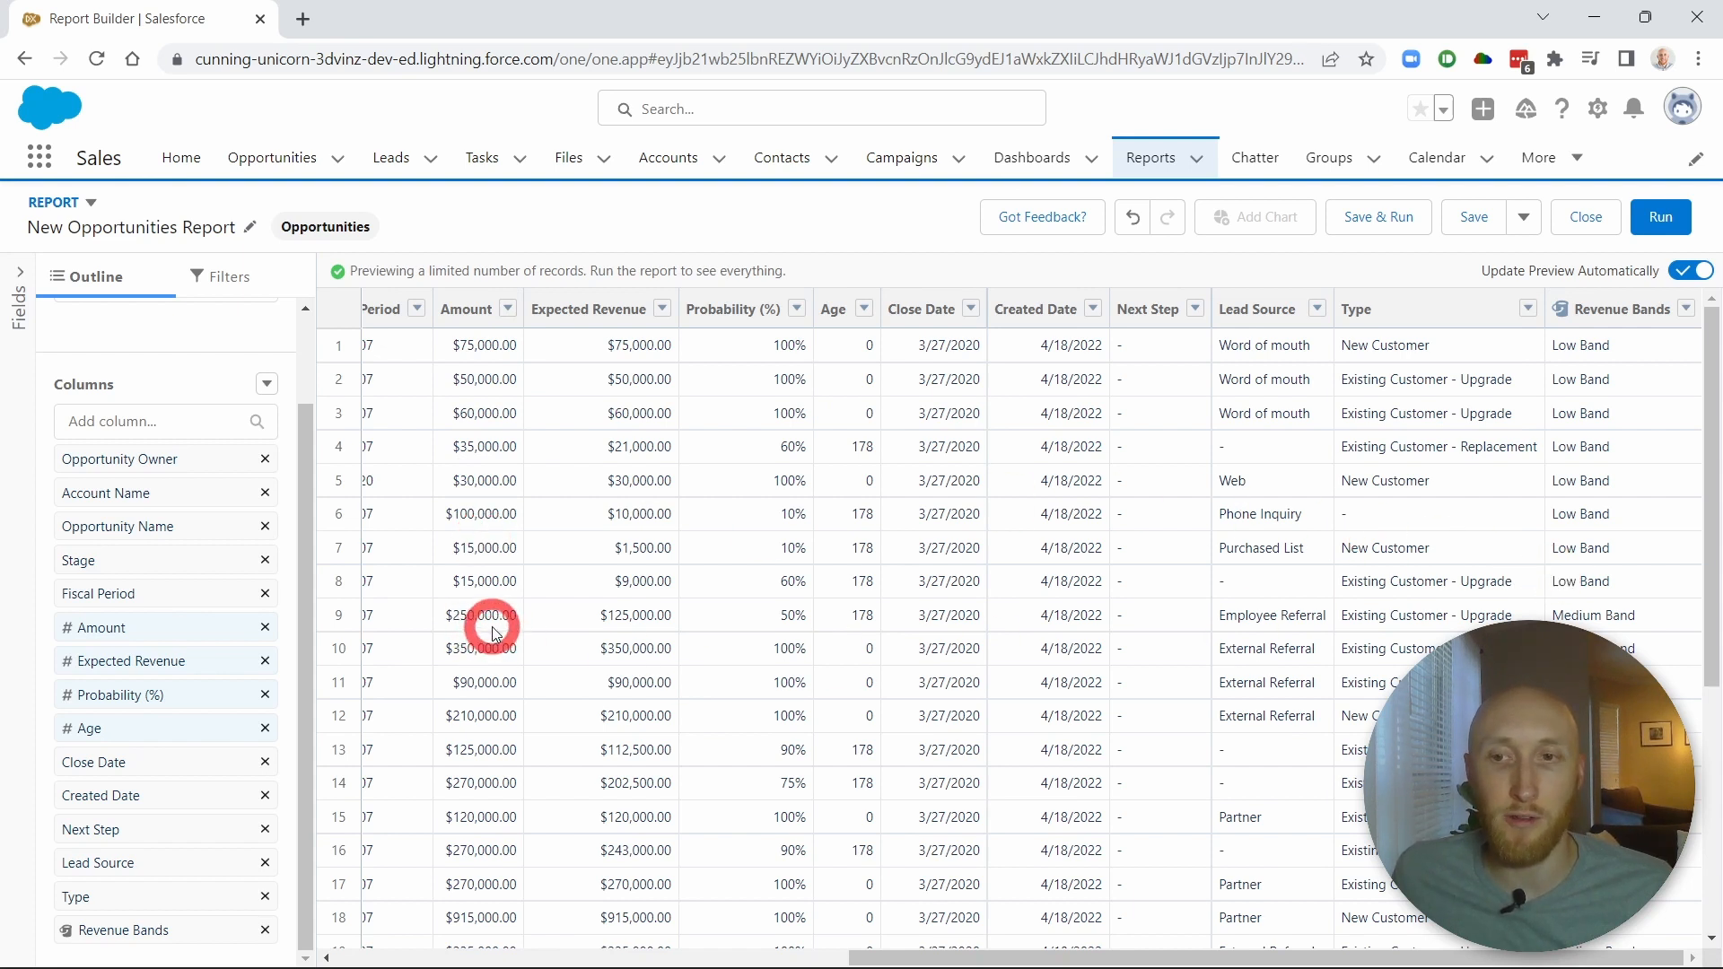
Scroll the preview to check each opportunity's Low or Medium Band label
scroll(down, 3)
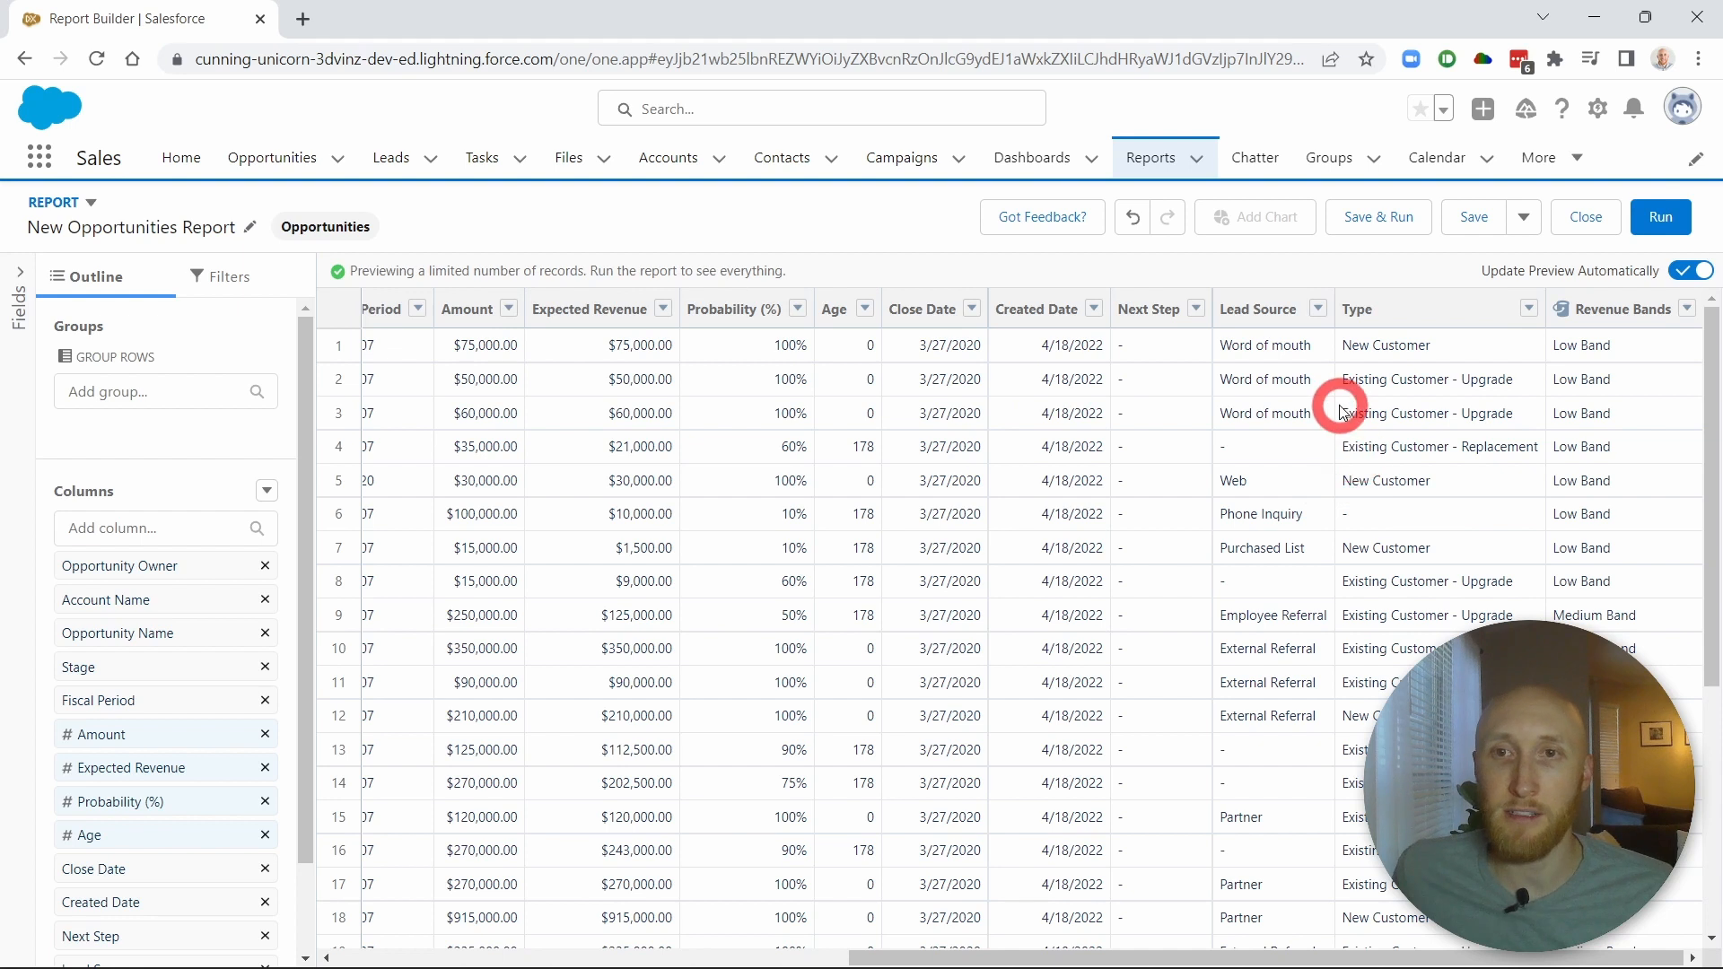
mouse_move(1376, 480)
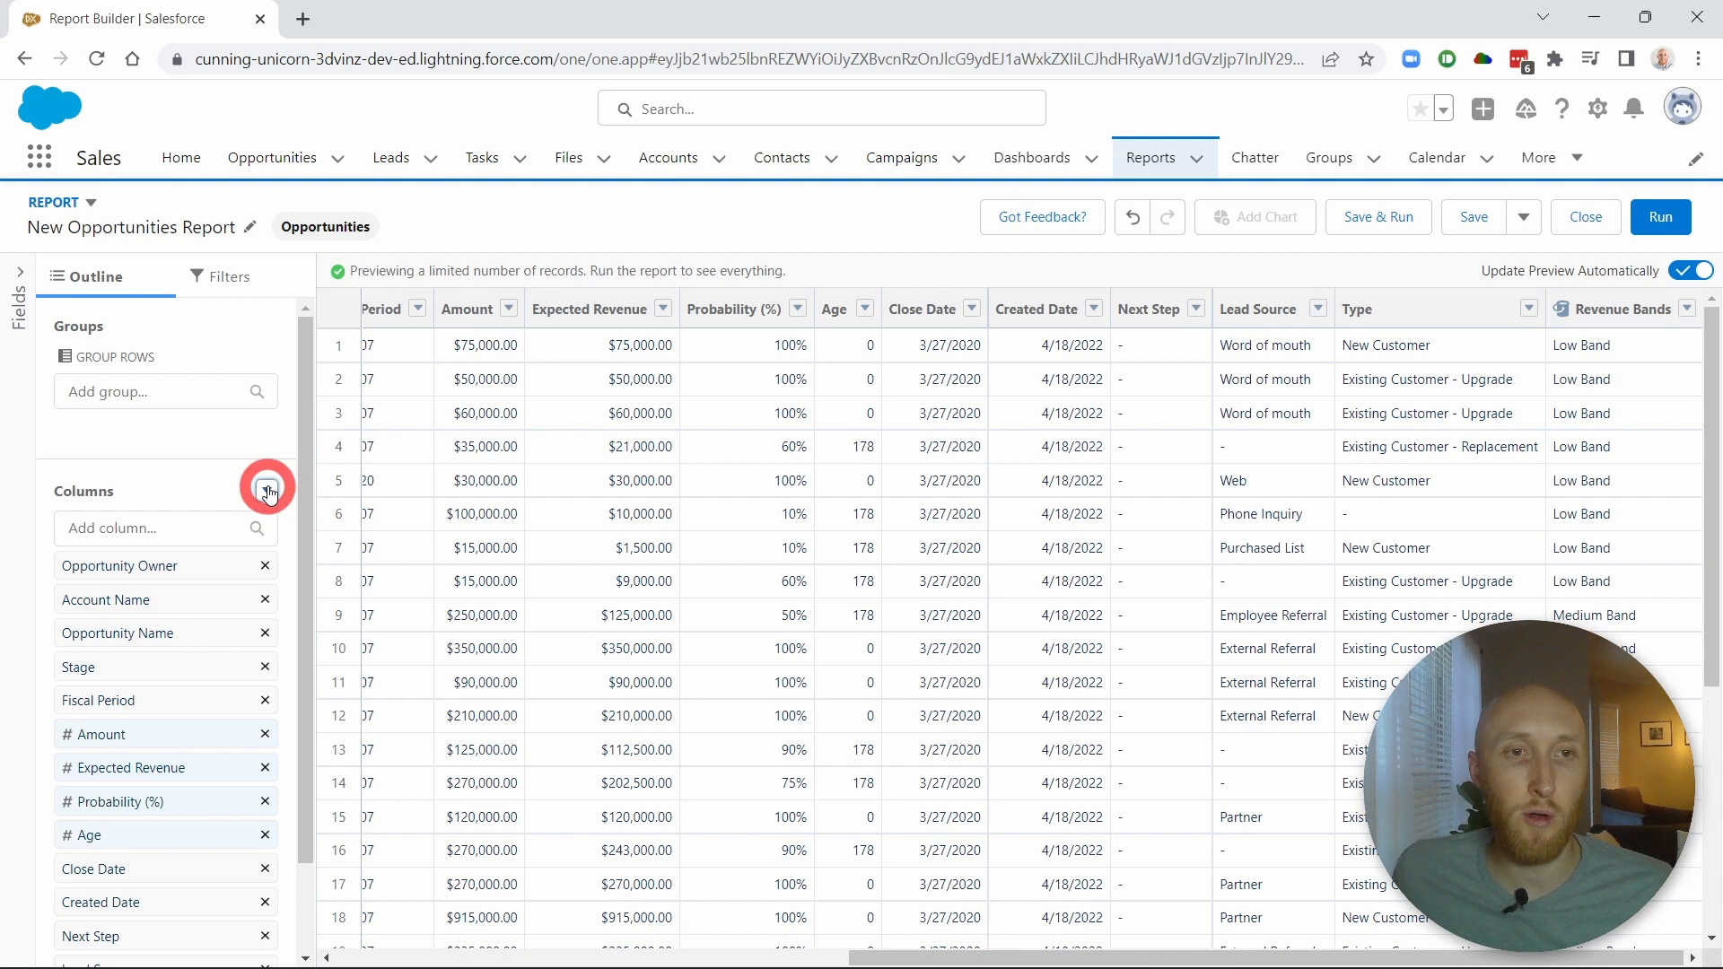
Add a bucket column on the Opportunity Type field named 'New vs Existing'
click(266, 490)
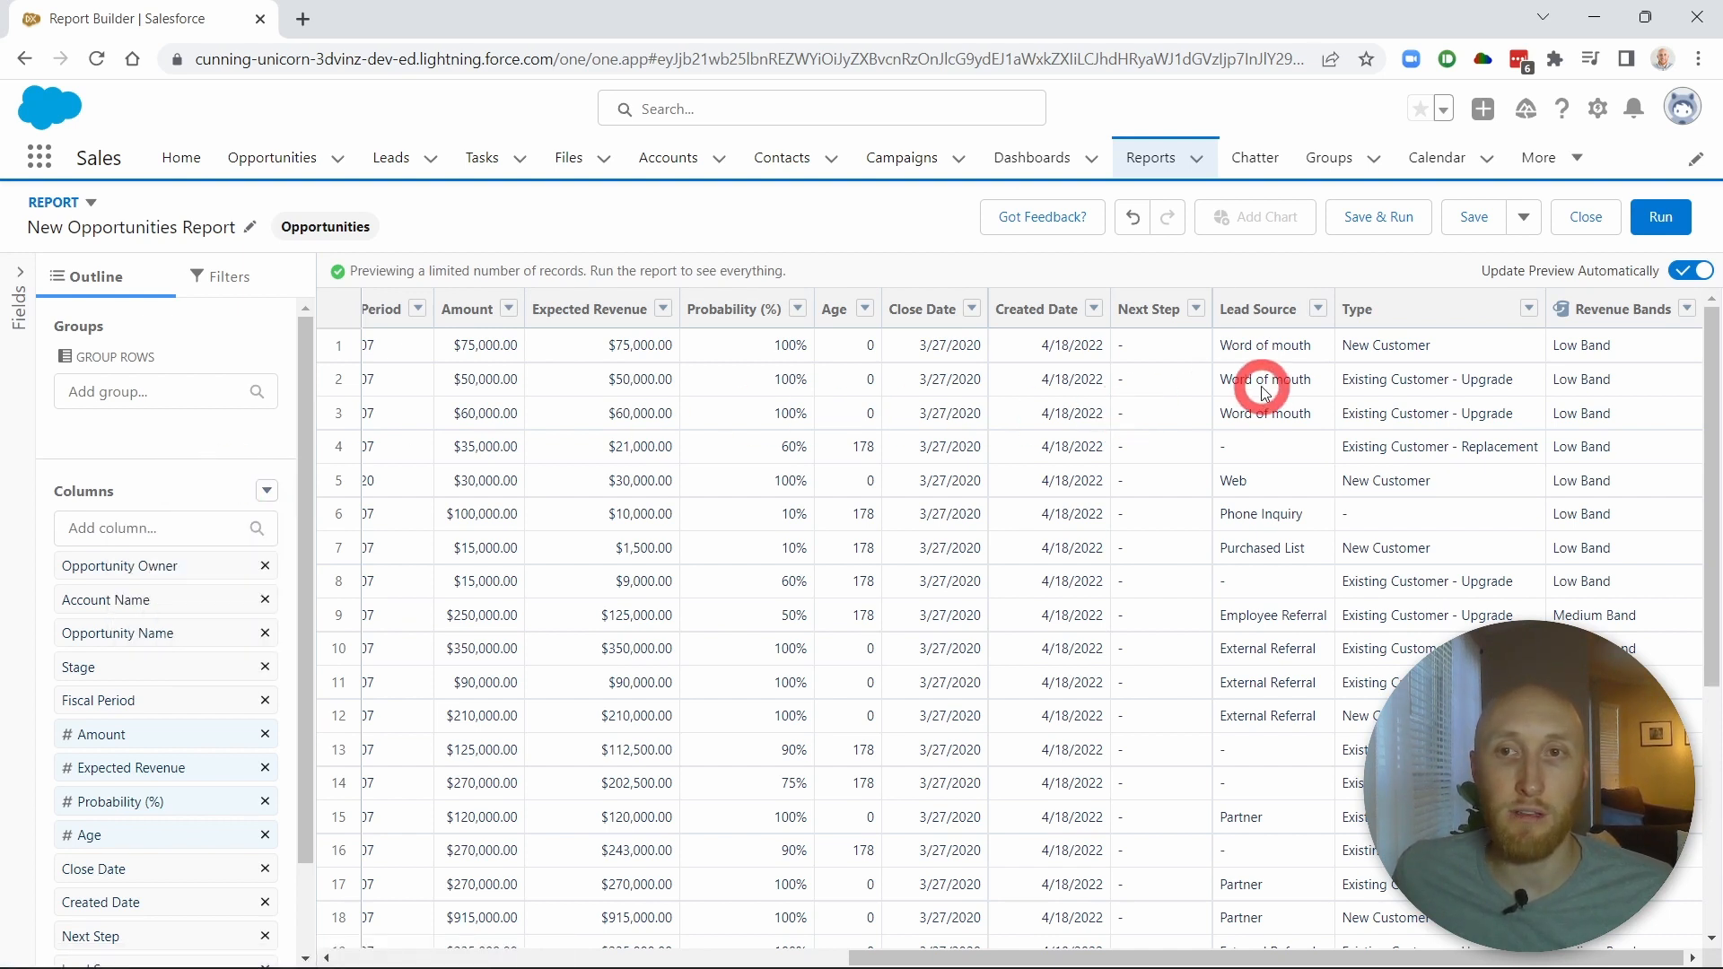
click(265, 490)
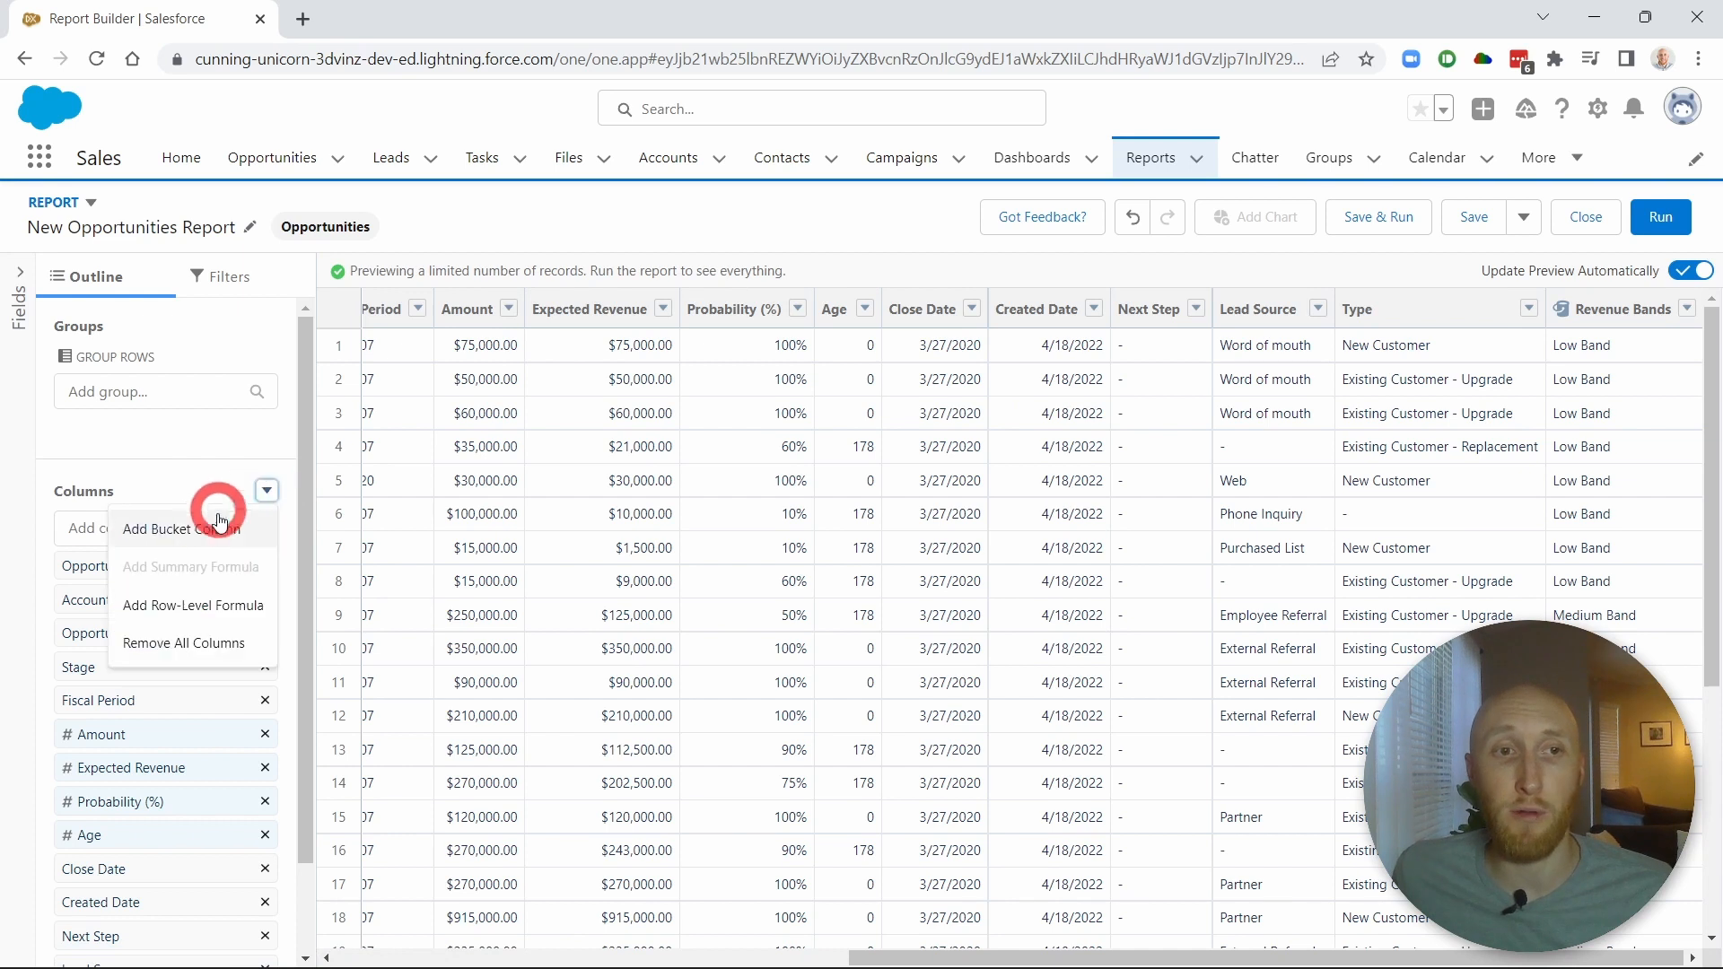
click(173, 529)
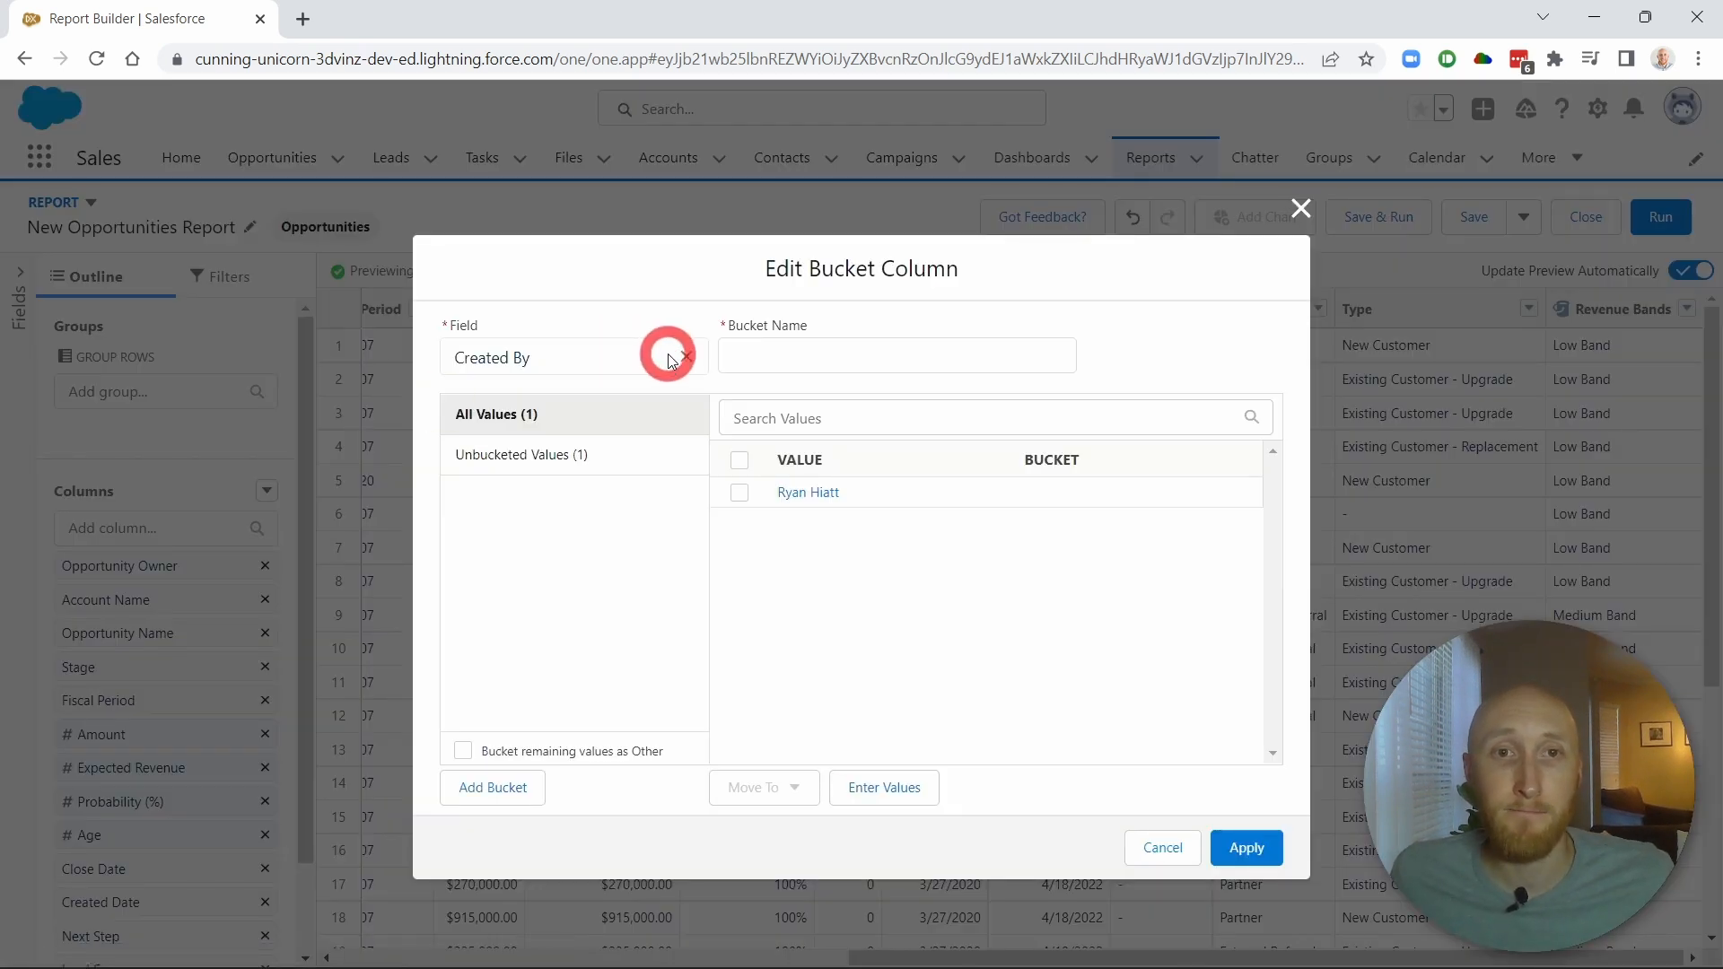
click(572, 355)
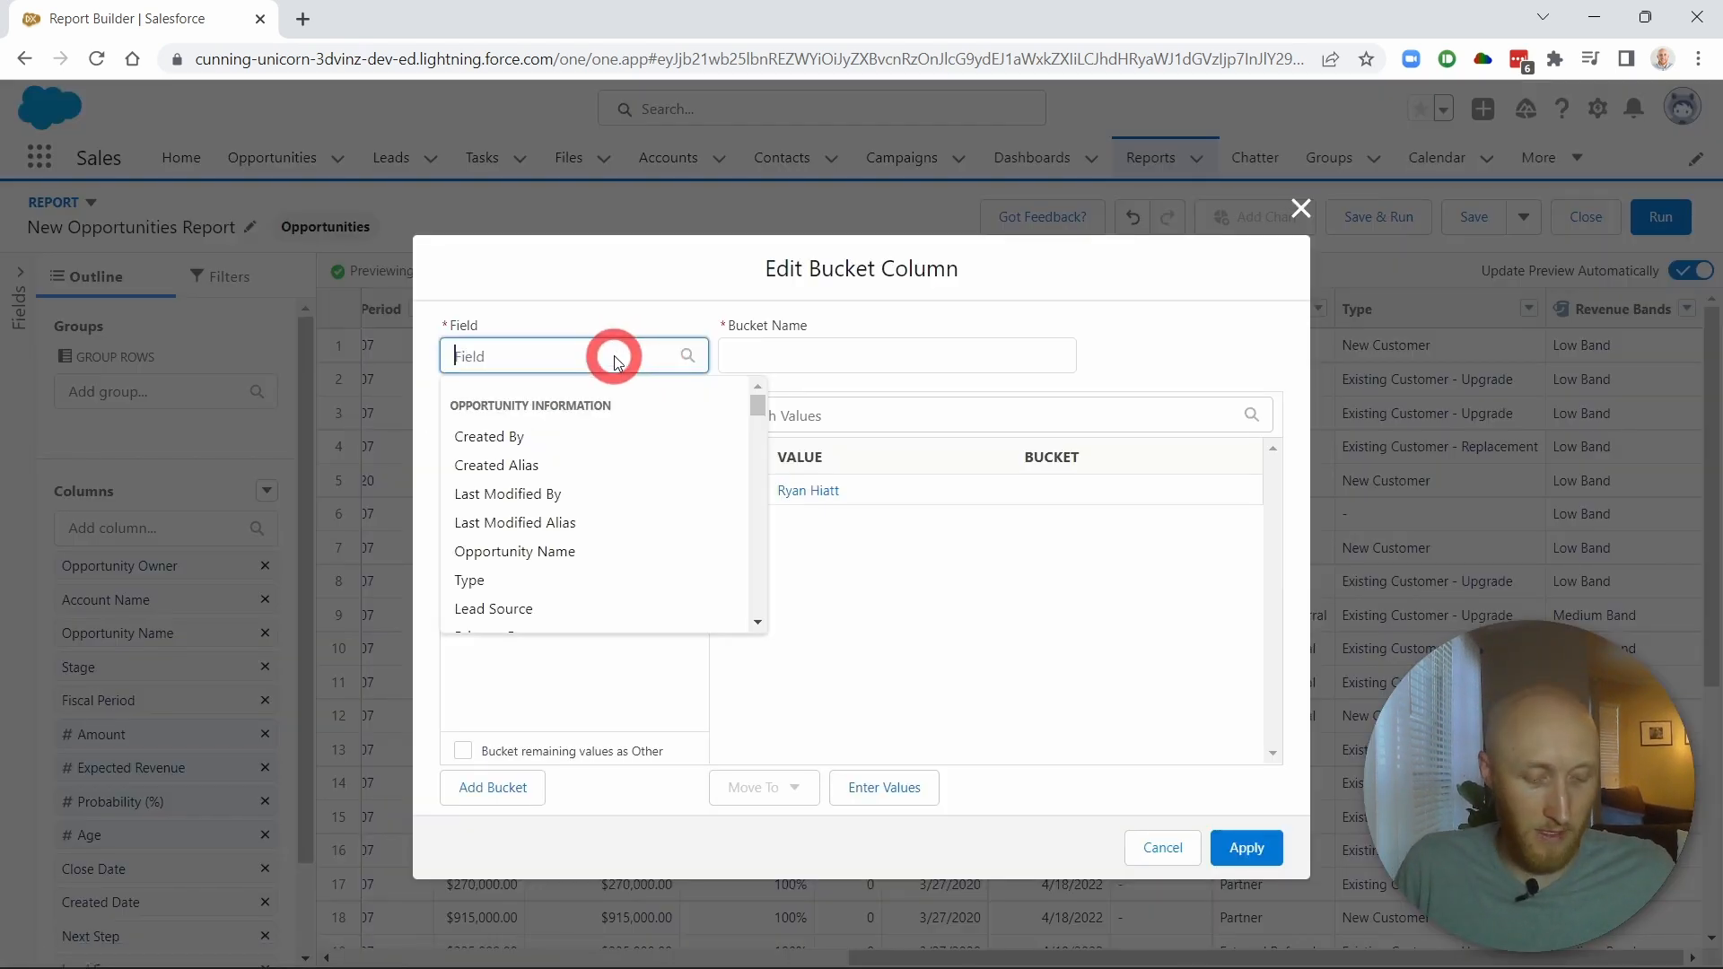
text(type)
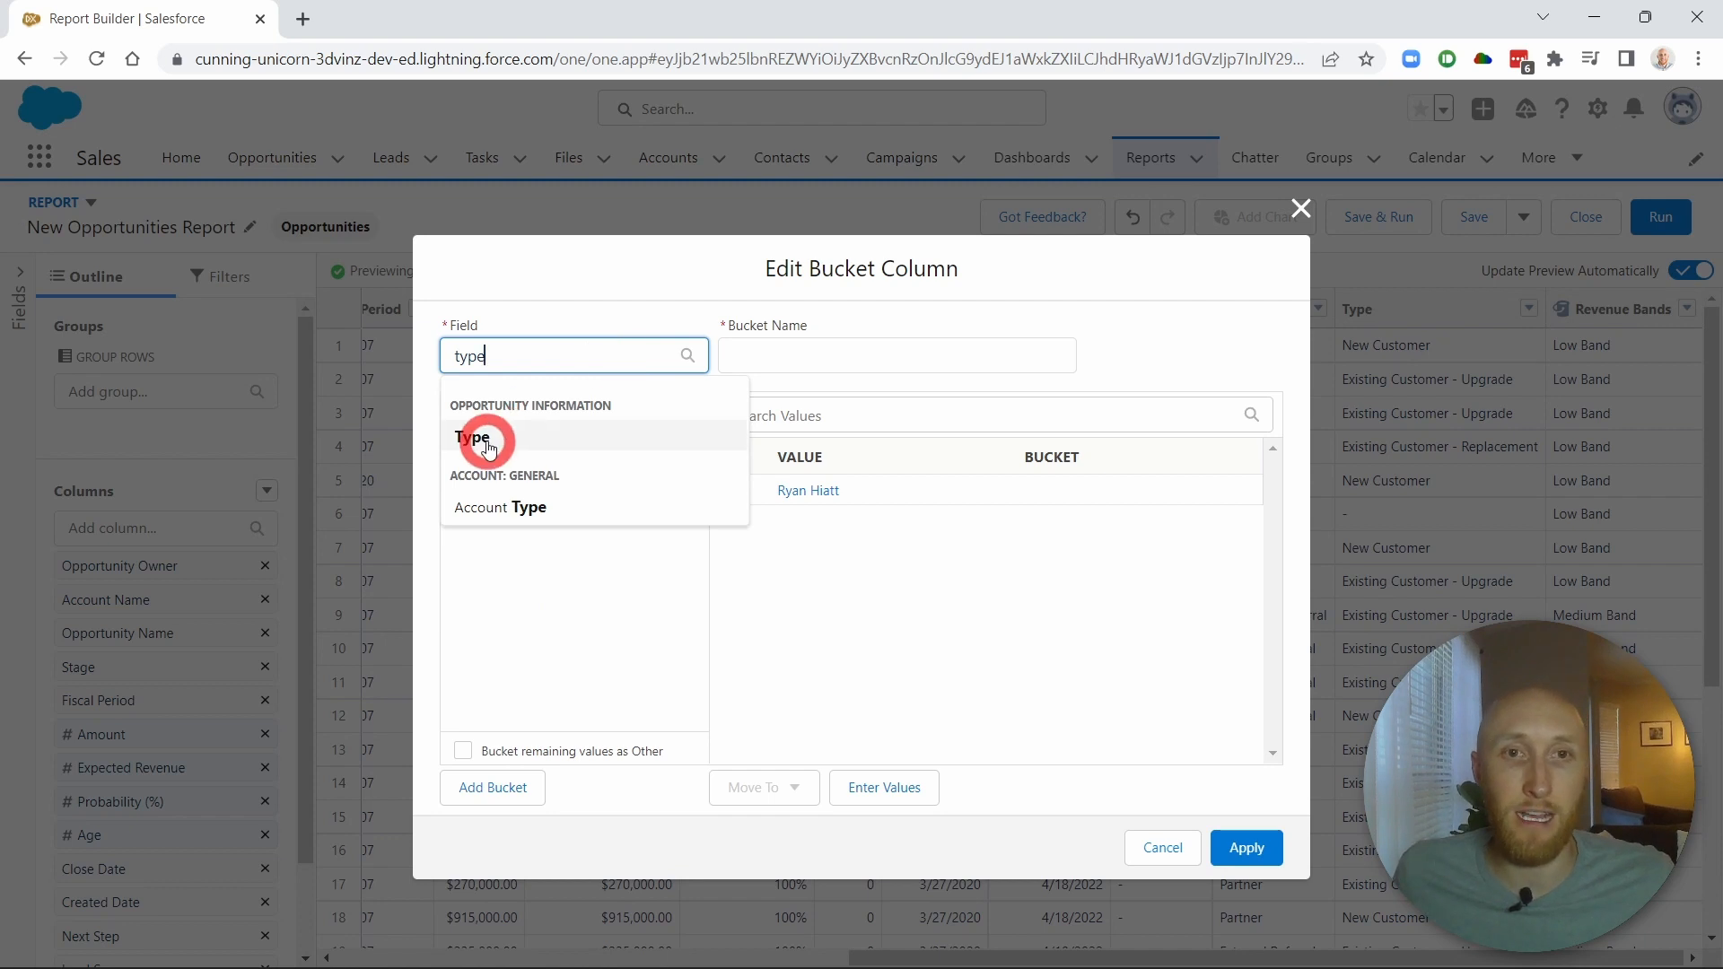
click(473, 436)
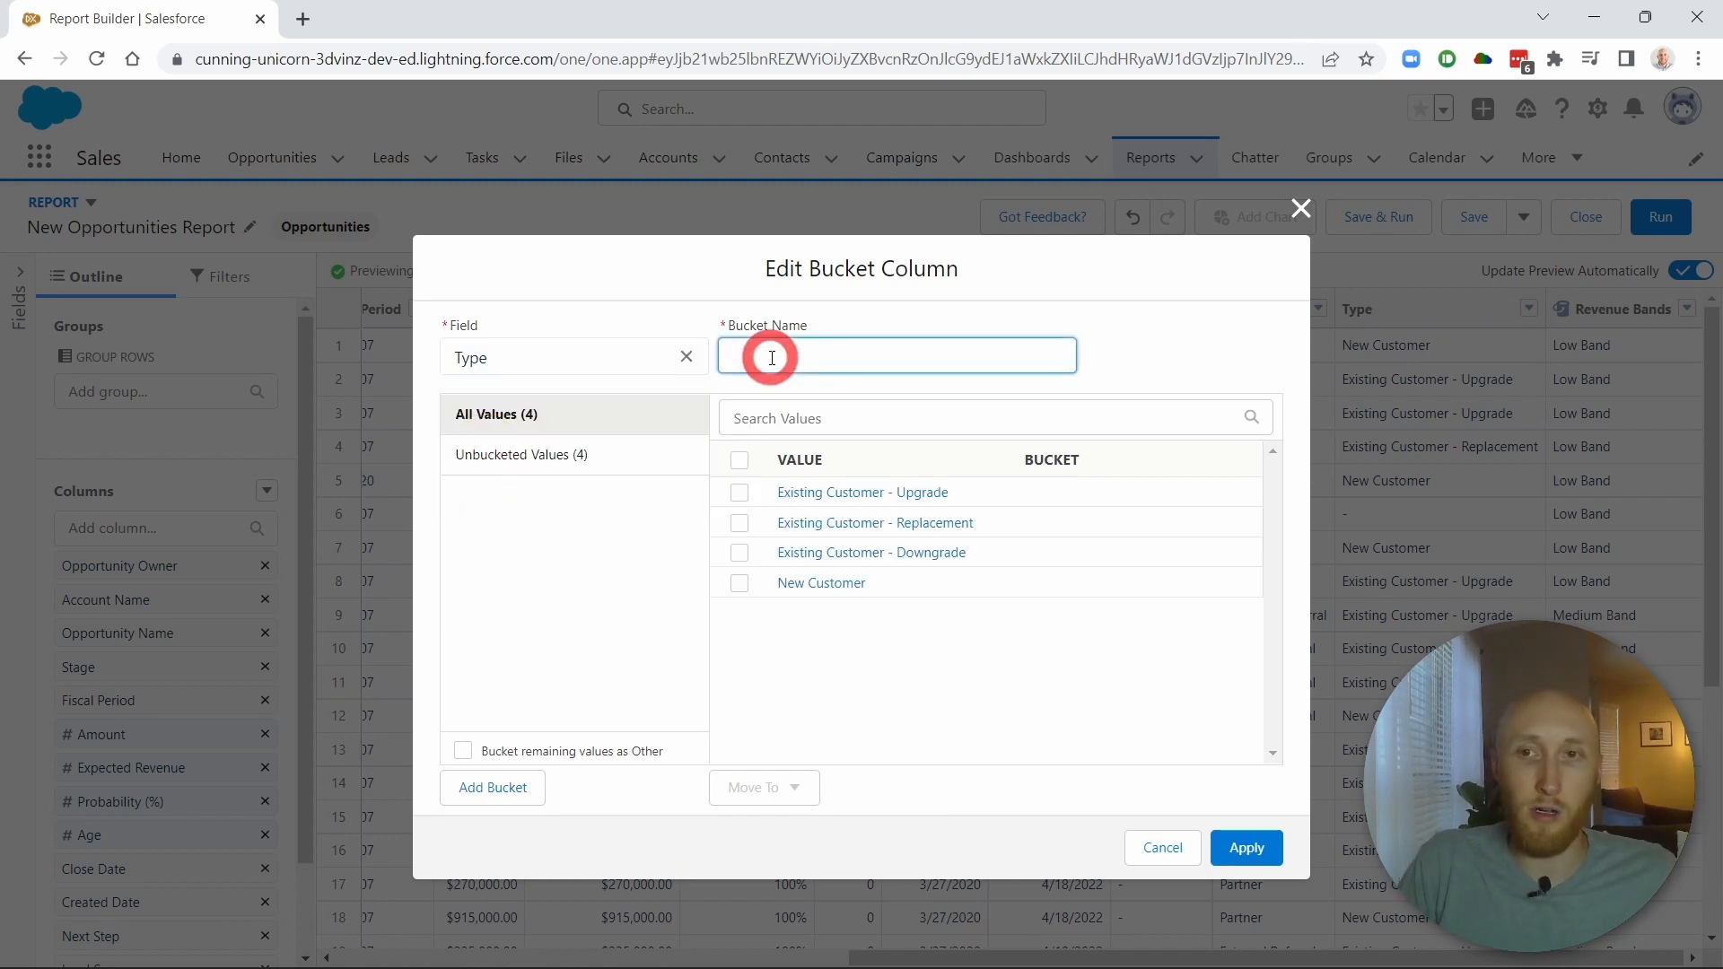
text(New vs Existing)
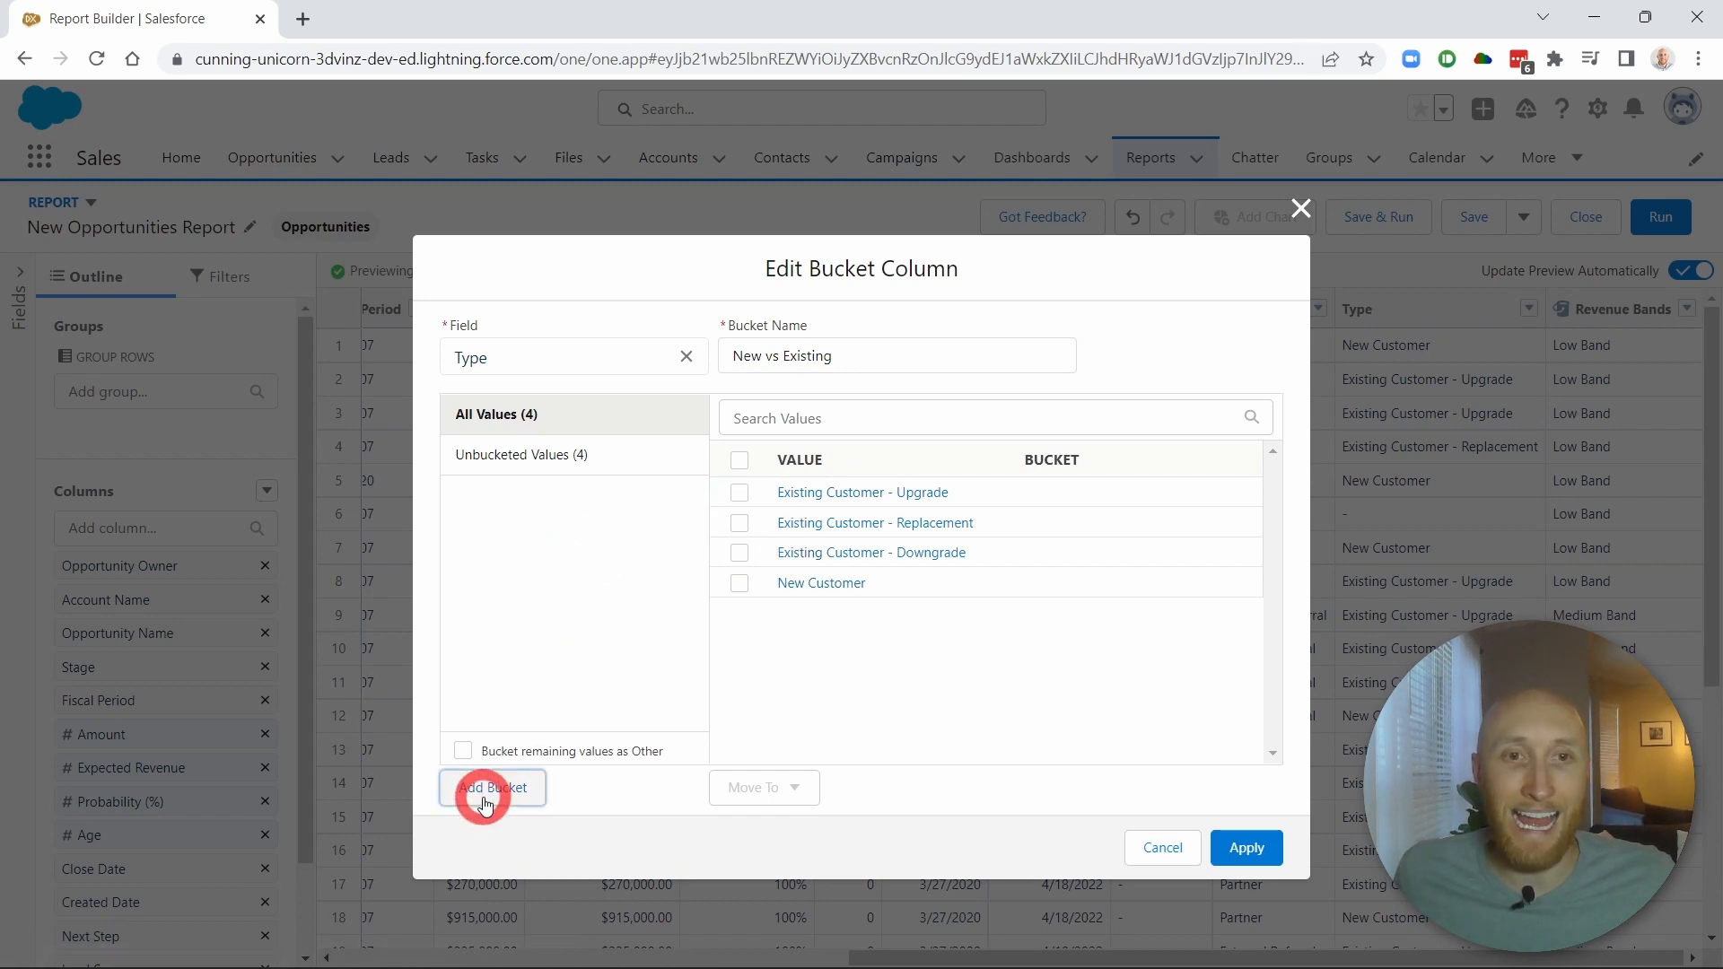
Create a 'New Customer' bucket holding the New Customer type value
click(493, 787)
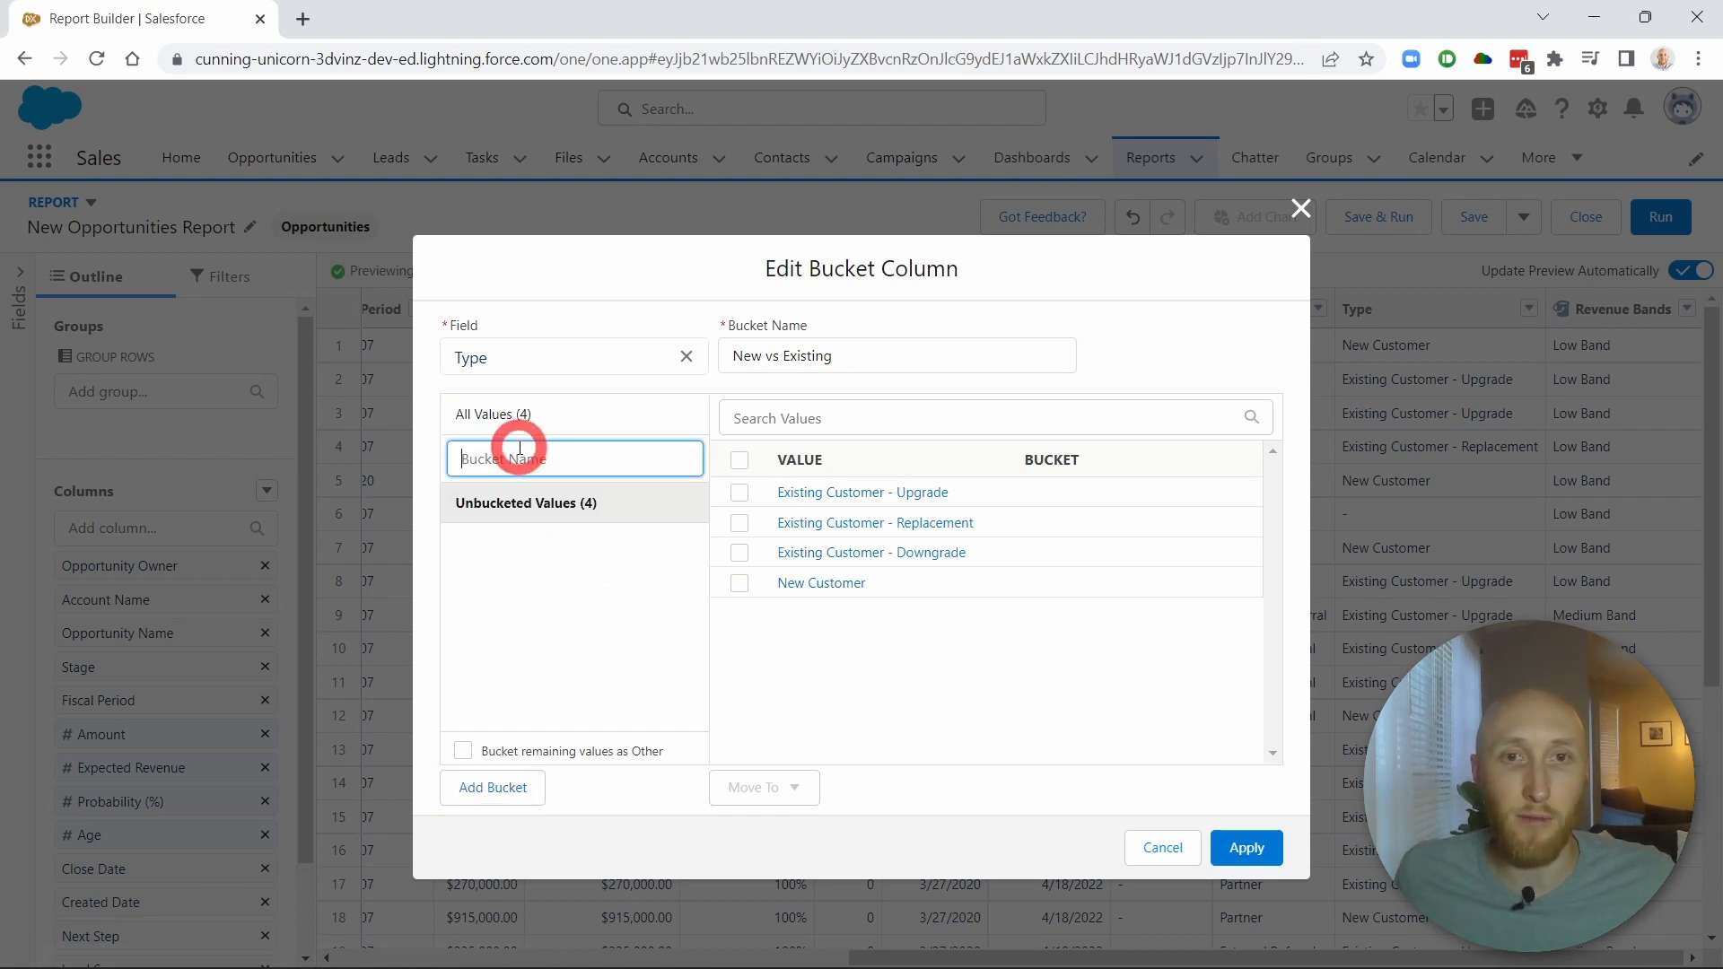
text(New)
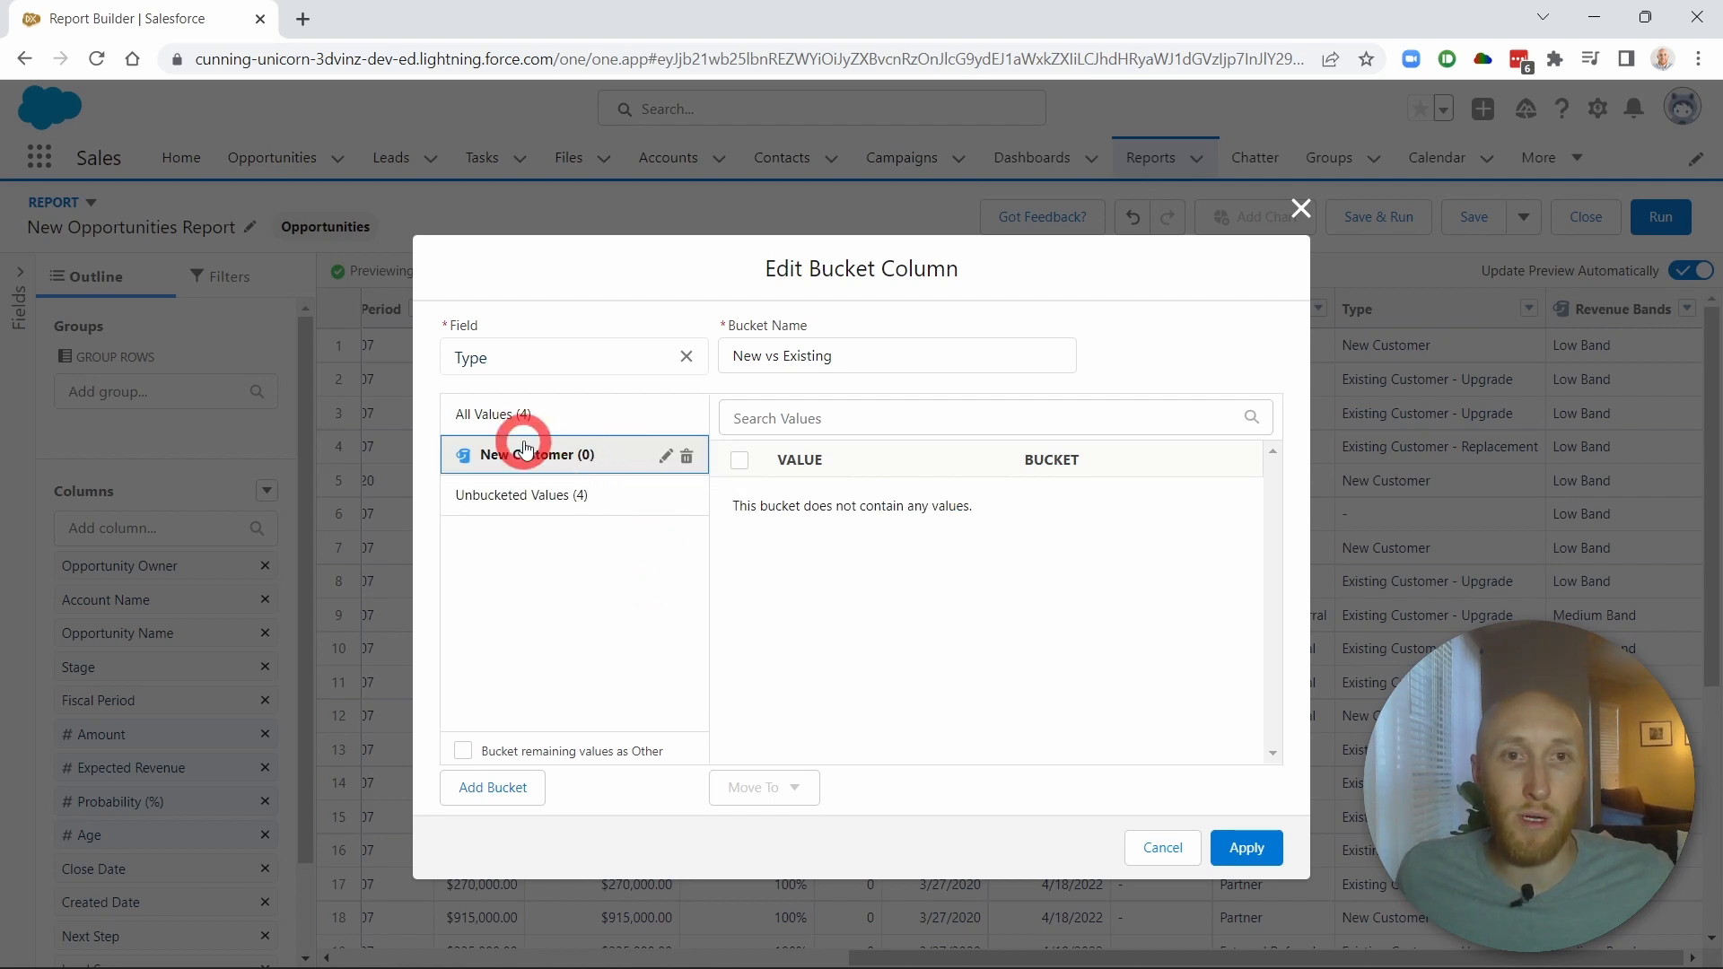
click(522, 495)
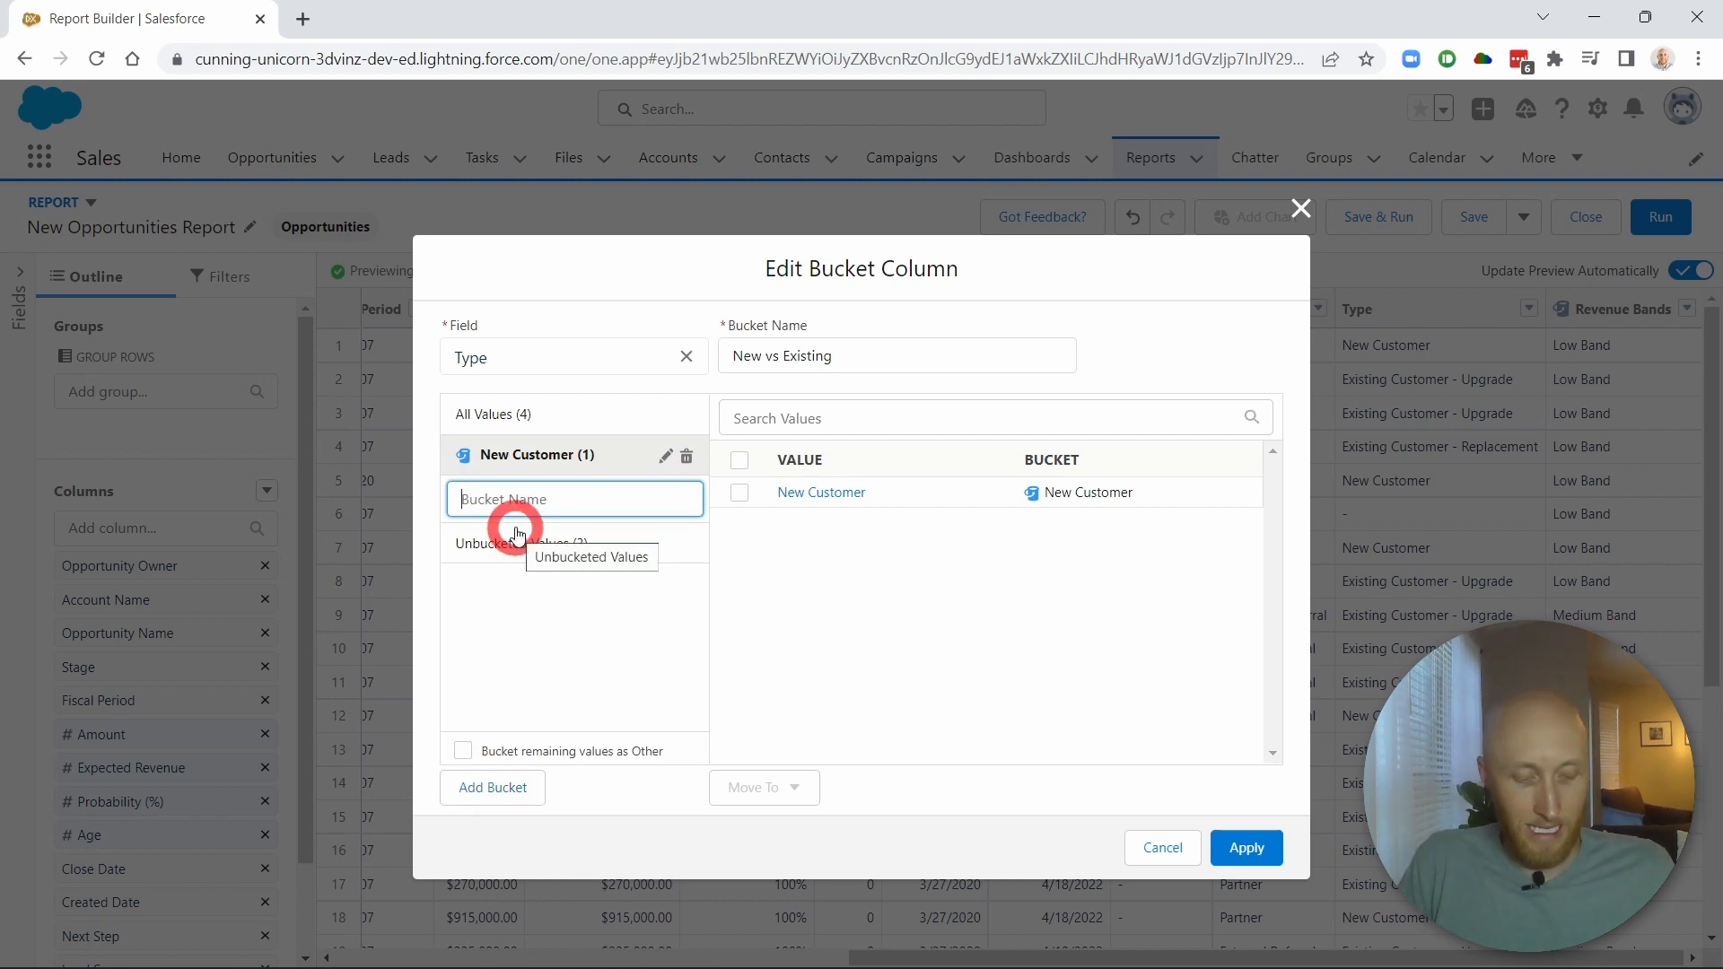
Add an 'Existing Customers' bucket and move all three Existing Customer types into it
text(Existing Customers)
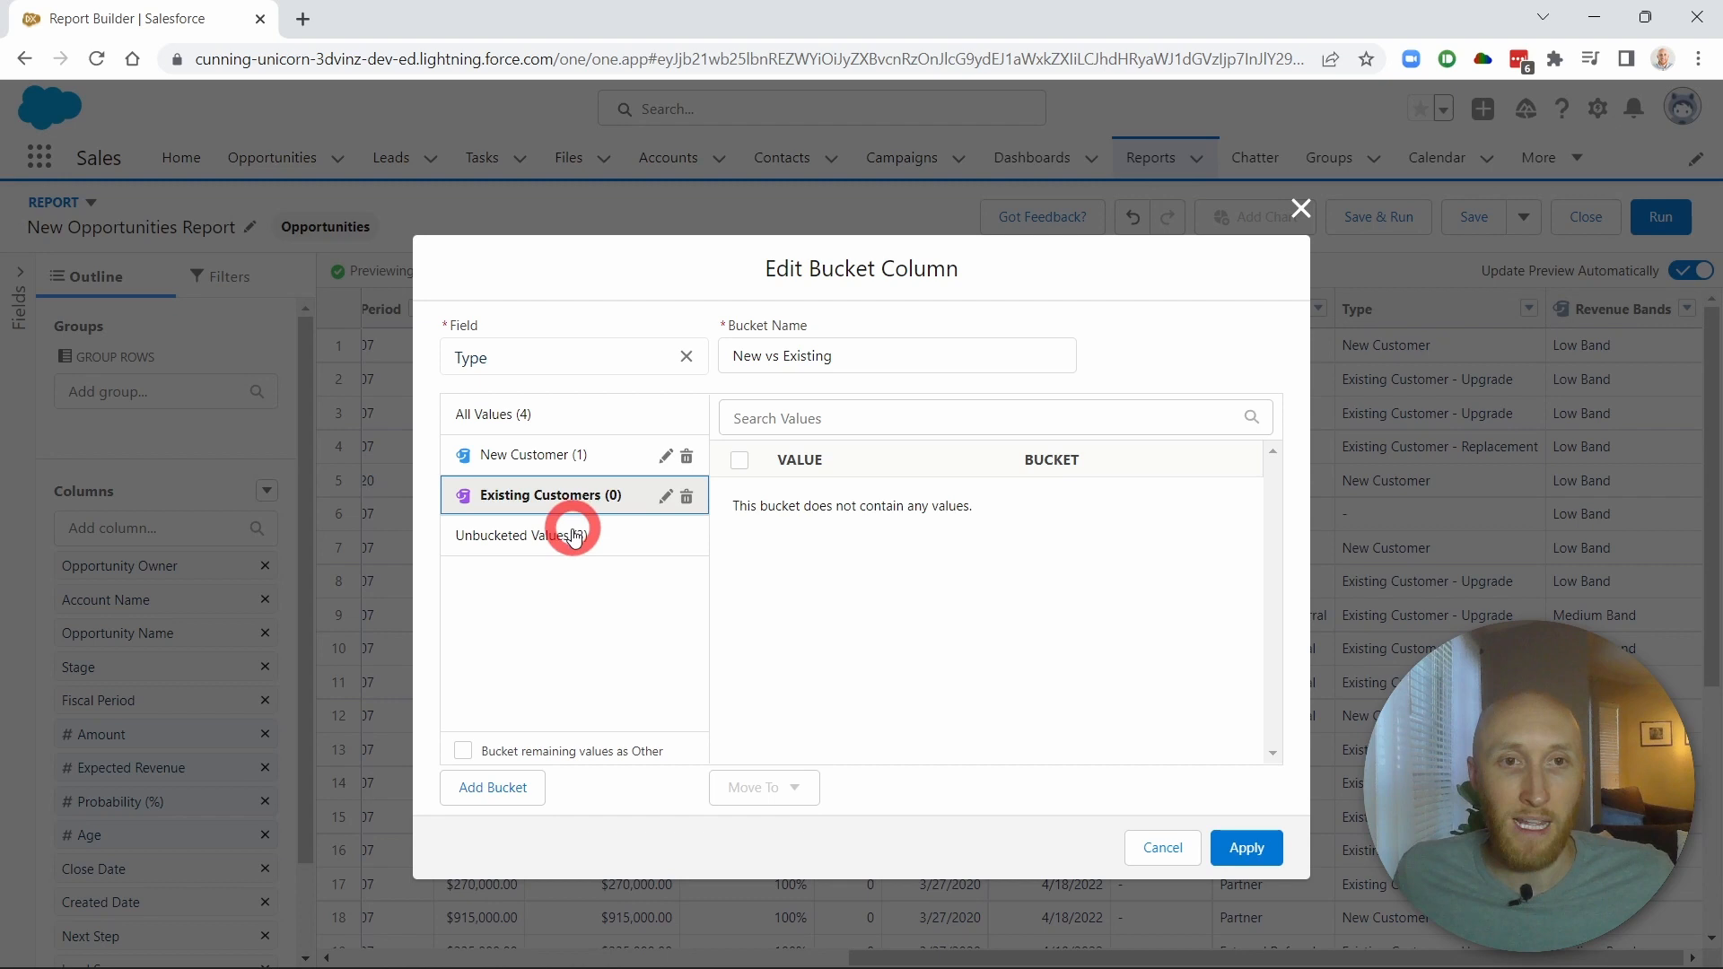
click(525, 535)
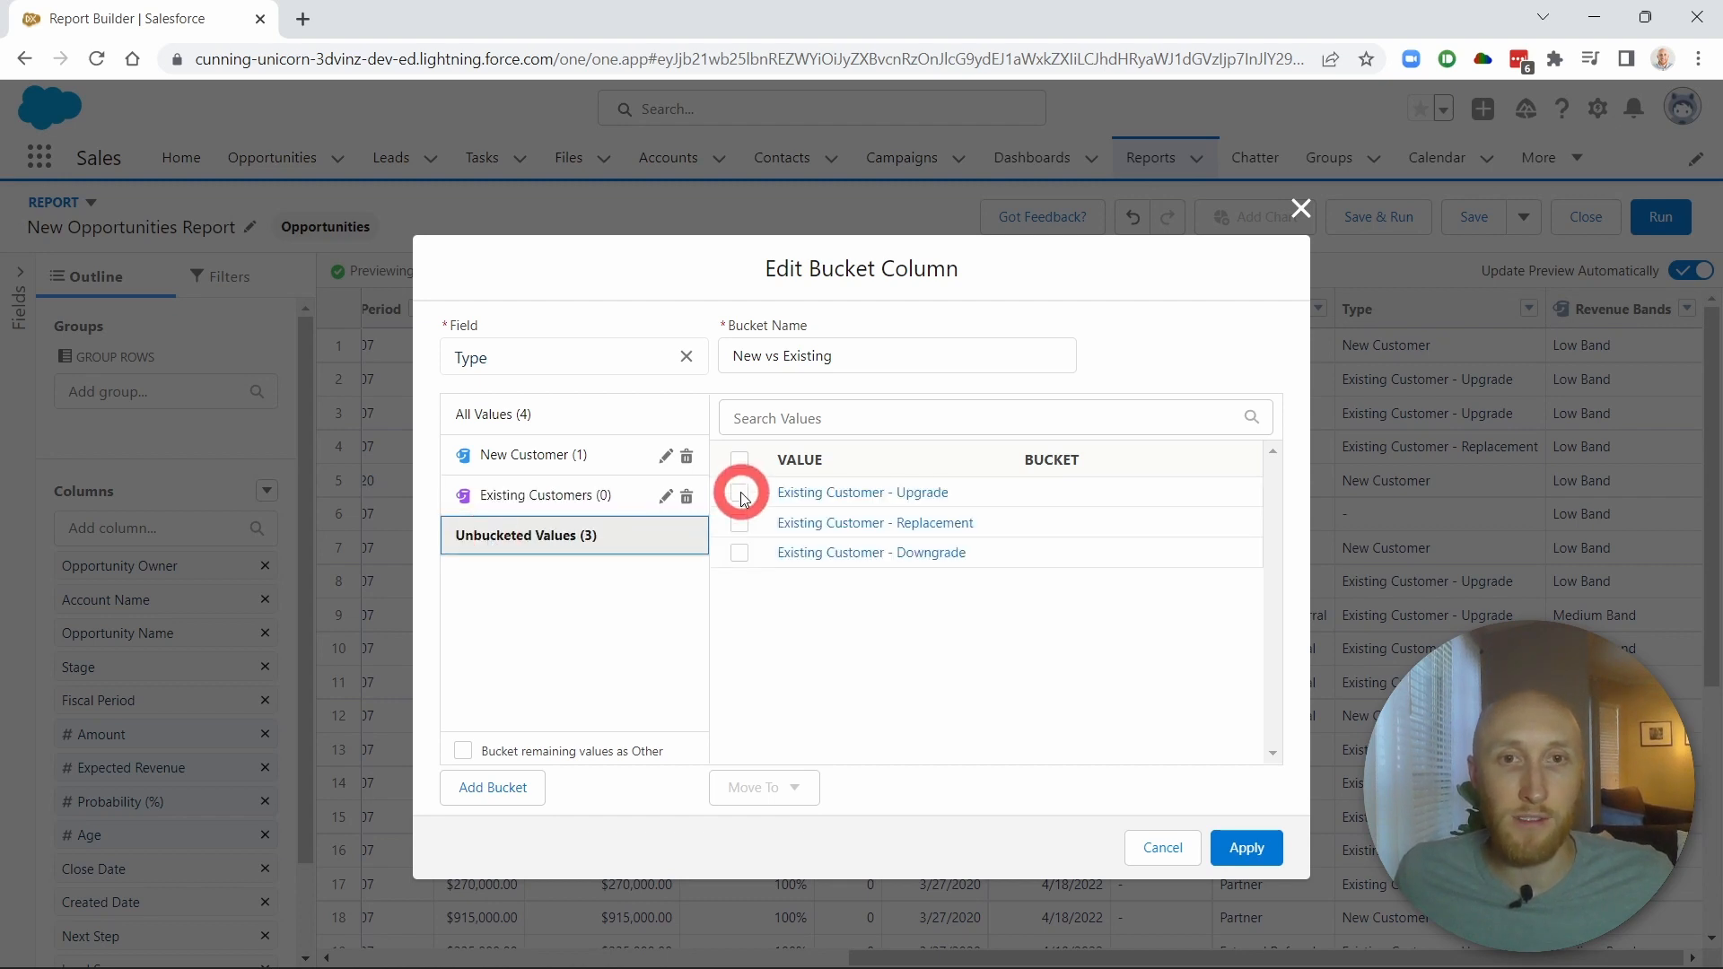
click(740, 460)
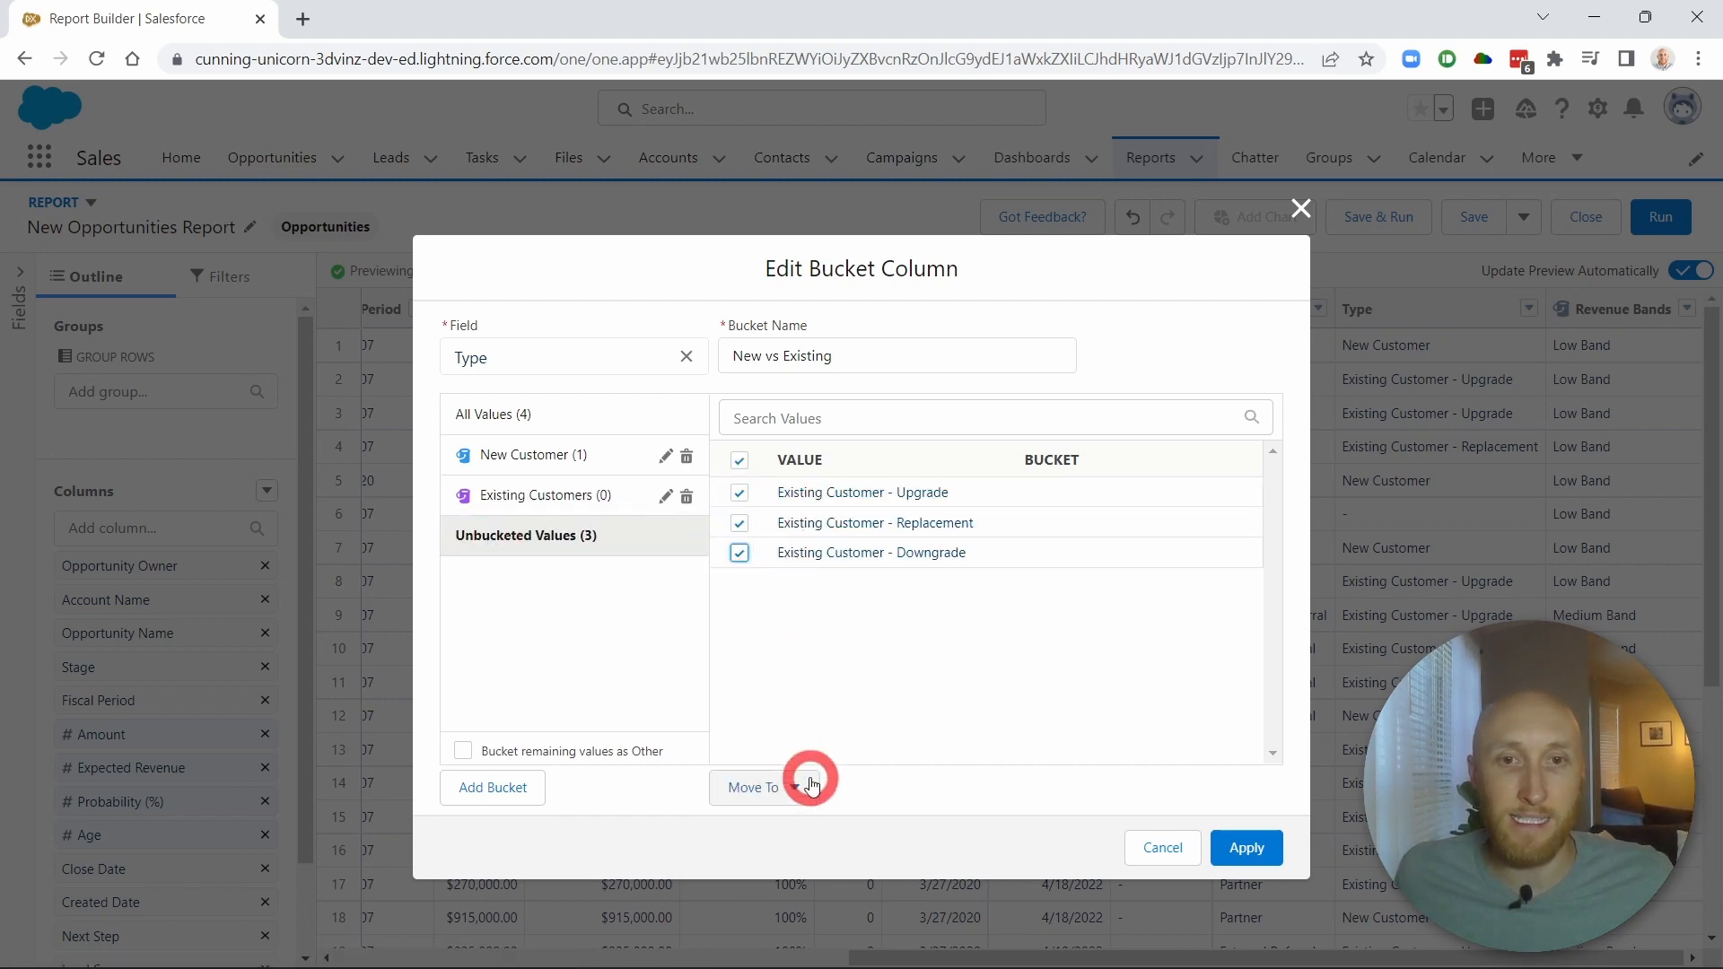
click(802, 787)
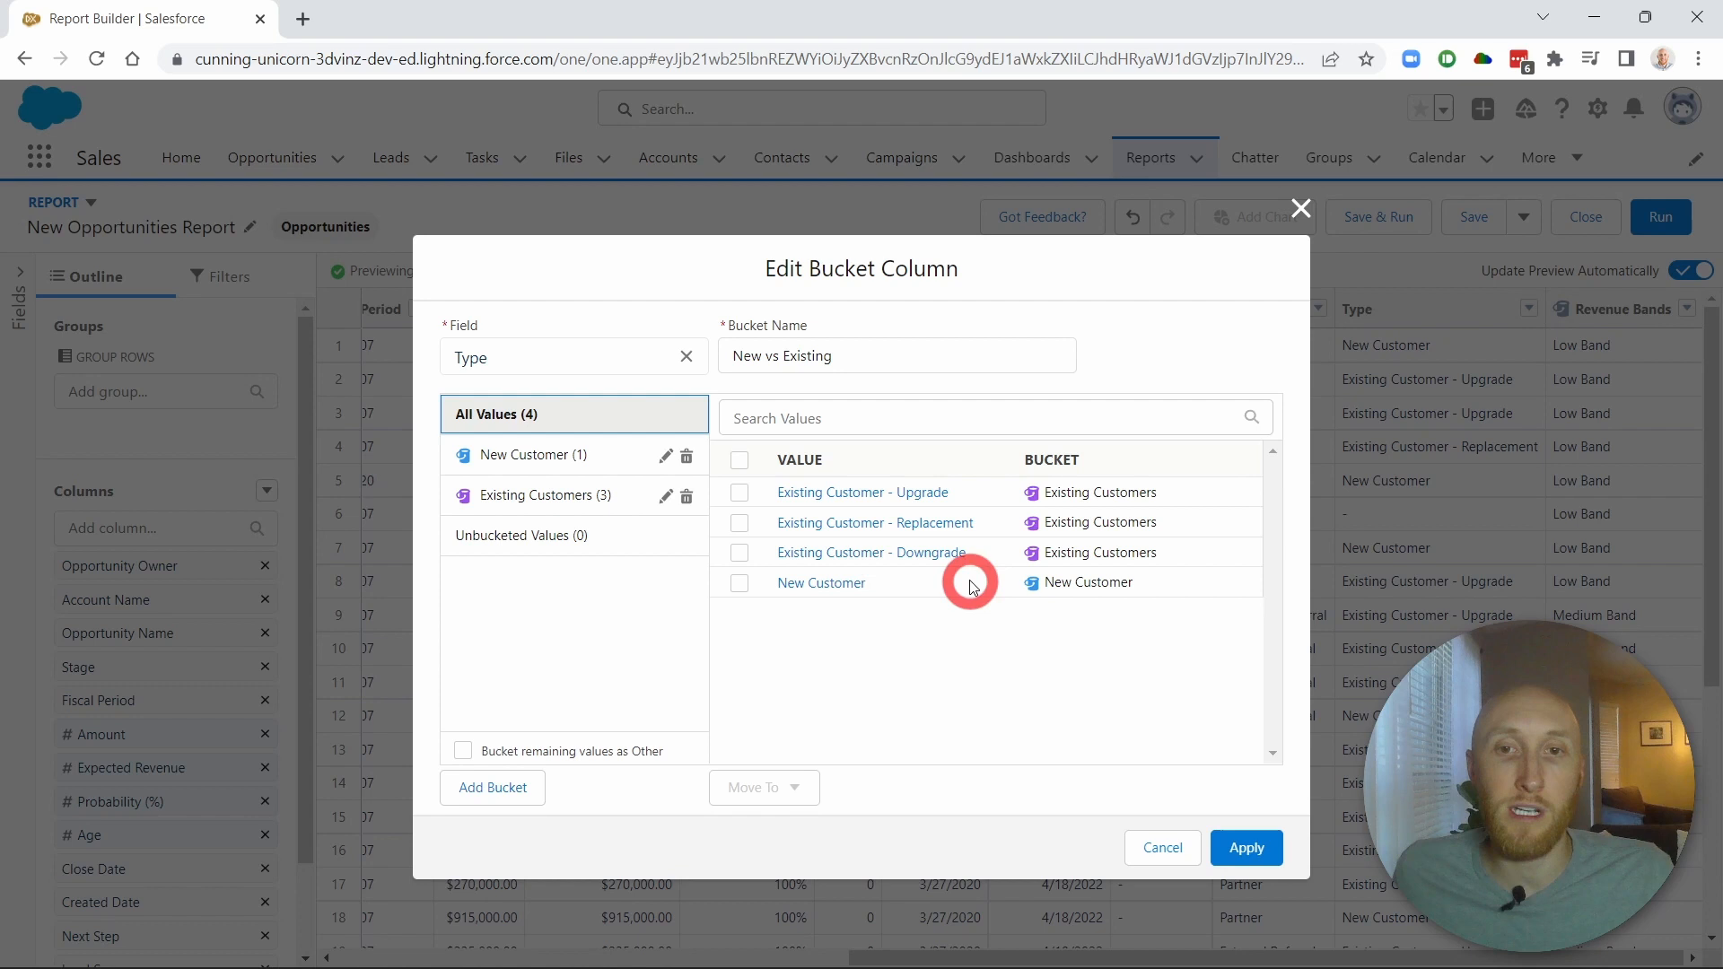
click(1245, 848)
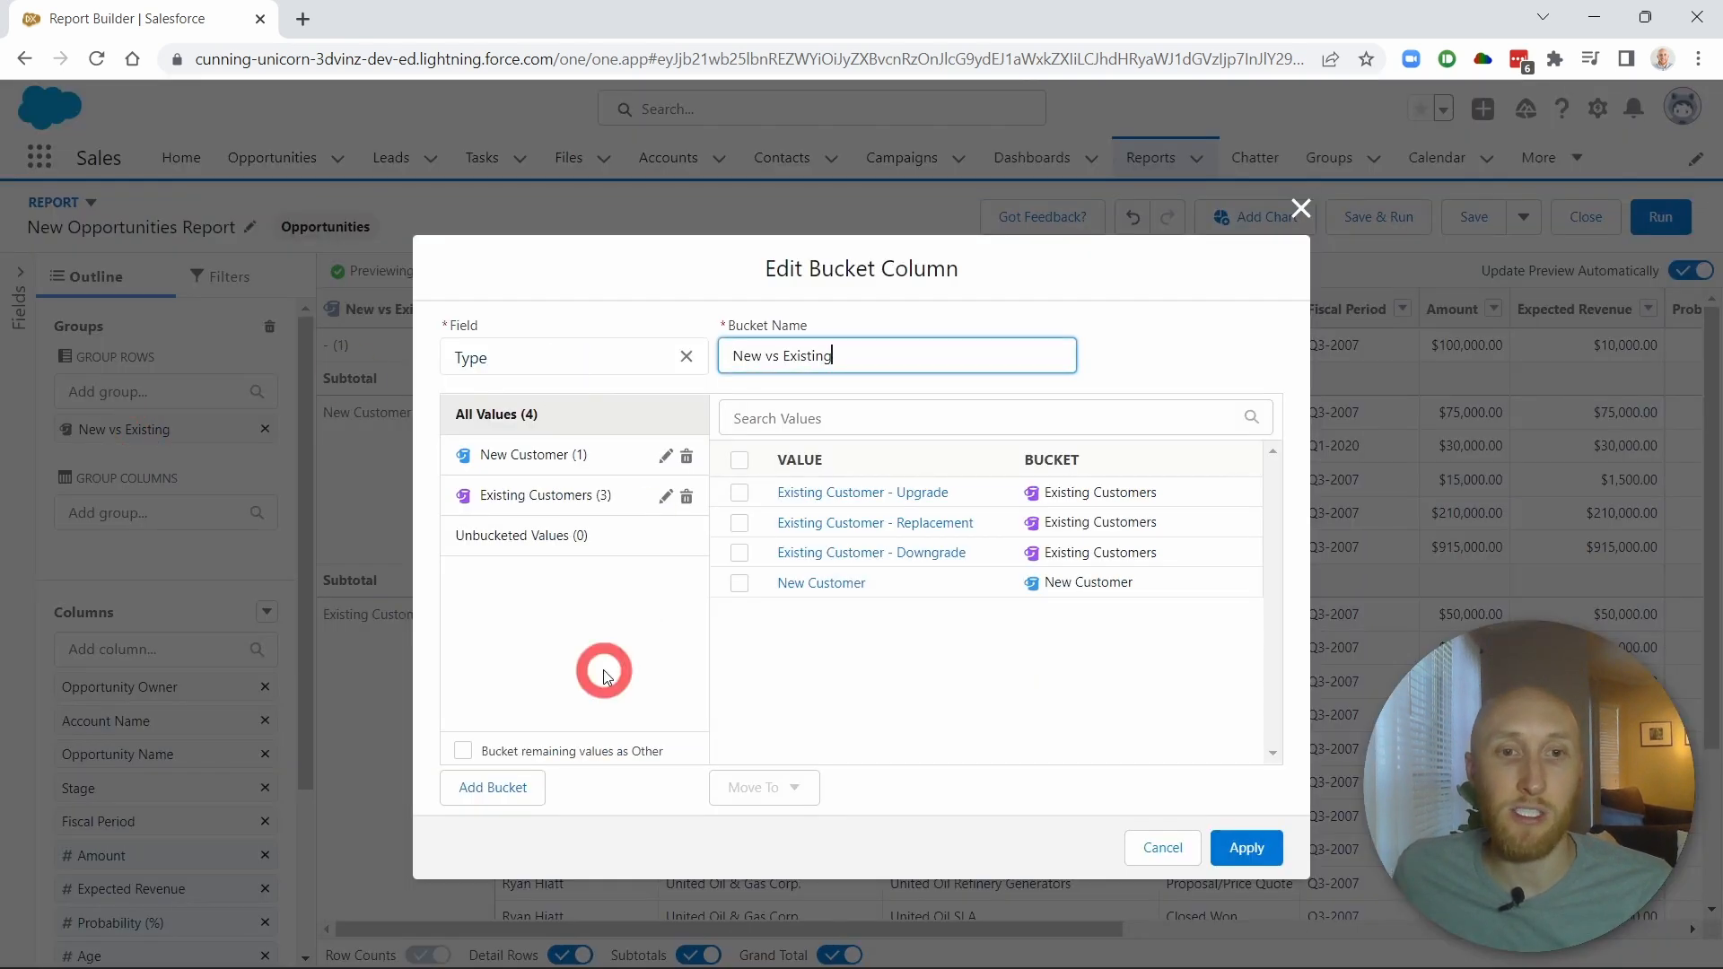
Apply the New vs Existing row grouping, then reopen the bucket definition
click(1244, 847)
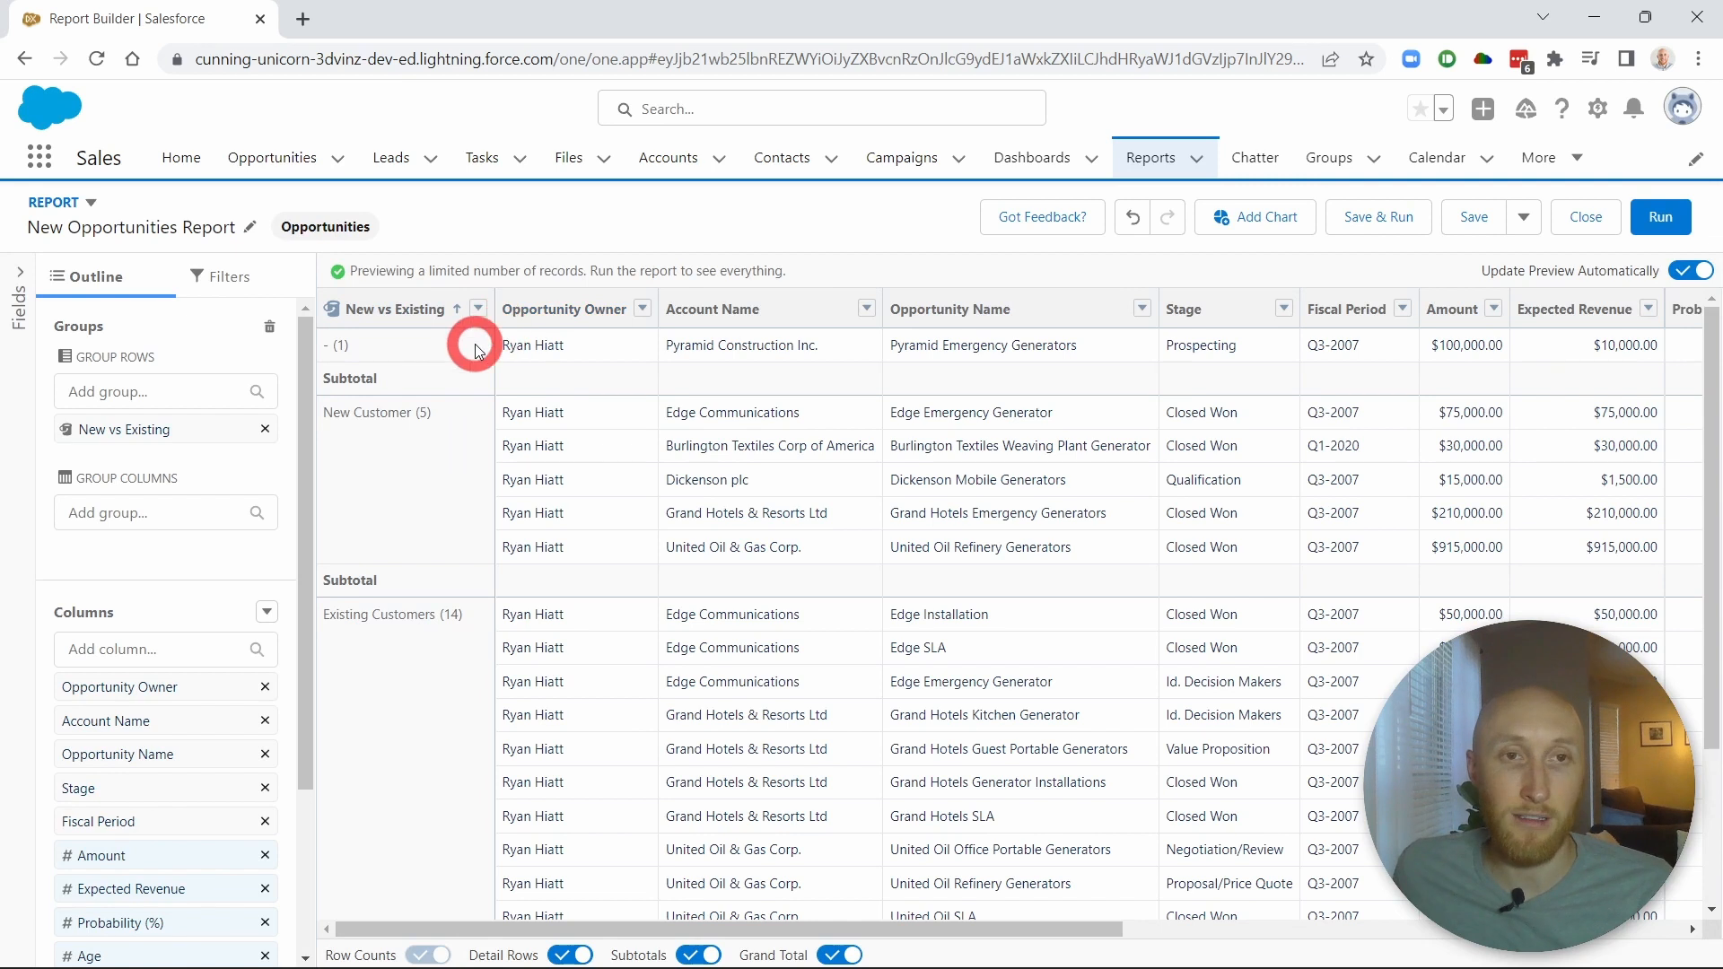
mouse_move(401, 445)
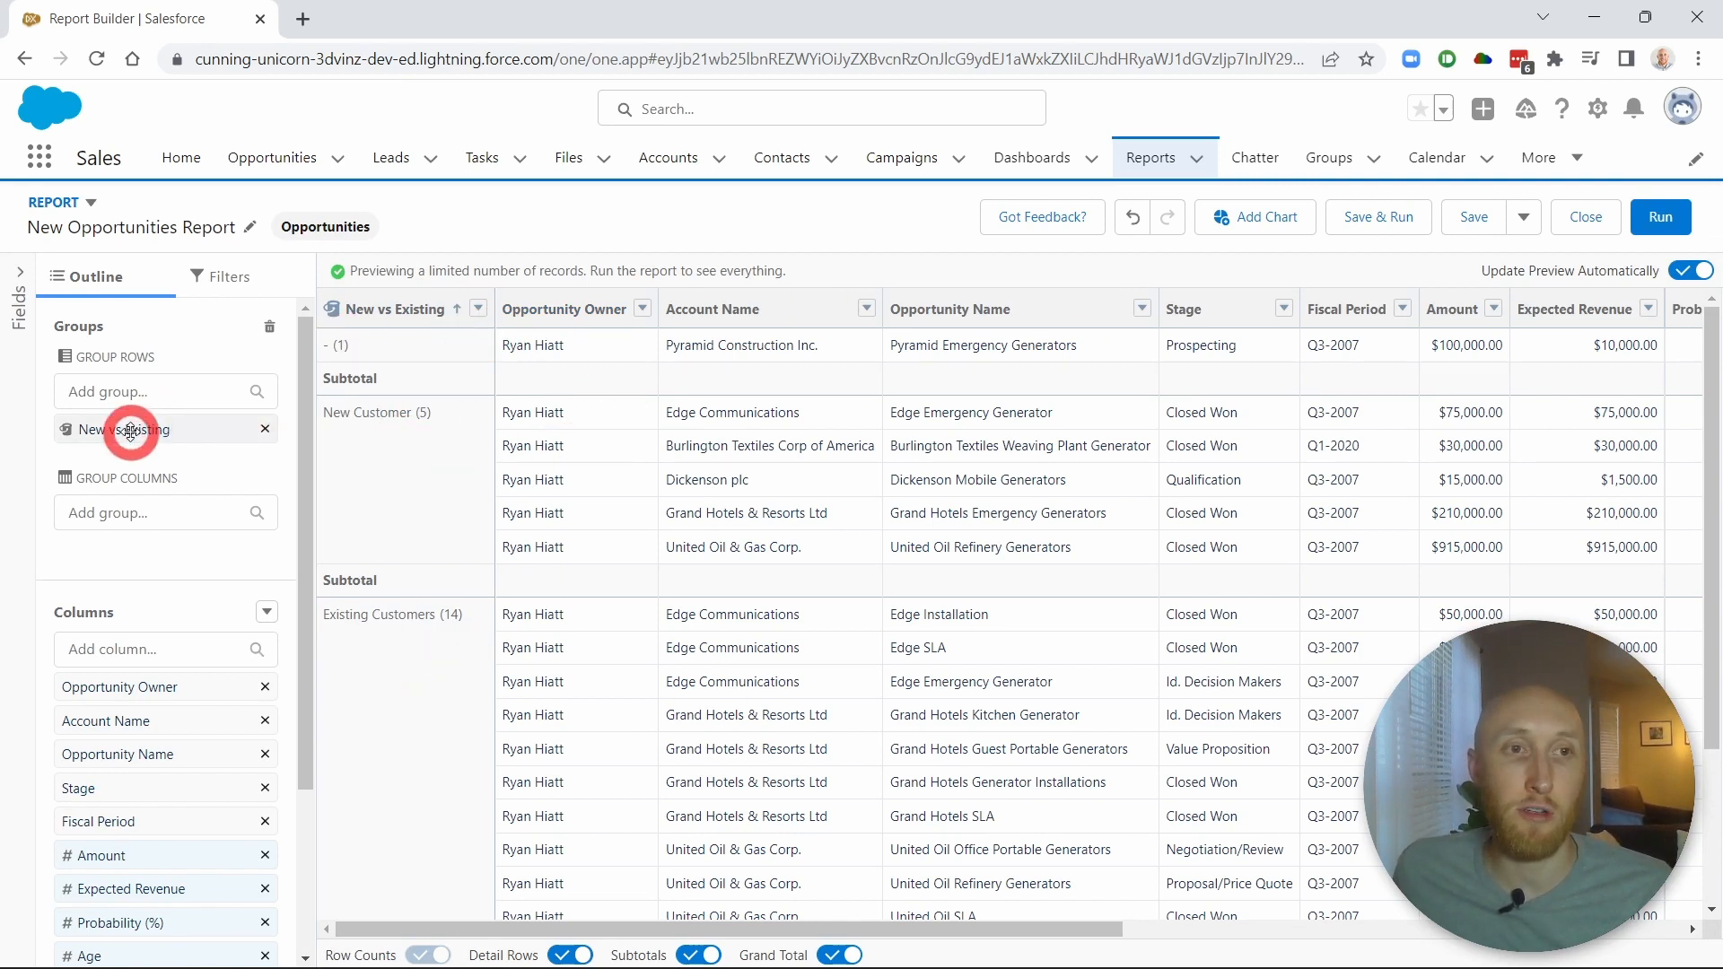
click(118, 430)
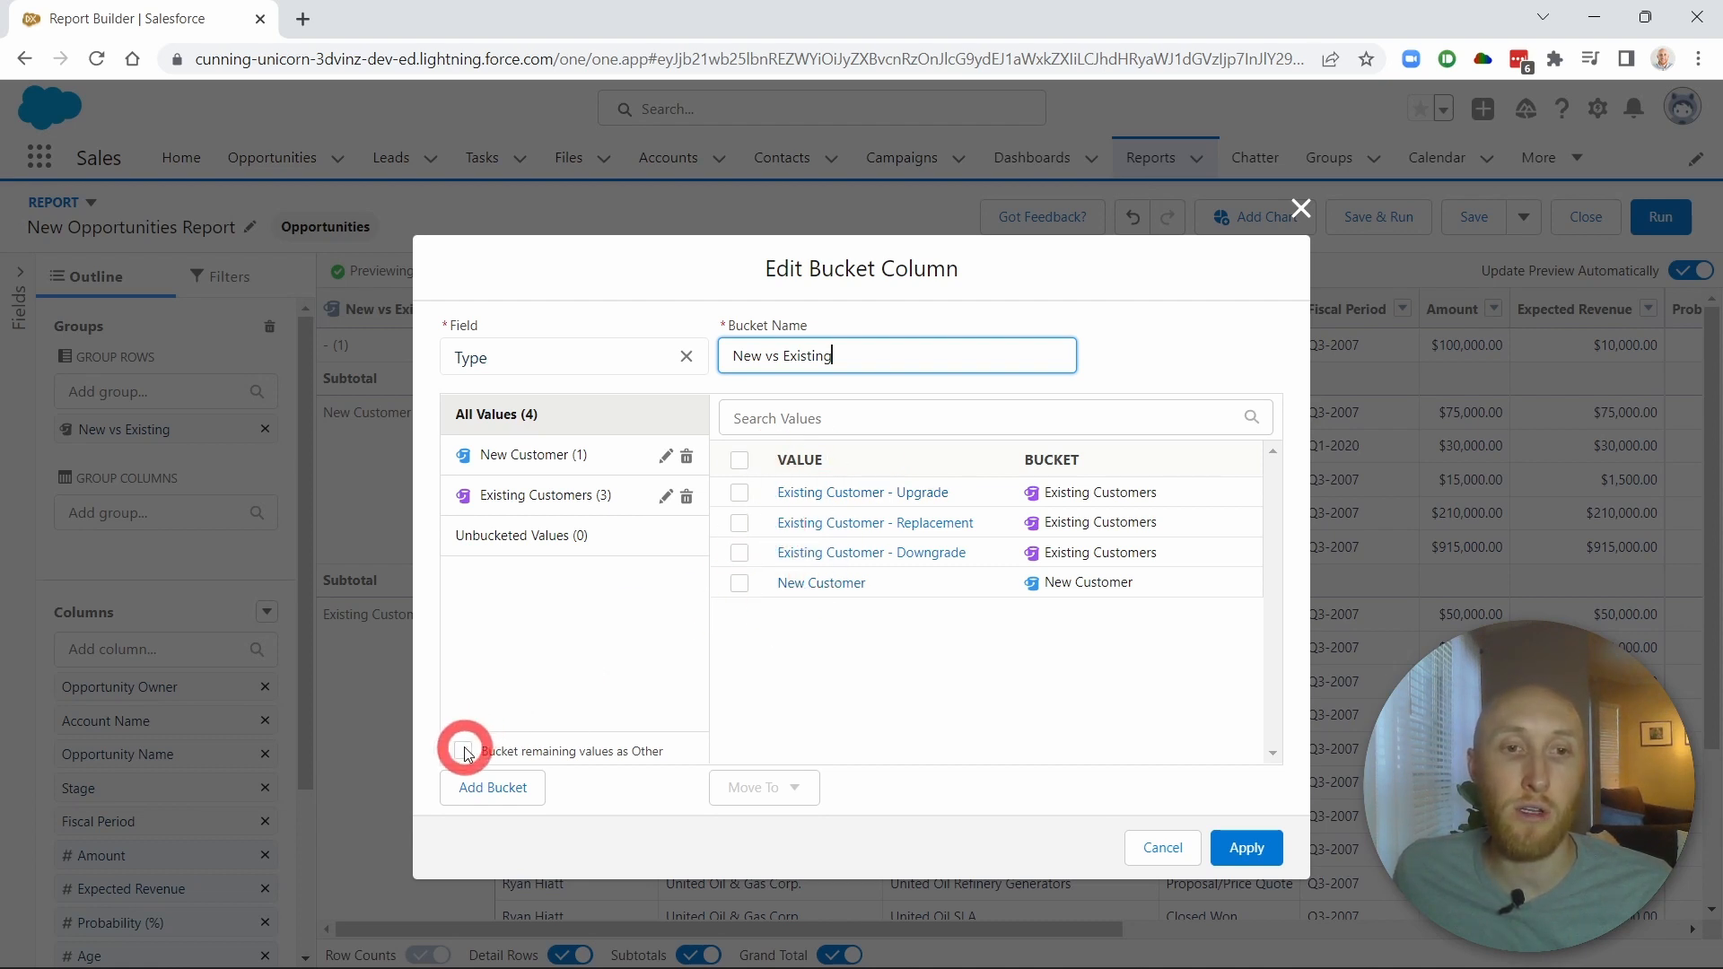
Bucket remaining blank Type values as Other and scroll to the Other group
click(1245, 848)
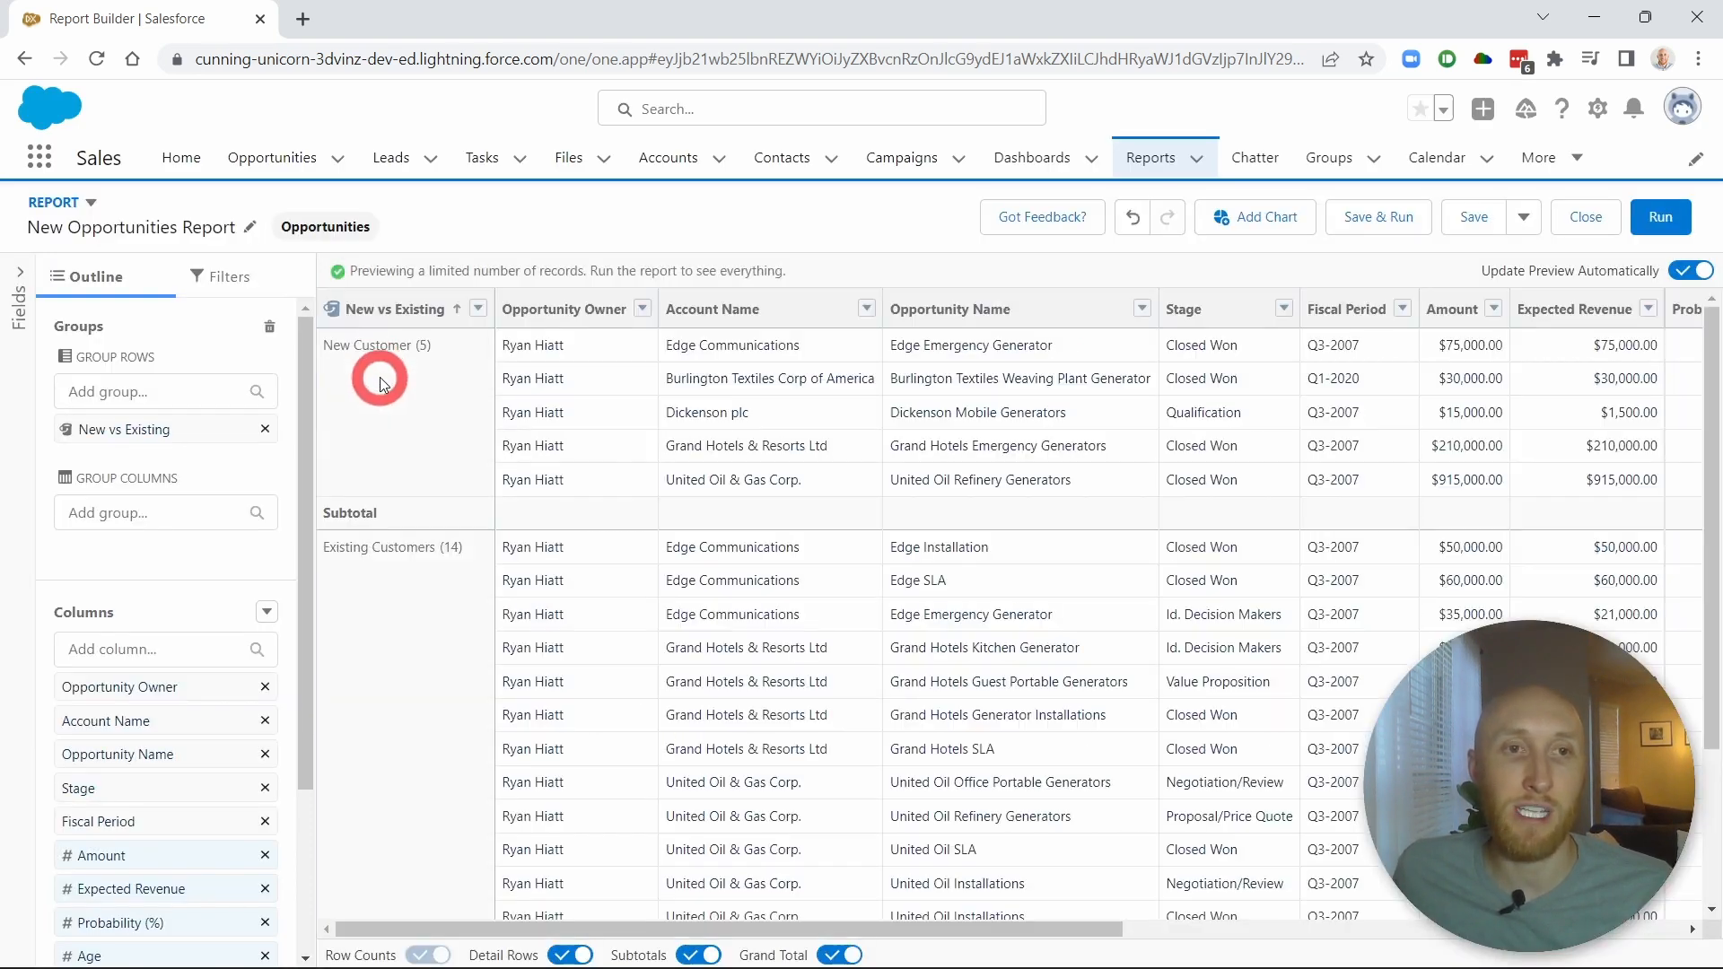
scroll(down, 3)
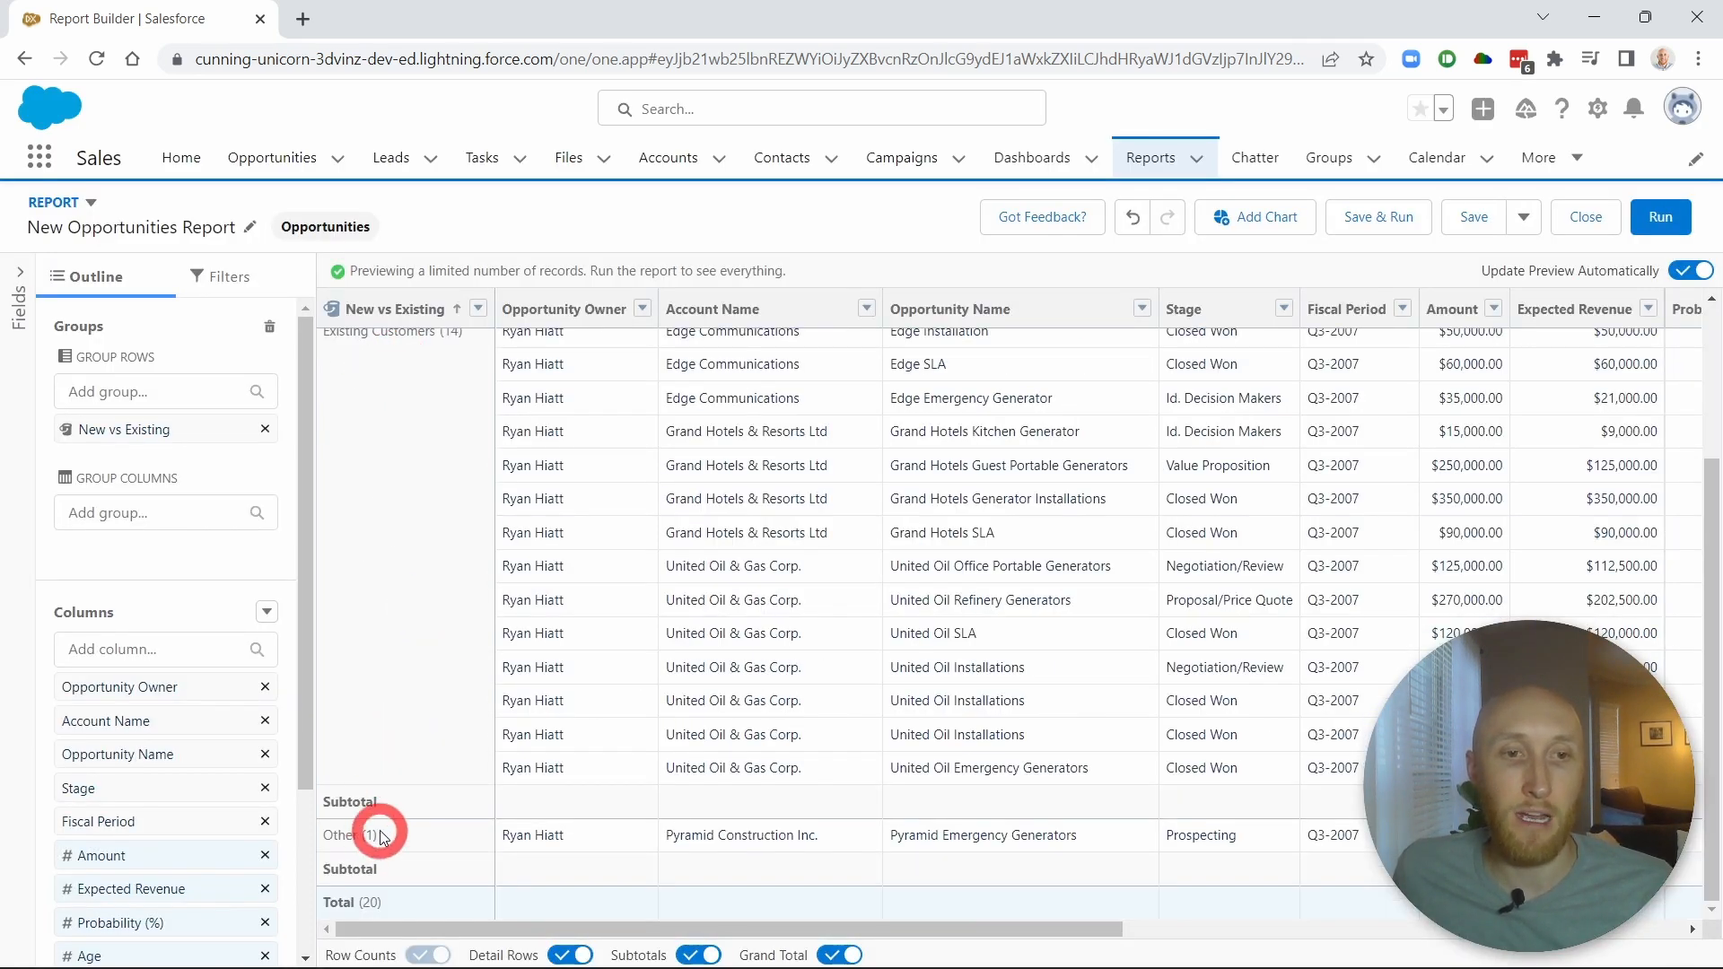